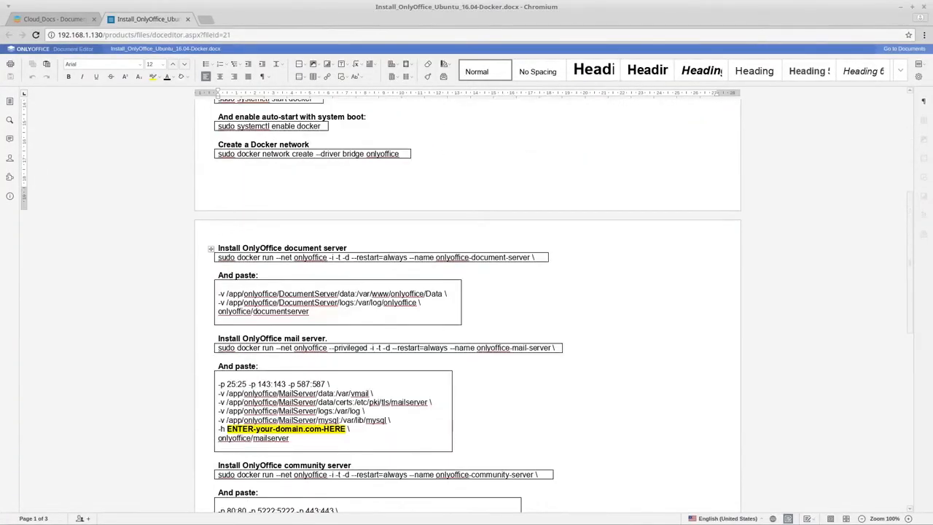
- Move the terminal window toward the screen centre and widen it
scroll(down, 3)
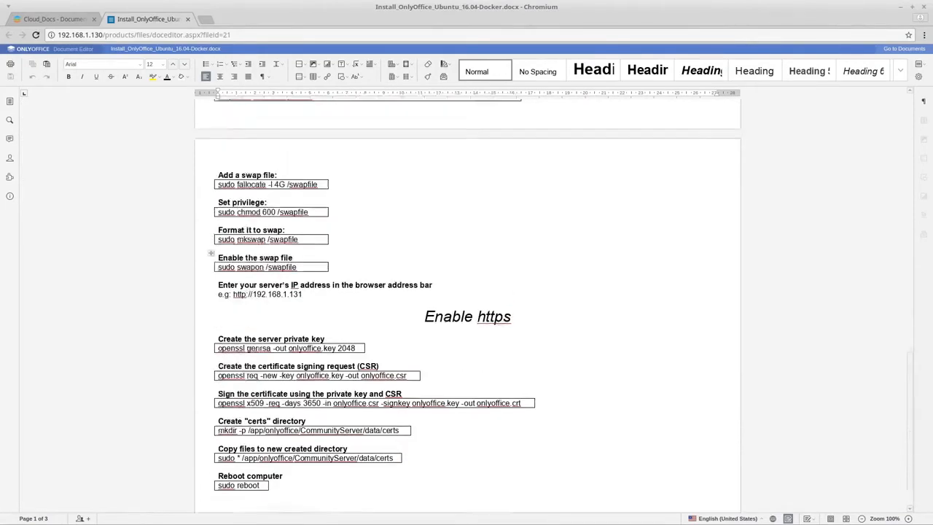
scroll(up, 3)
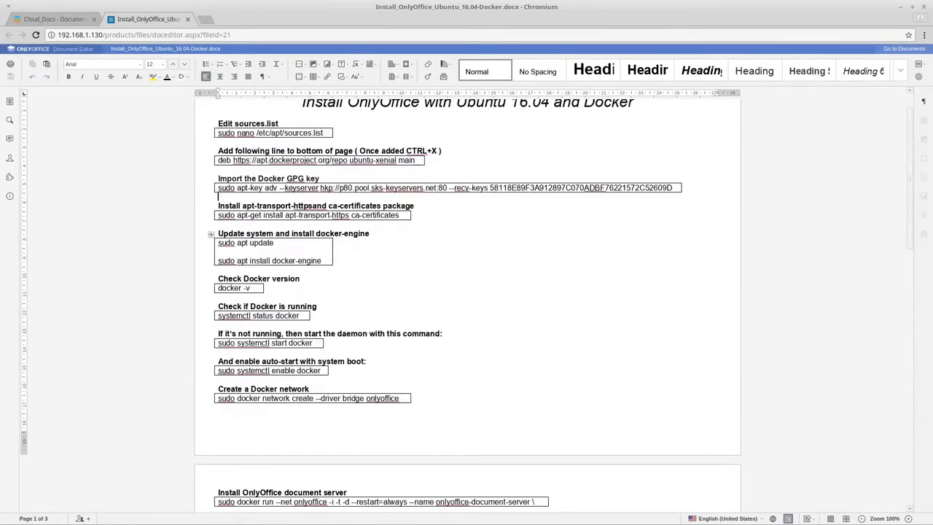
scroll(up, 3)
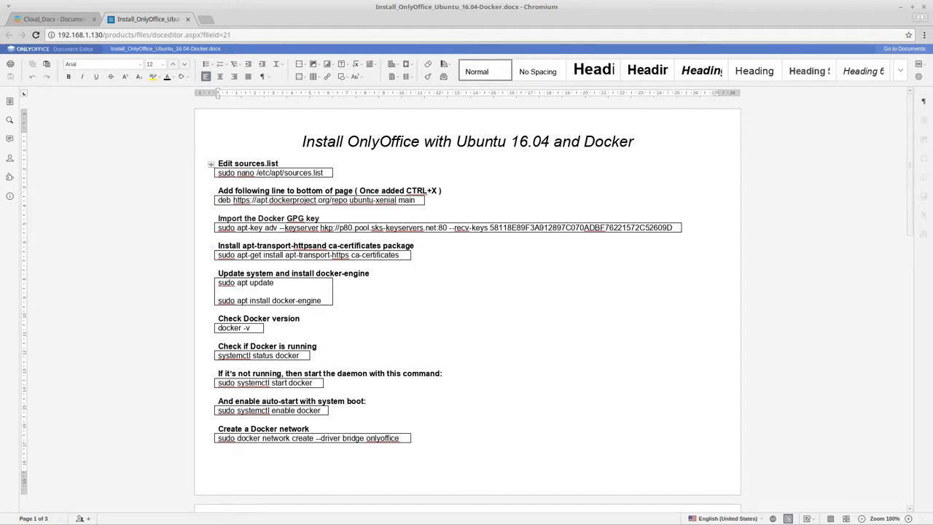
click(913, 6)
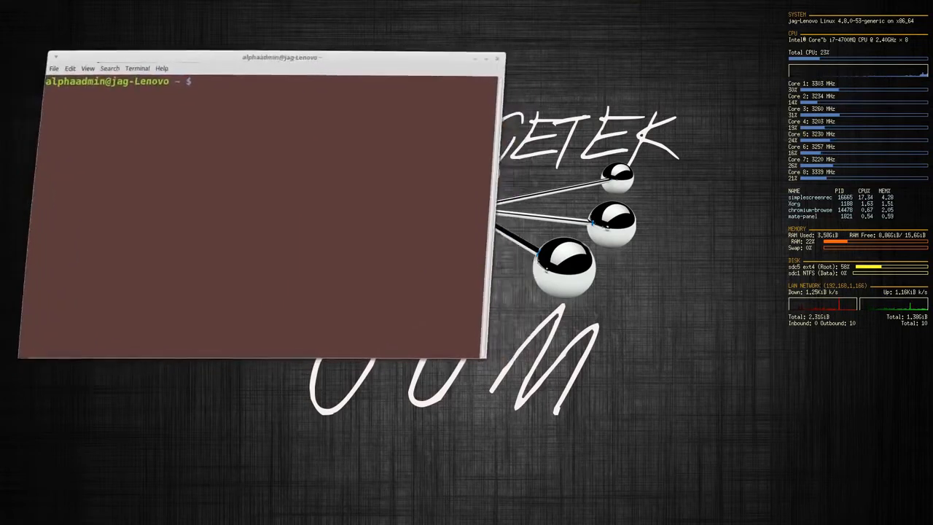
drag(280, 56, 378, 58)
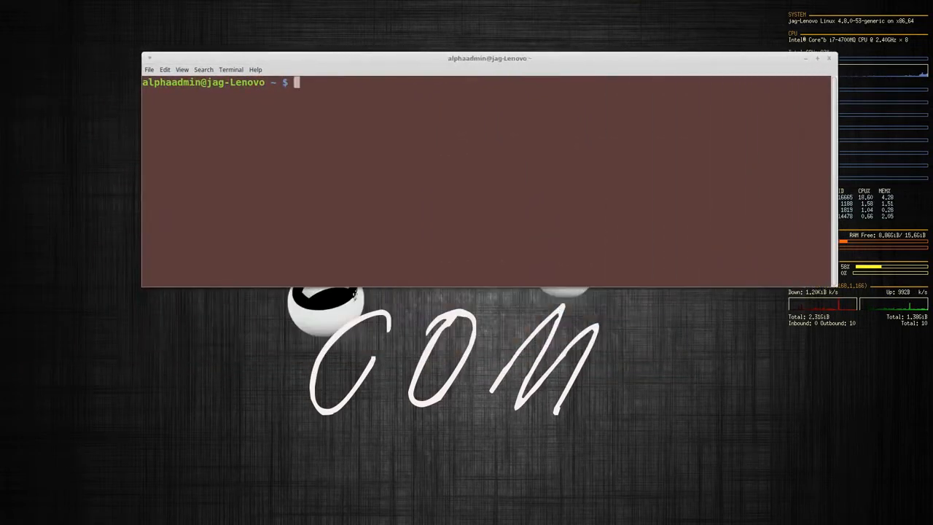
drag(487, 59, 478, 93)
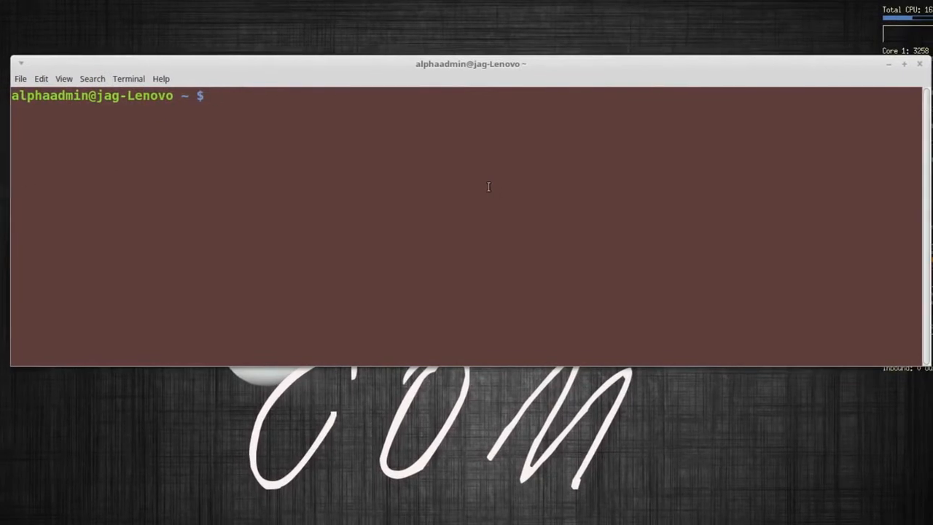
text(s)
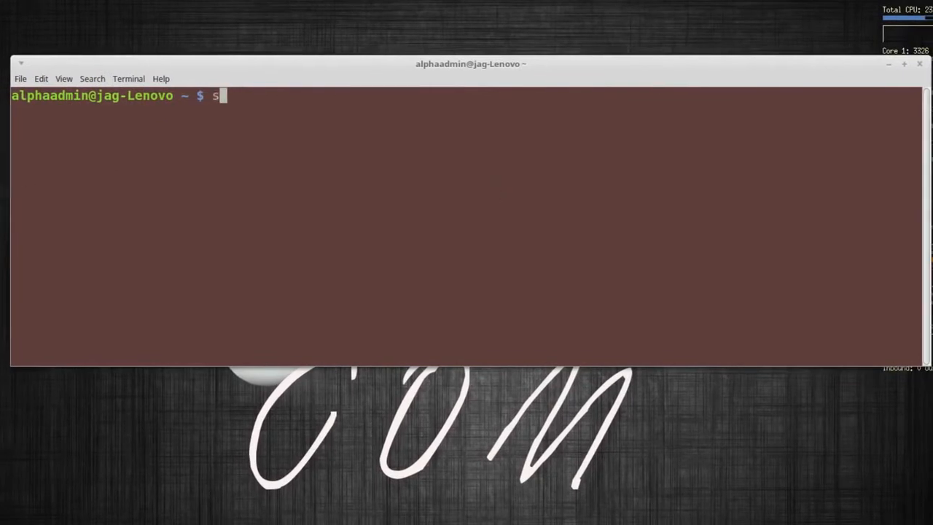
text(h li)
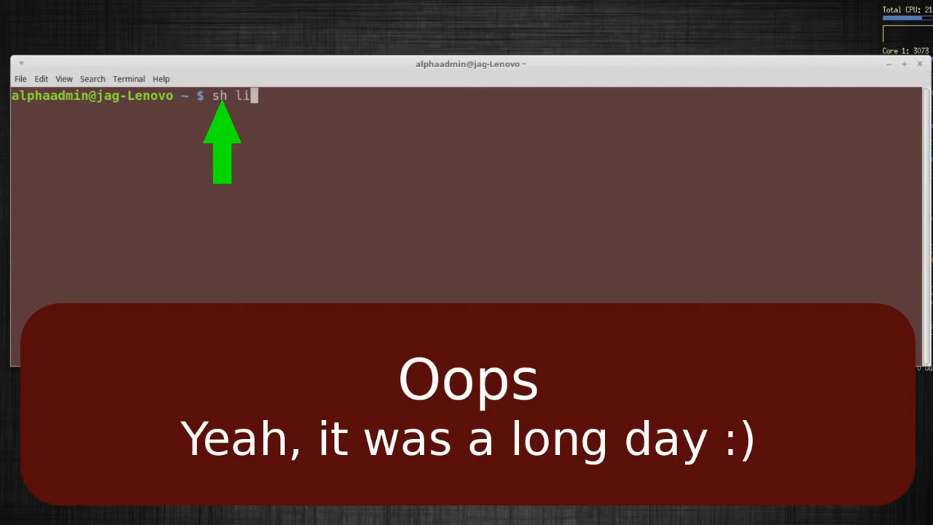
text(nux)
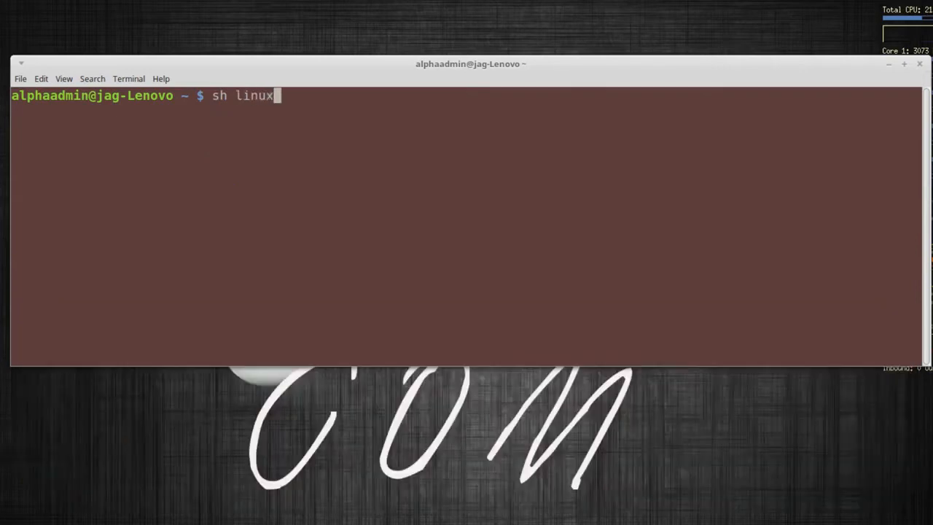
text(mac!)
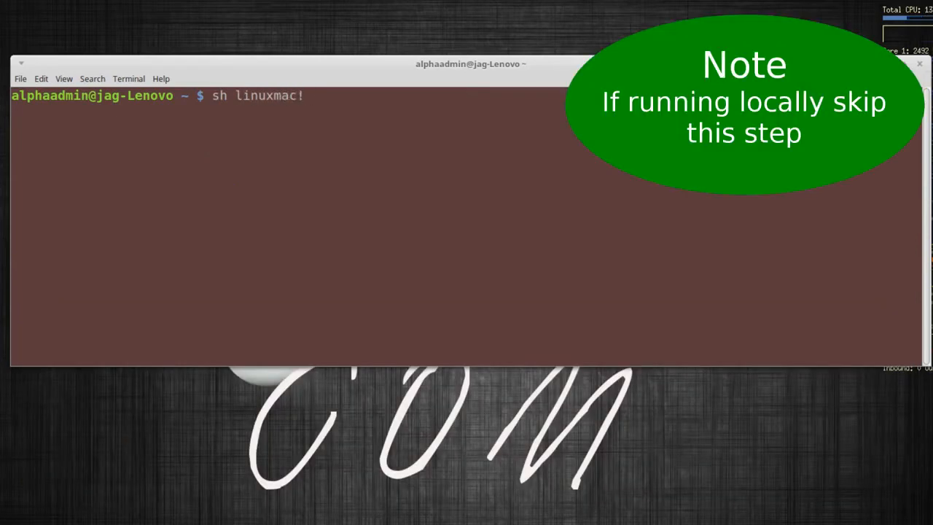
text(@192.168.1)
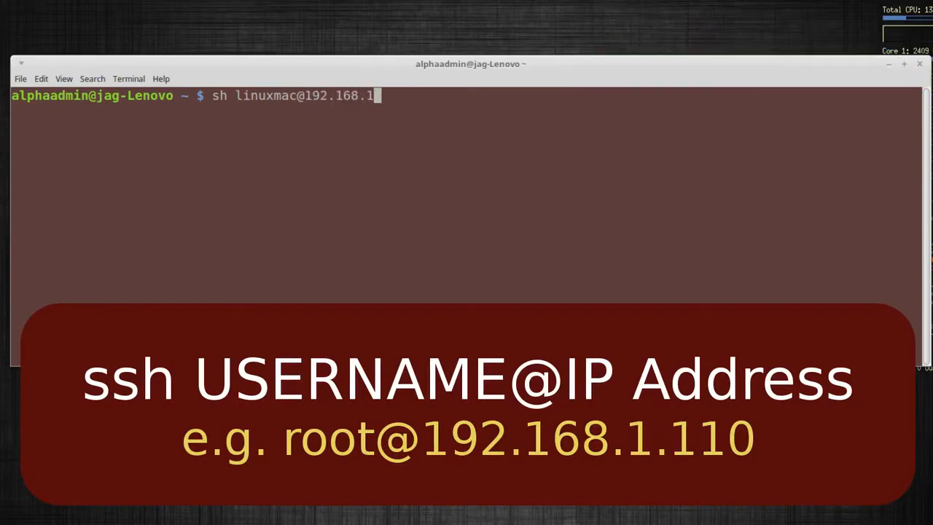
key(Return)
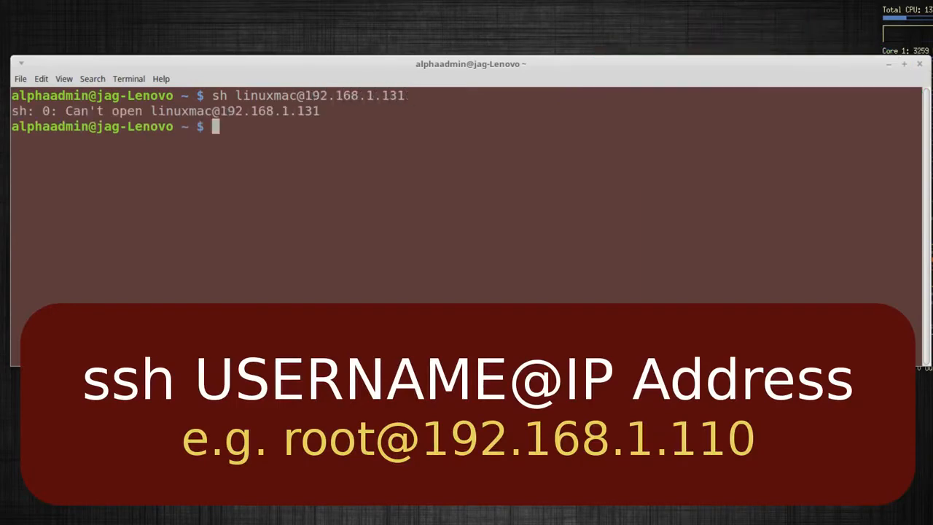
text(sh linuxmac@192.168.1.131)
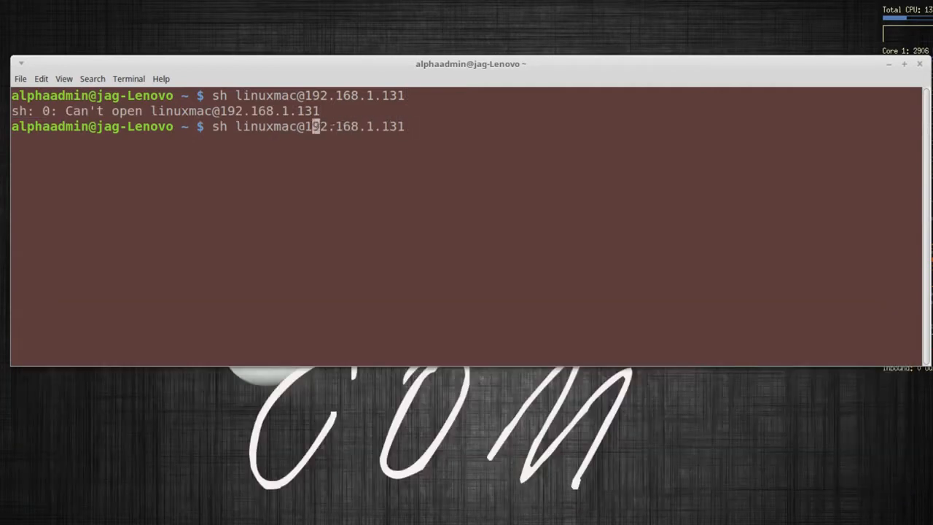
key(Return)
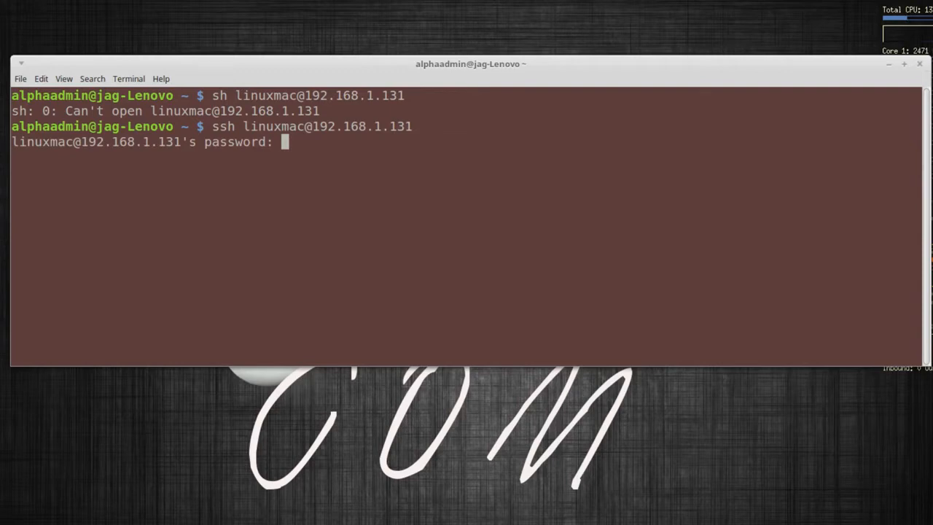
key(Return)
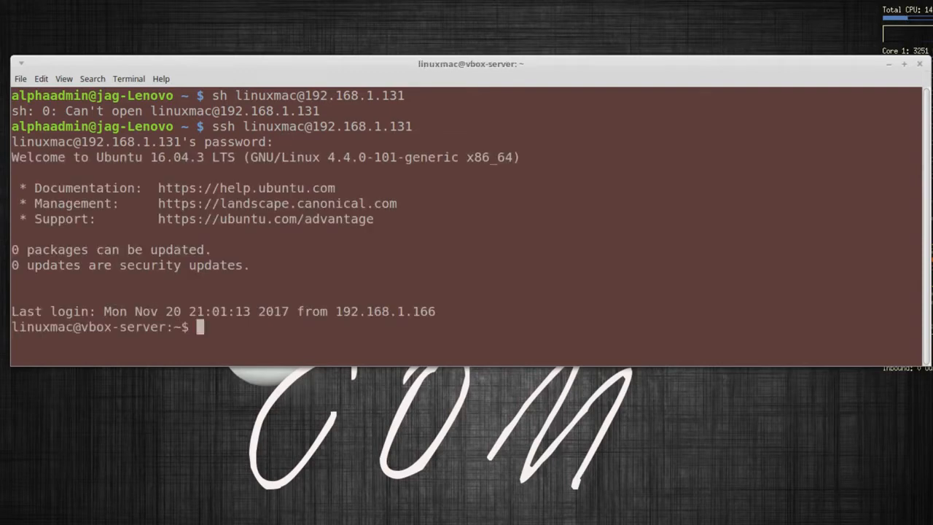
- Clear the remote terminal screen after logging in
text(s)
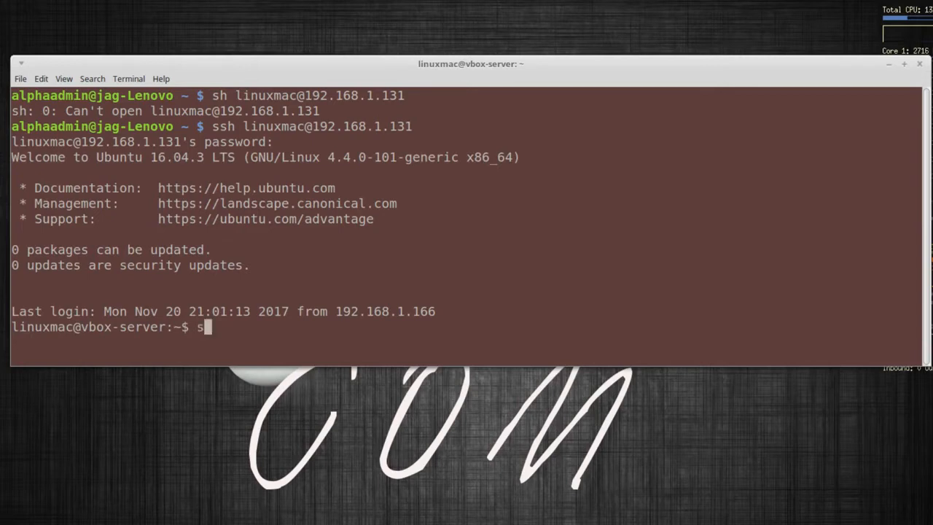
text(udo)
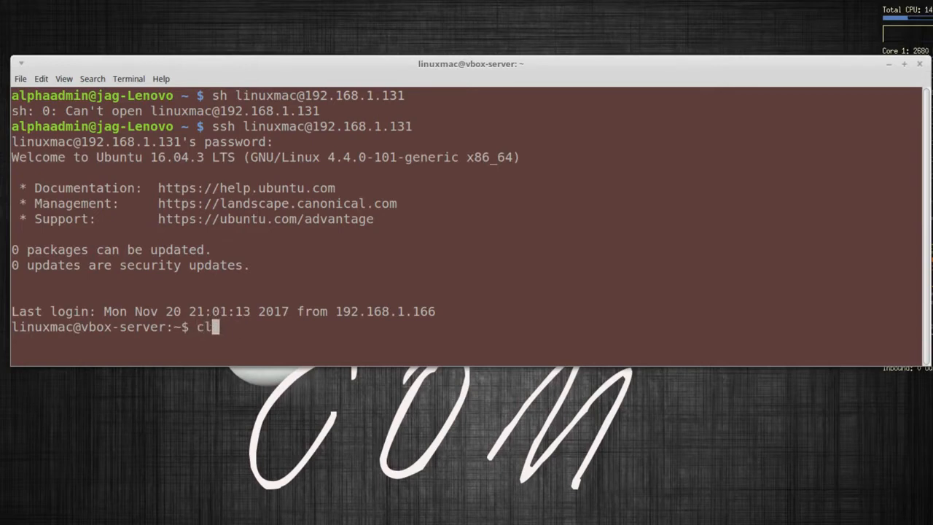
key(Return)
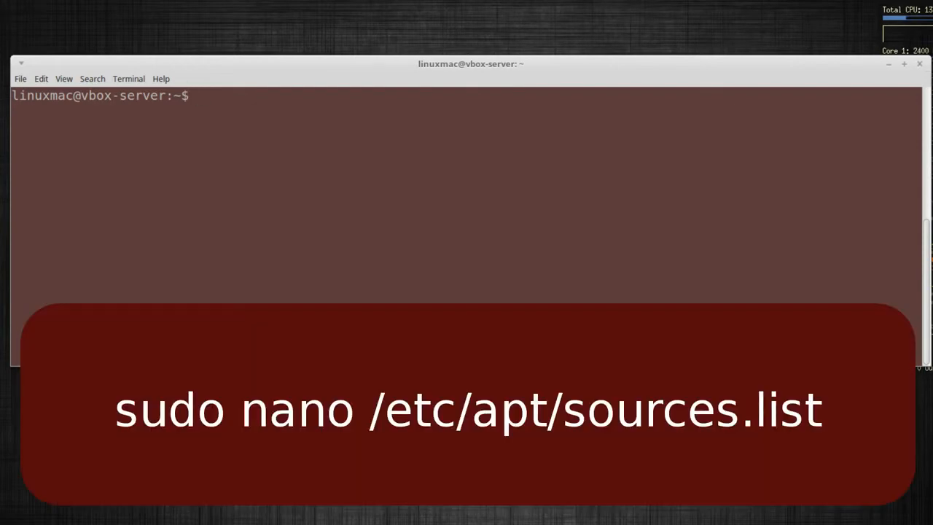
- Run sudo nano /etc/apt/sources.list and authenticate with the sudo password
text(sudo)
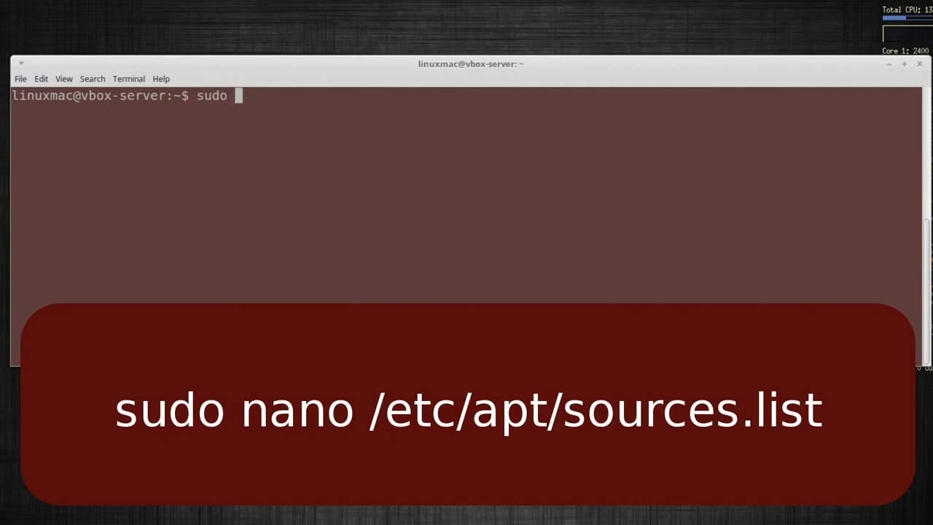
text(nano)
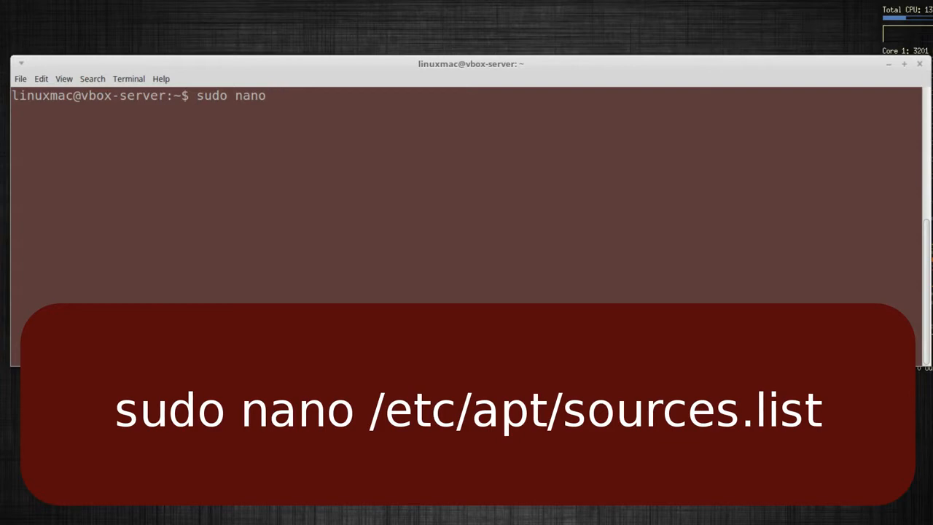
text(/etc/ap)
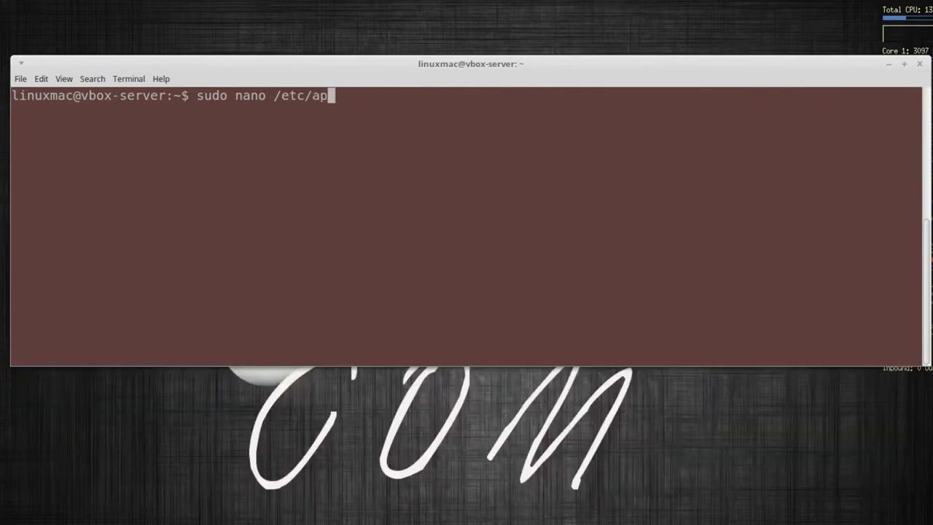
text(t/so)
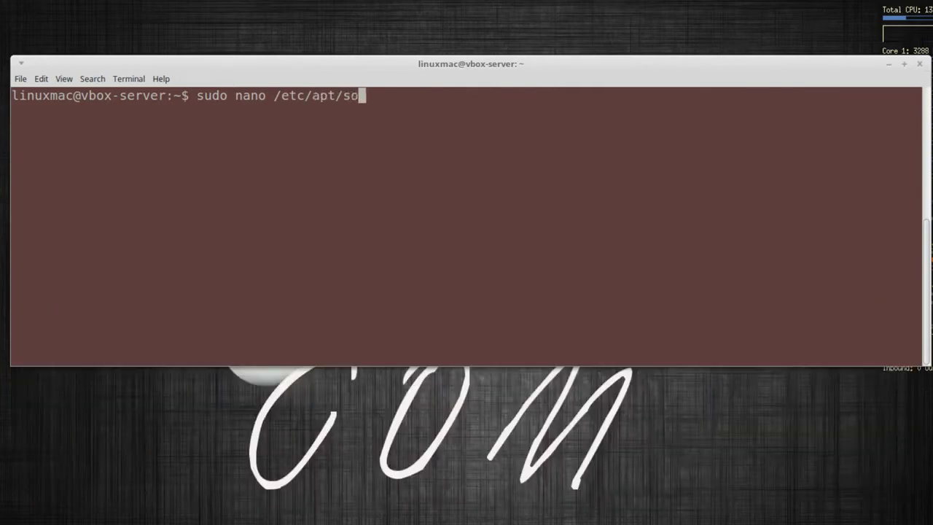
key(Return)
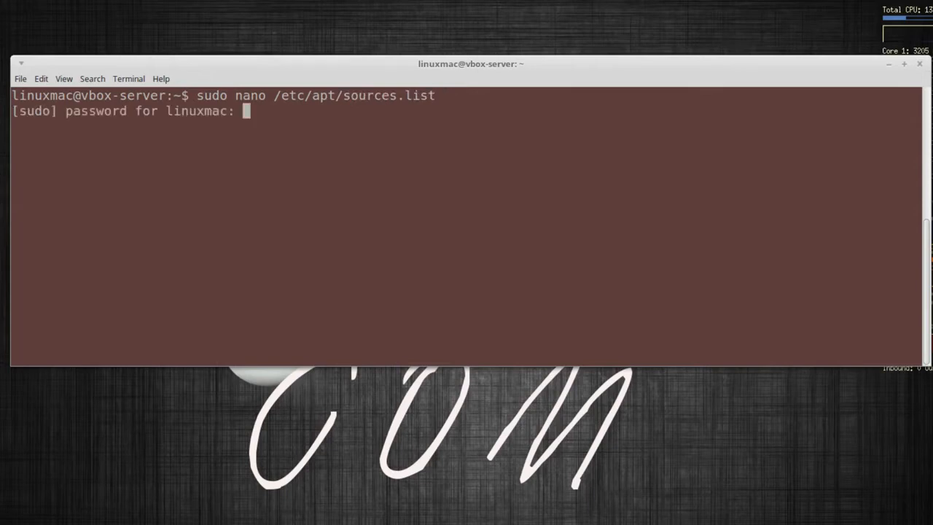
key(Return)
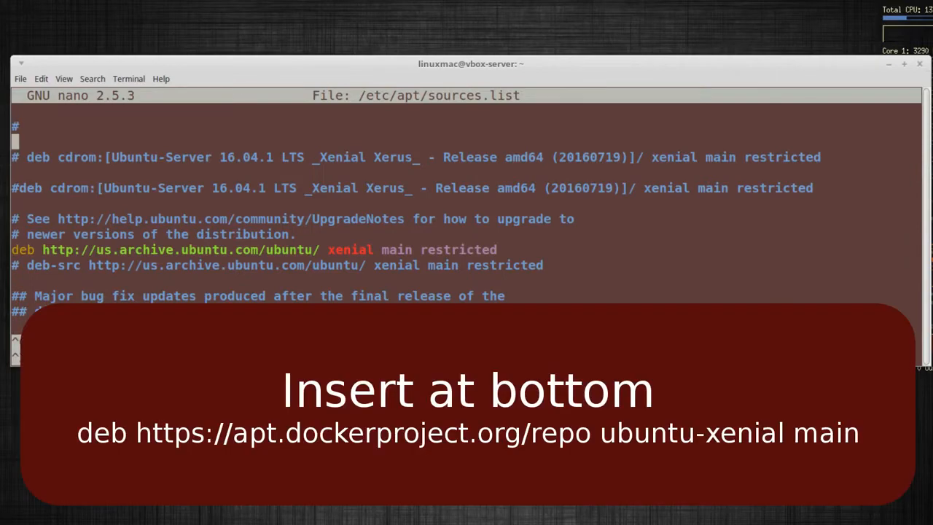
- Add a '# Docker Project' section with the apt.dockerproject.org ubuntu-xenial main deb line and save
scroll(down, 3)
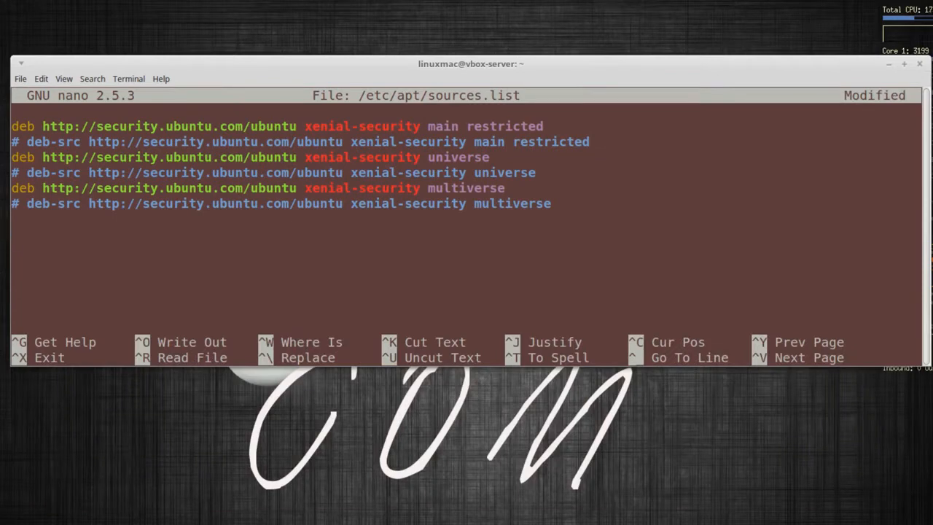
text(#)
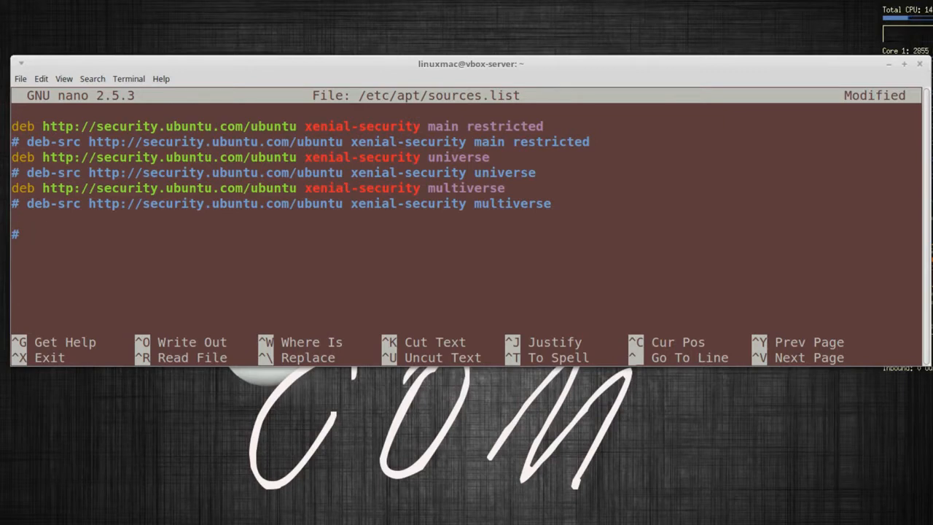
text(Docker)
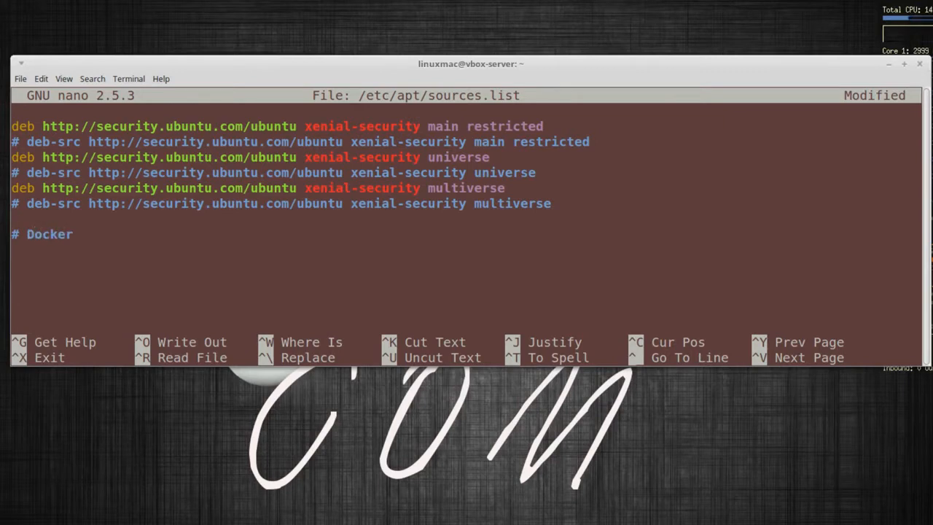
text(P)
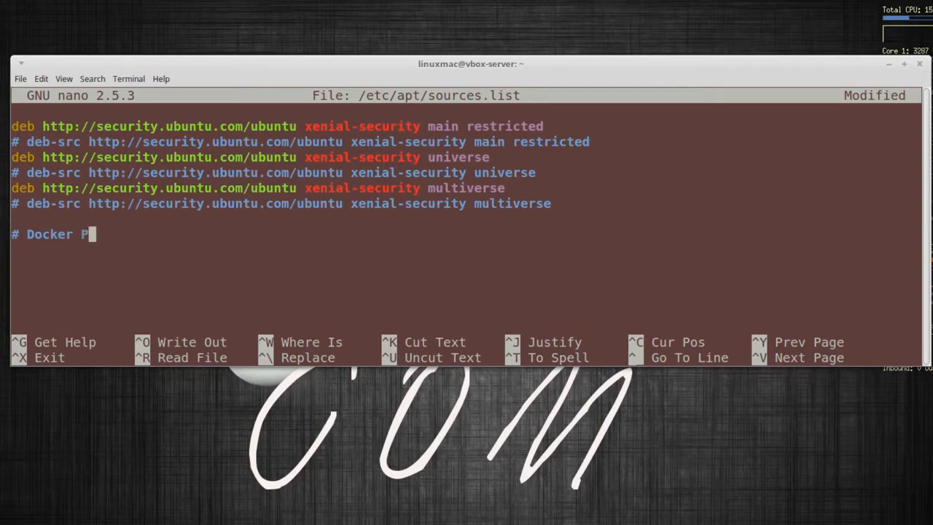
text(roject)
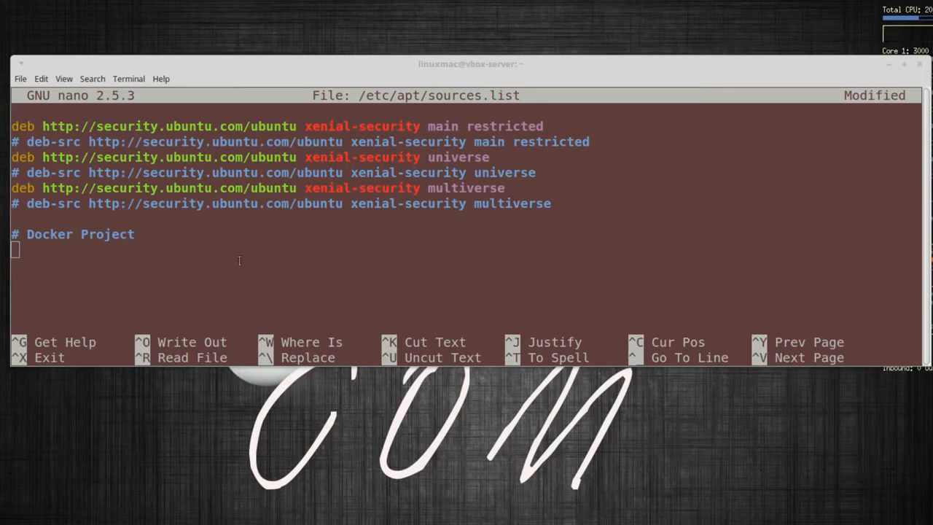
text(deb https://apt.dockerproject.org/repo ubuntu-xenial main)
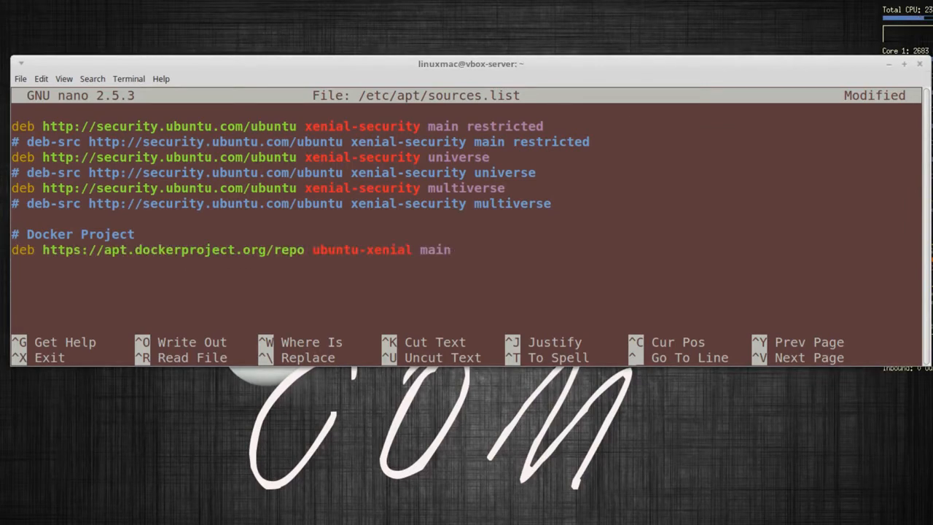
key(ctrl+x)
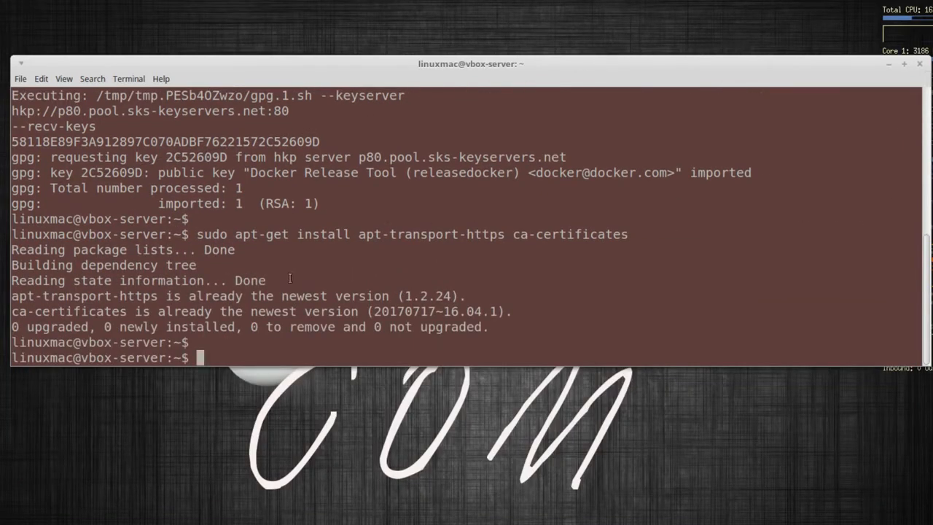
mouse_move(356, 262)
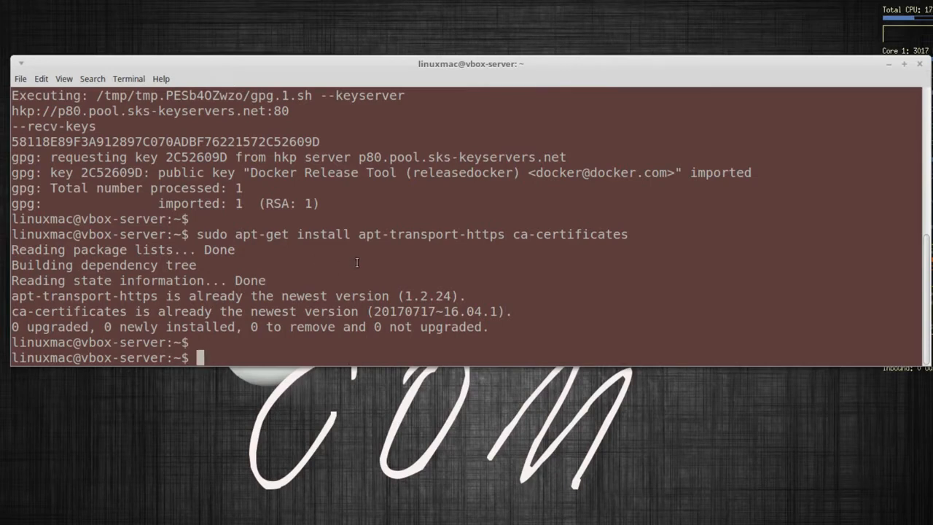
- Prepare a clear command beneath the apt-transport-https and ca-certificates check
text(clear)
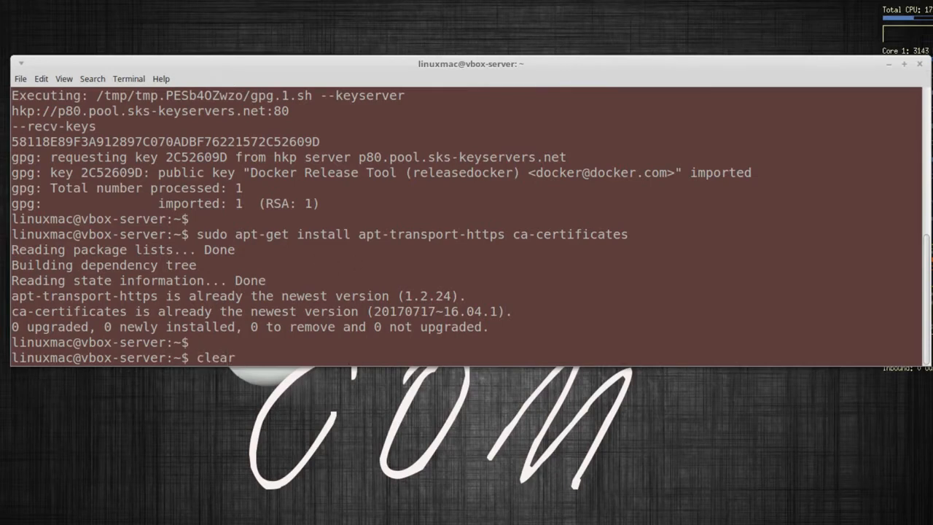
- Clear the screen and refresh the package lists with sudo apt-get update
key(Return)
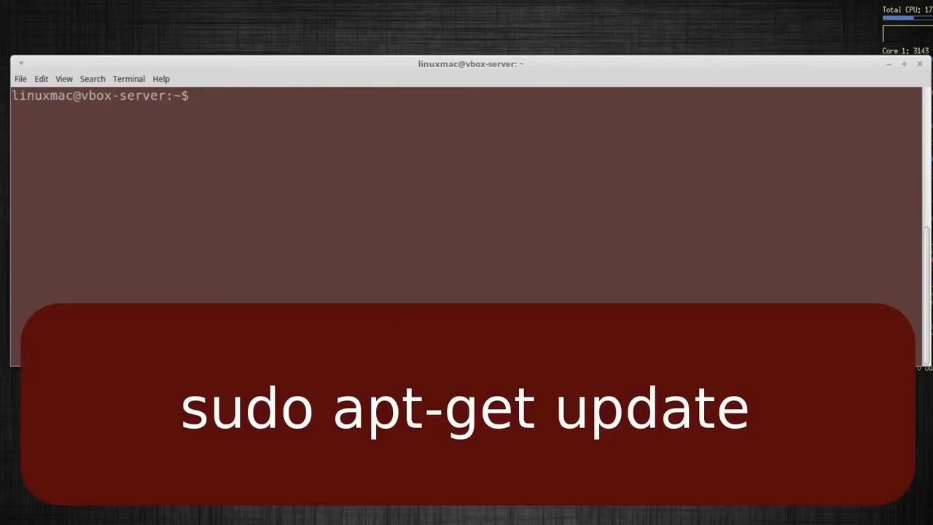
text(sudo ap)
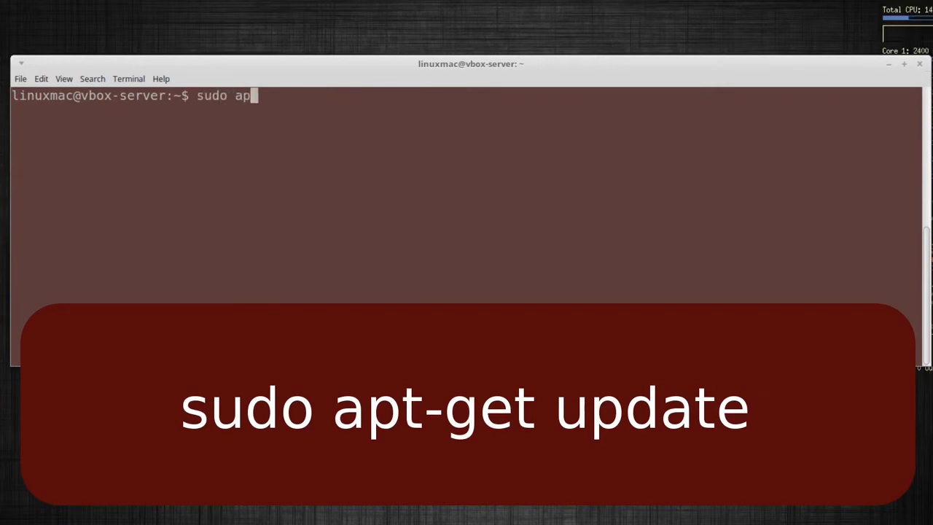
text(t-get)
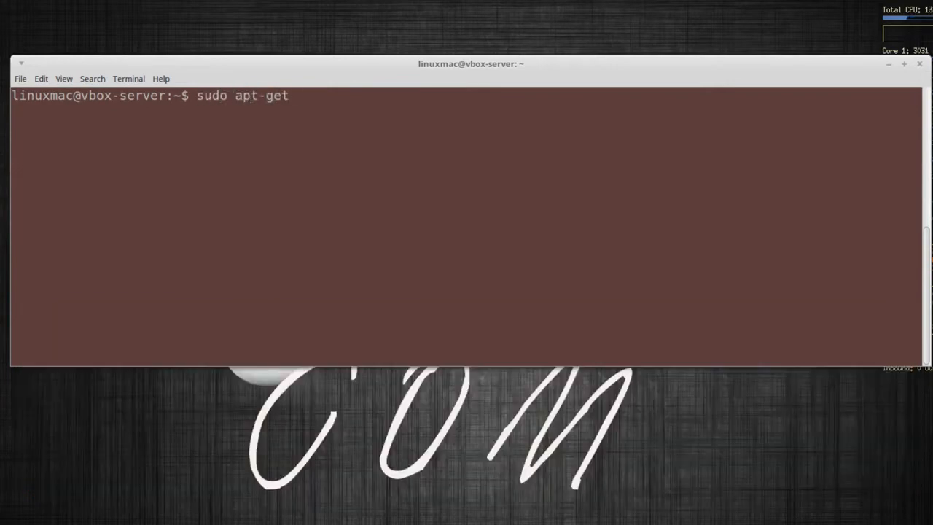
text(update)
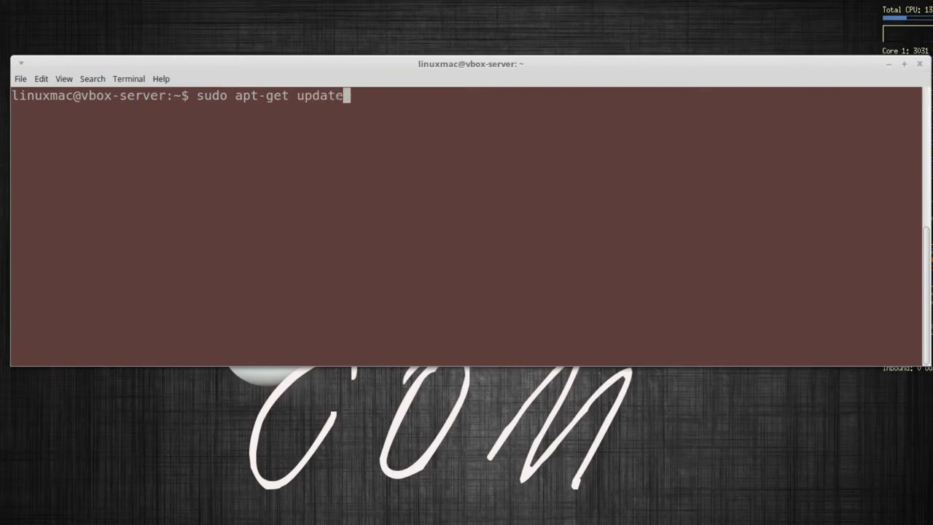
key(Return)
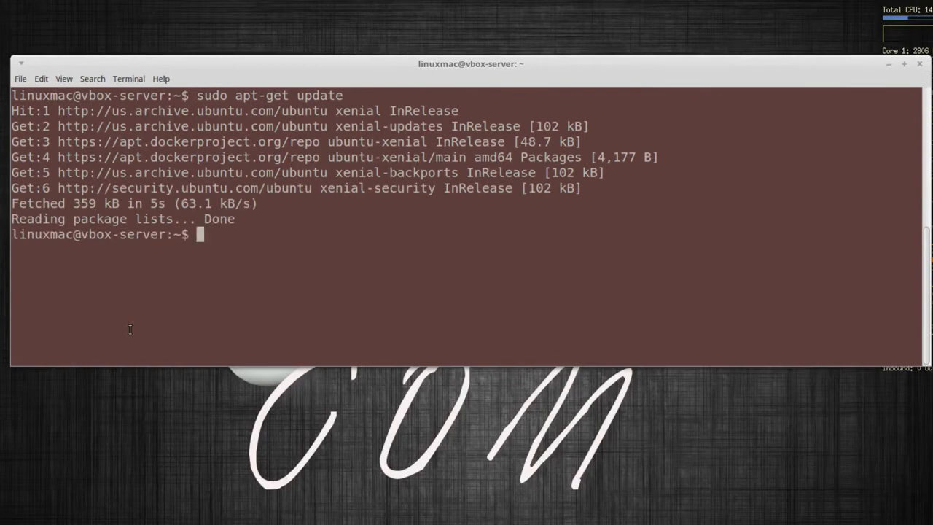
text(clear)
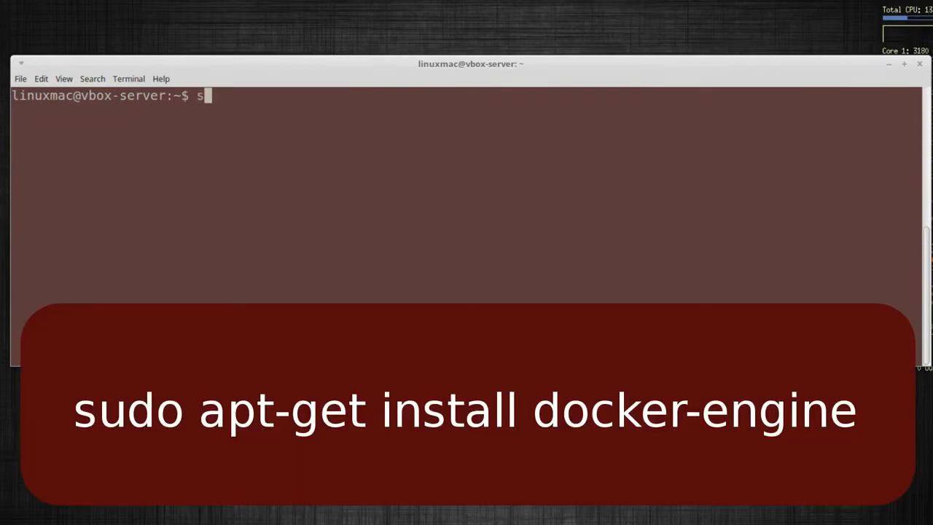
- Install the docker-engine package with sudo apt-get install
text(udo a)
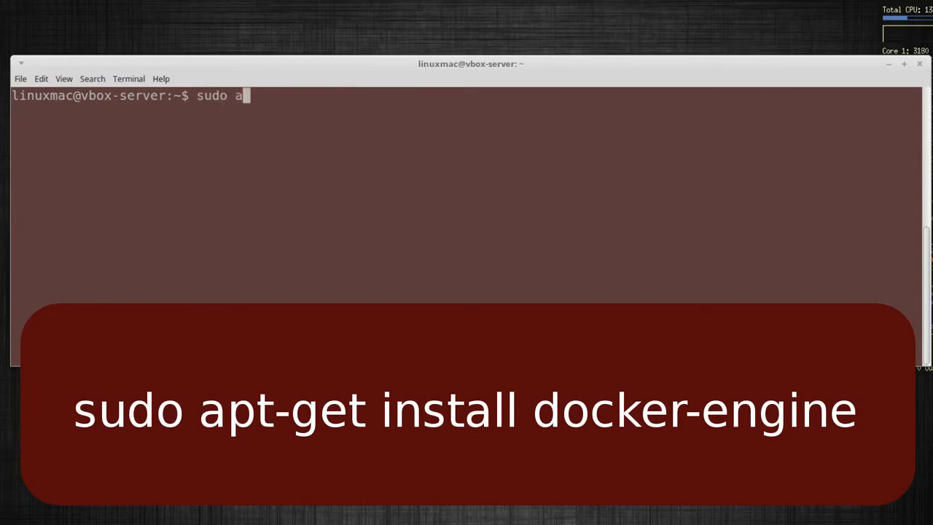
text(pt-get)
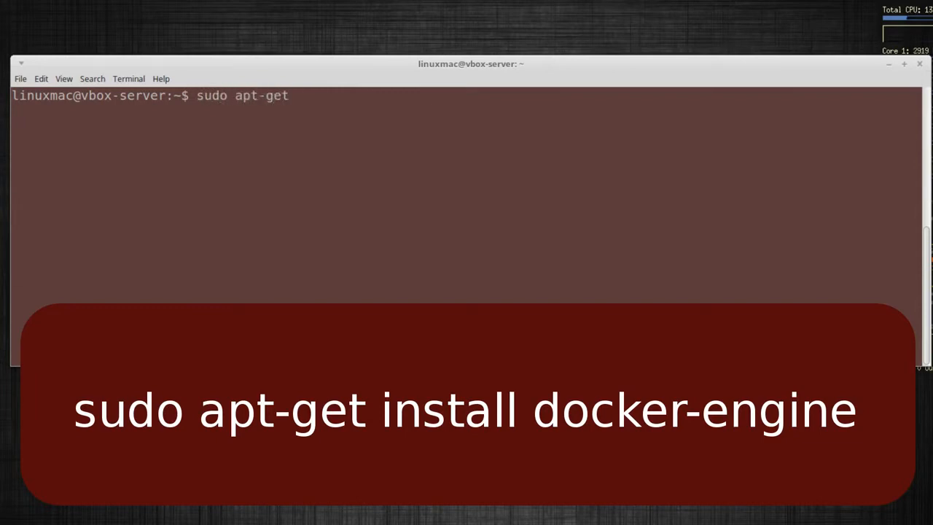
text(install)
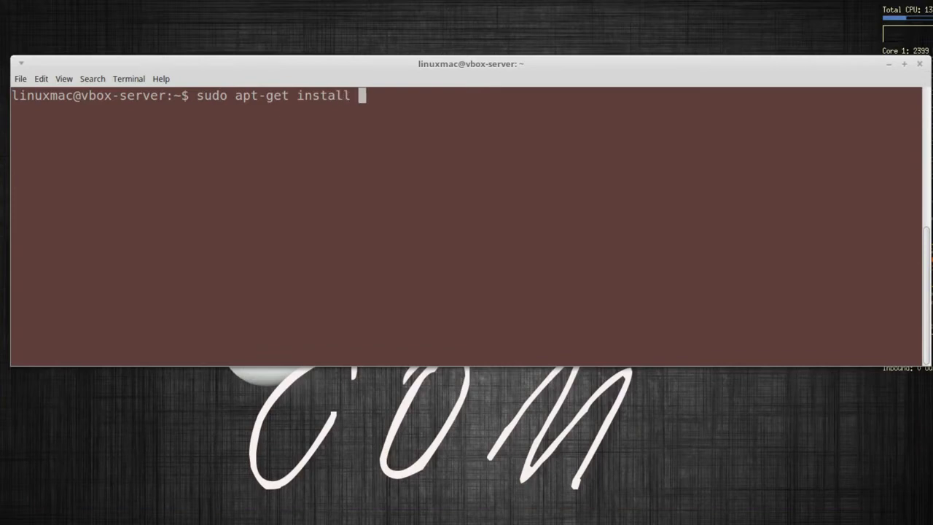
text(do)
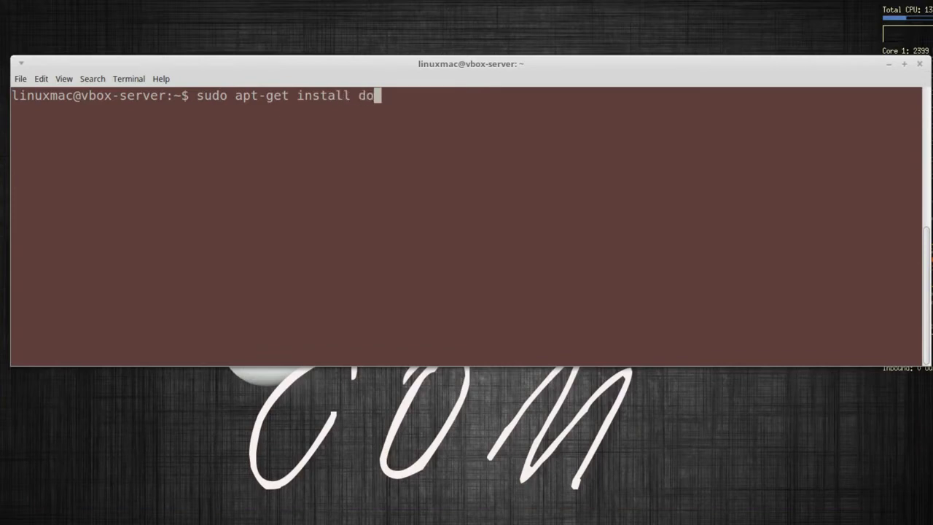
text(cker)
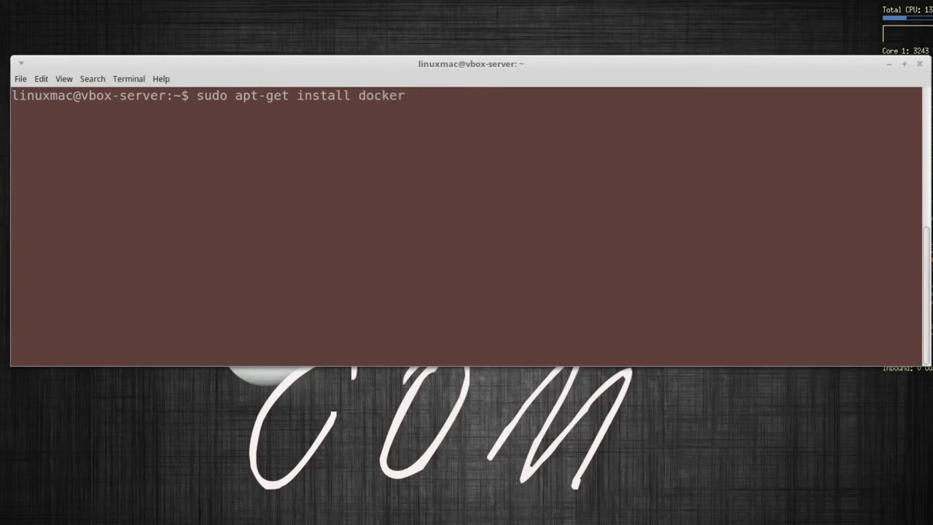
text(-)
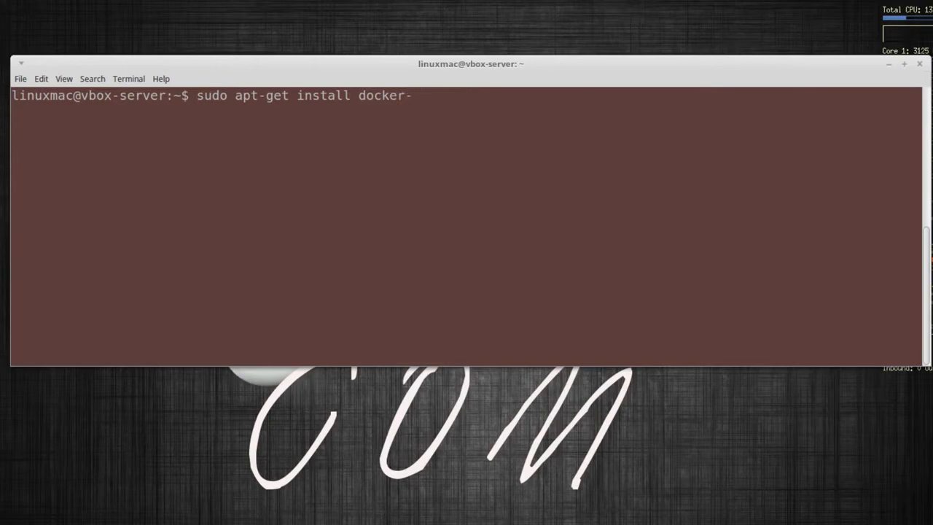
text(en)
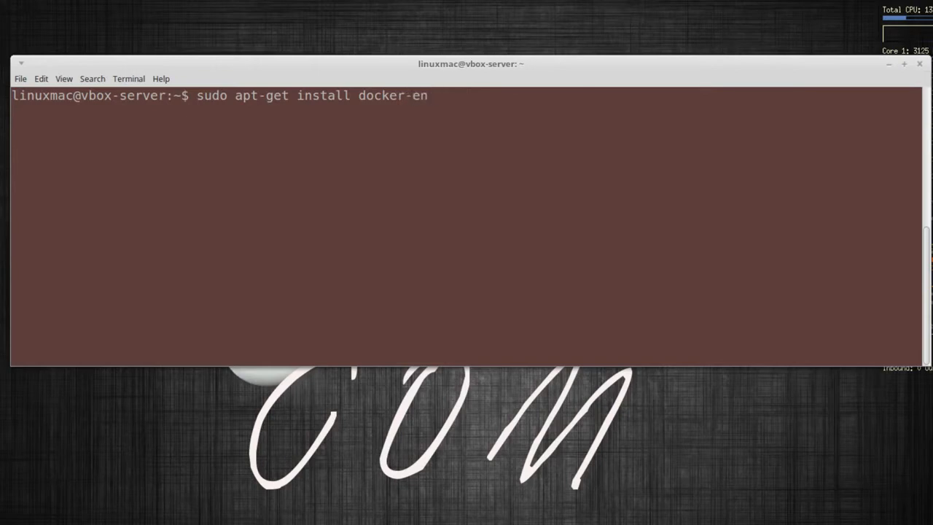
key(Return)
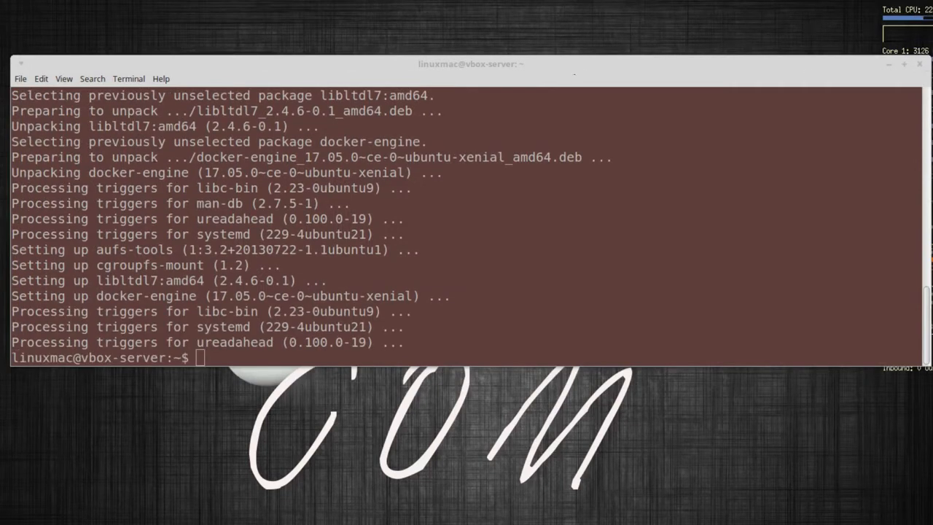
text(cl)
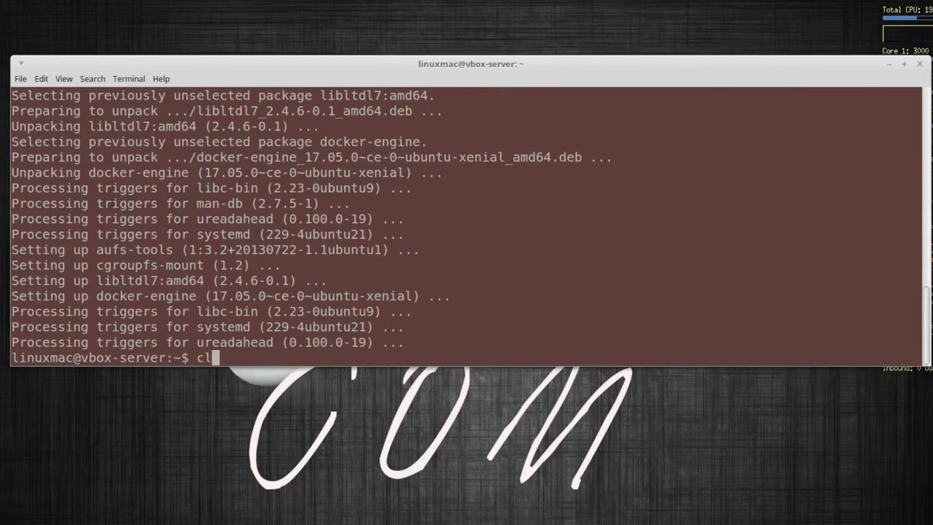
- Clear the install output and check the version with docker -v
key(Return)
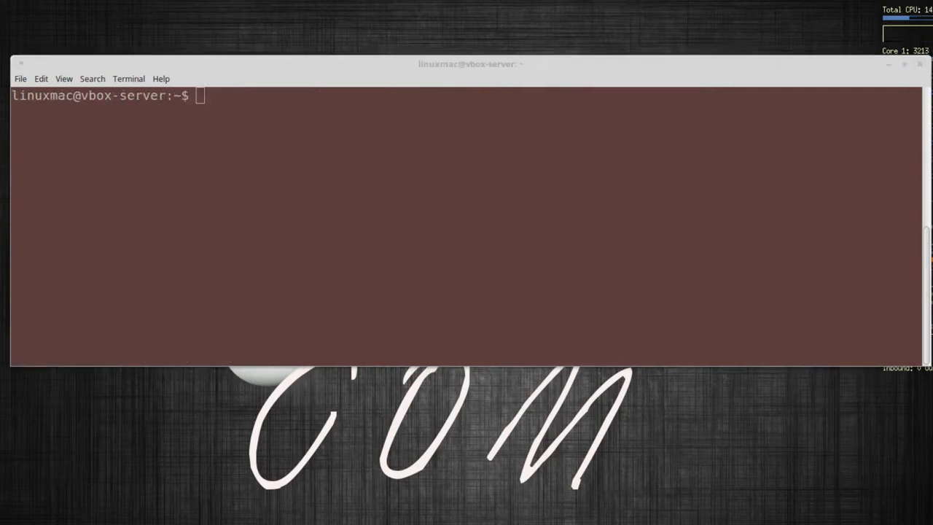
mouse_move(162, 216)
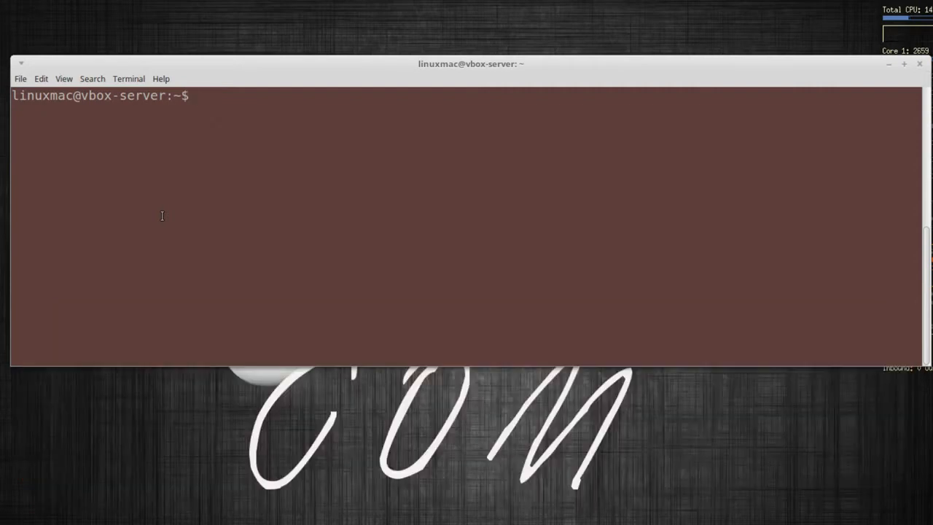
text(docker -v)
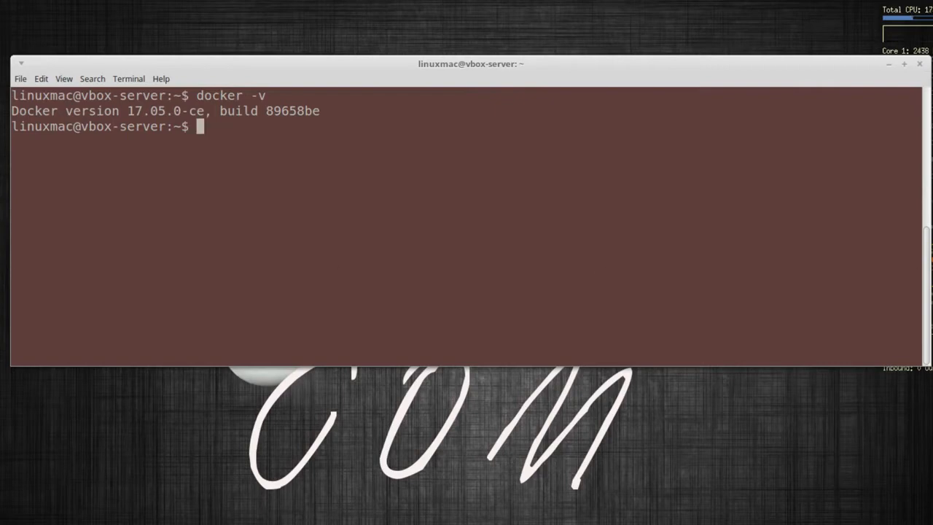
mouse_move(236, 230)
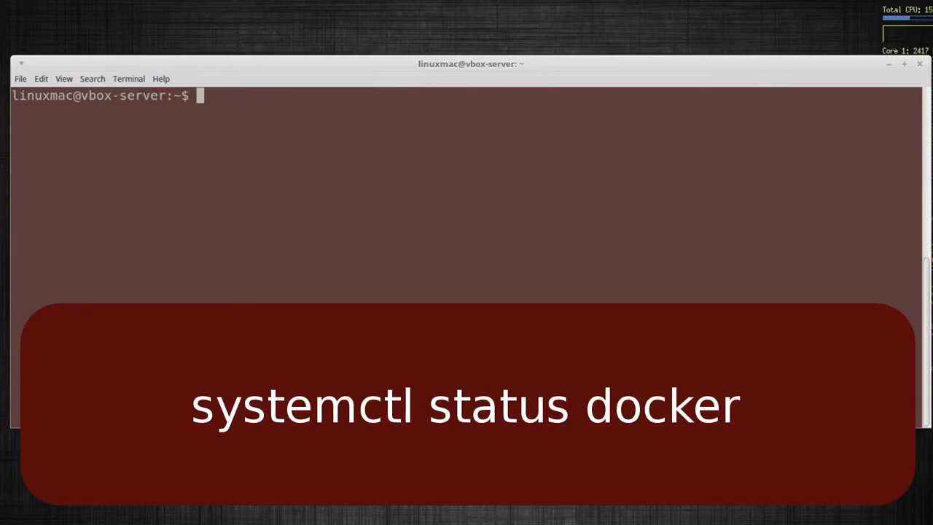
- Check systemctl status docker shows active (running), then leave the status view
text(system)
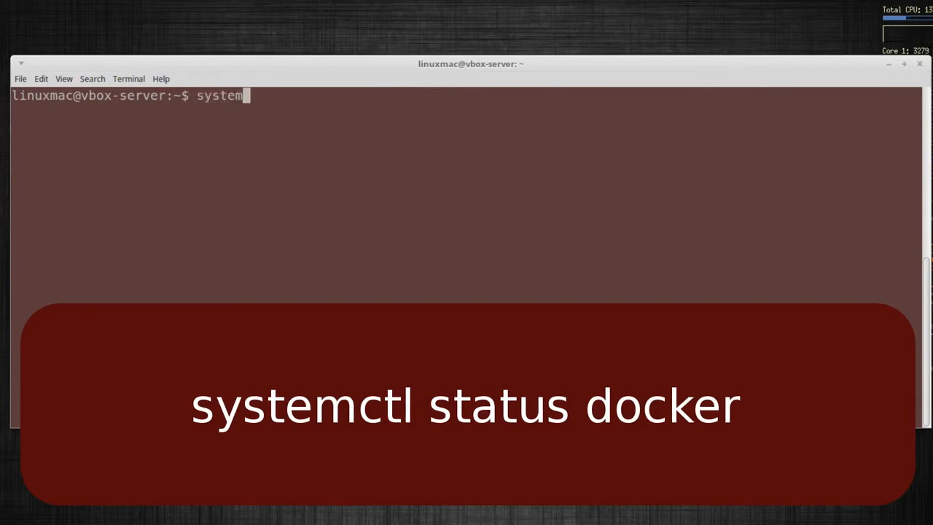
text(ctl)
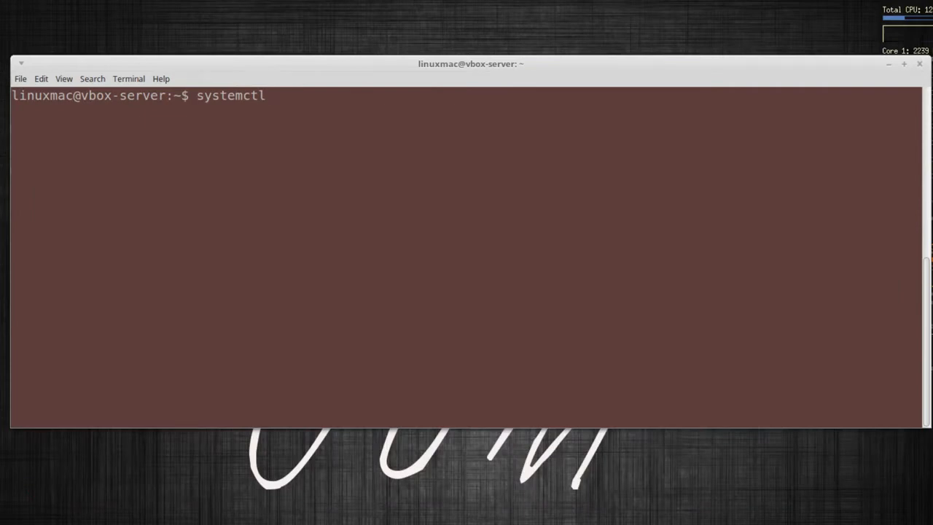
text(stu)
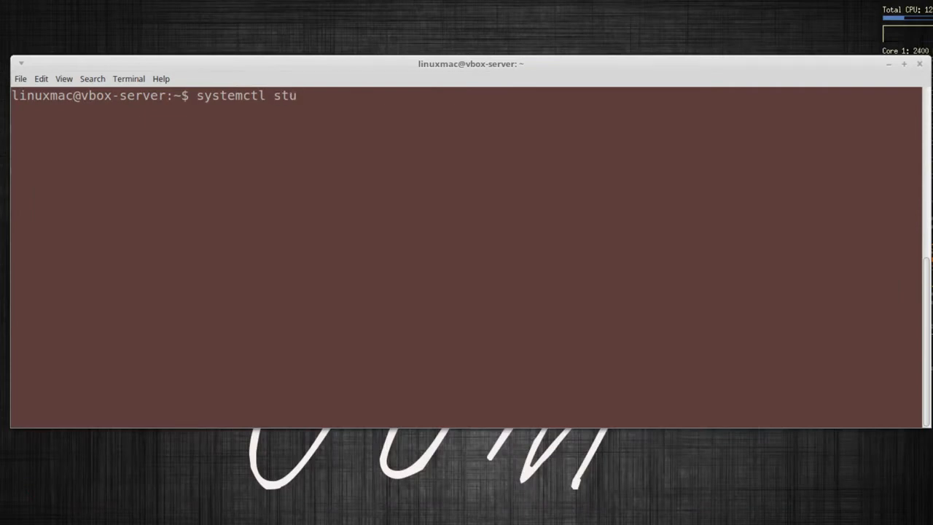
text(tus docker)
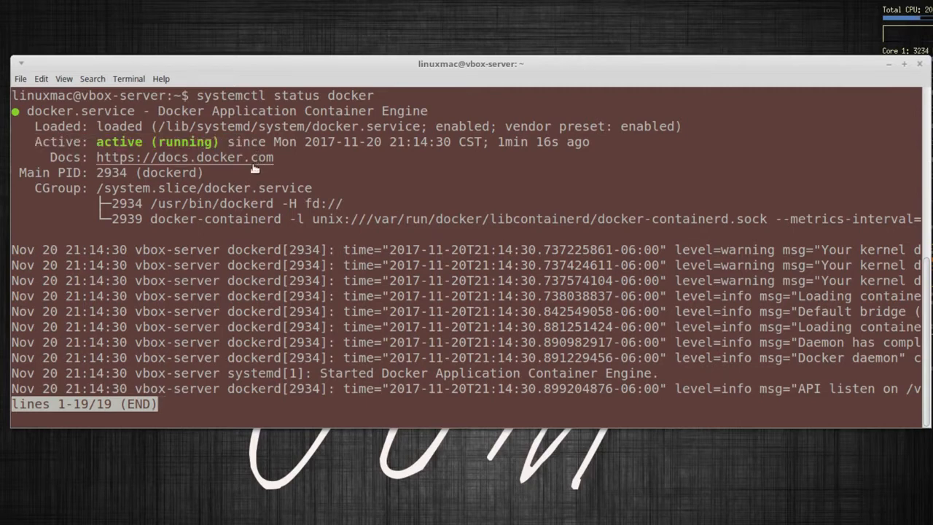
mouse_move(263, 165)
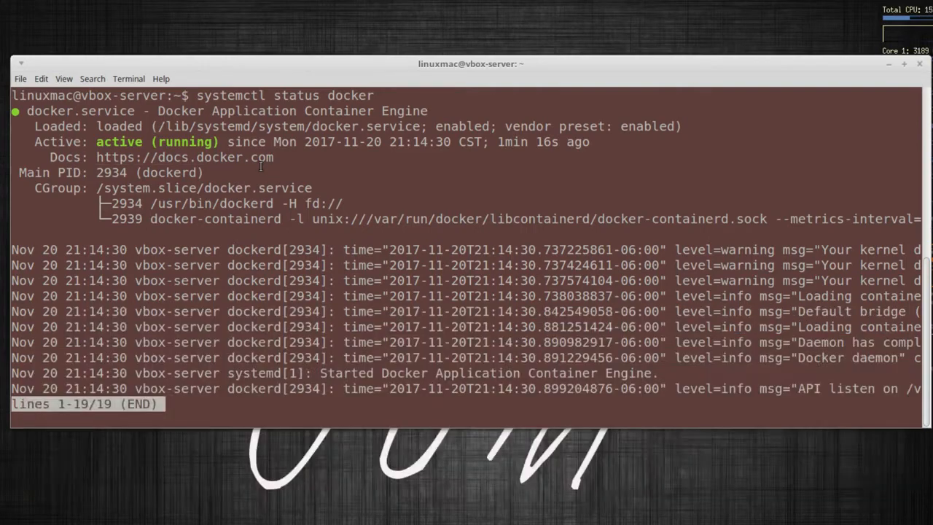
key(q)
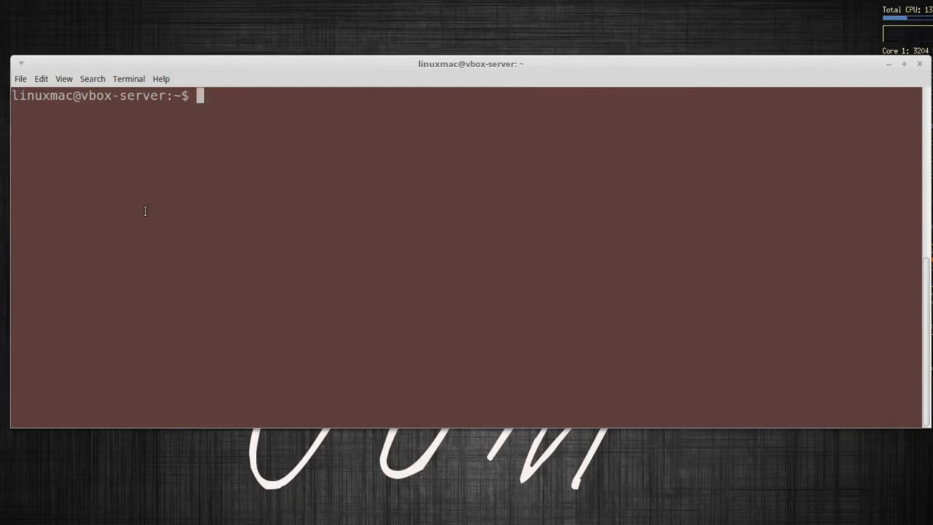
- Enable Docker at boot with sudo systemctl enable docker and clear the screen
text(sudo)
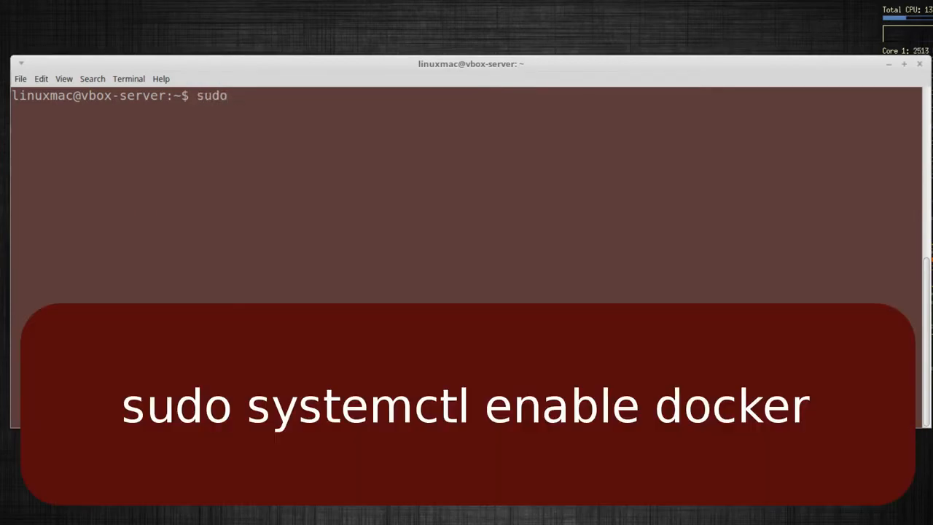
text(syste)
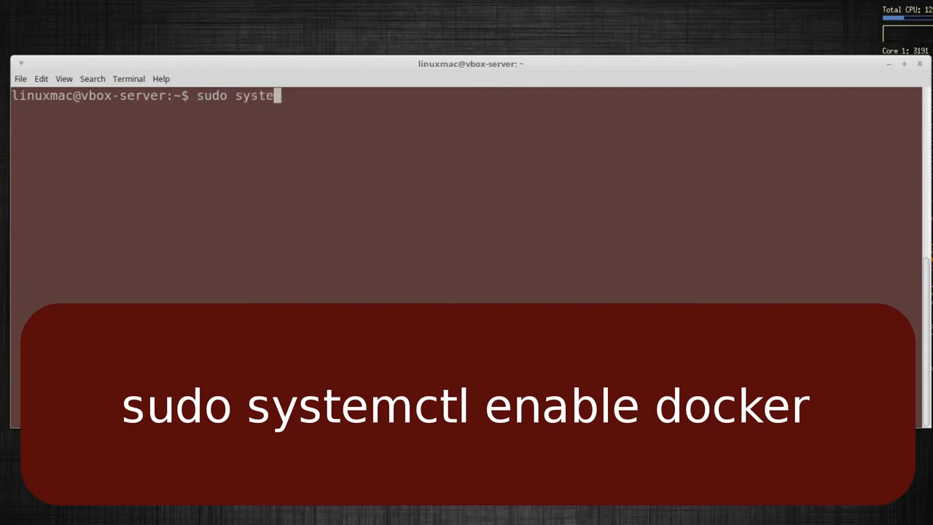
text(mctl)
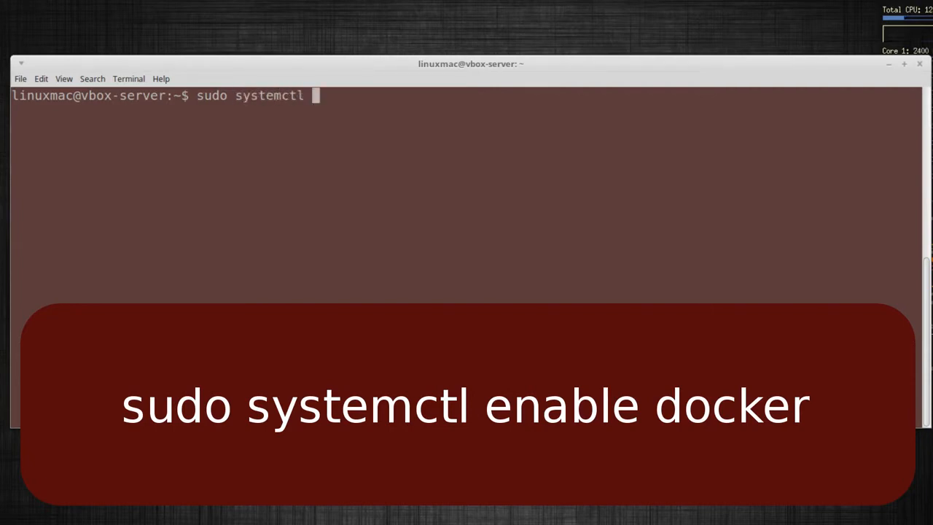
text(ena)
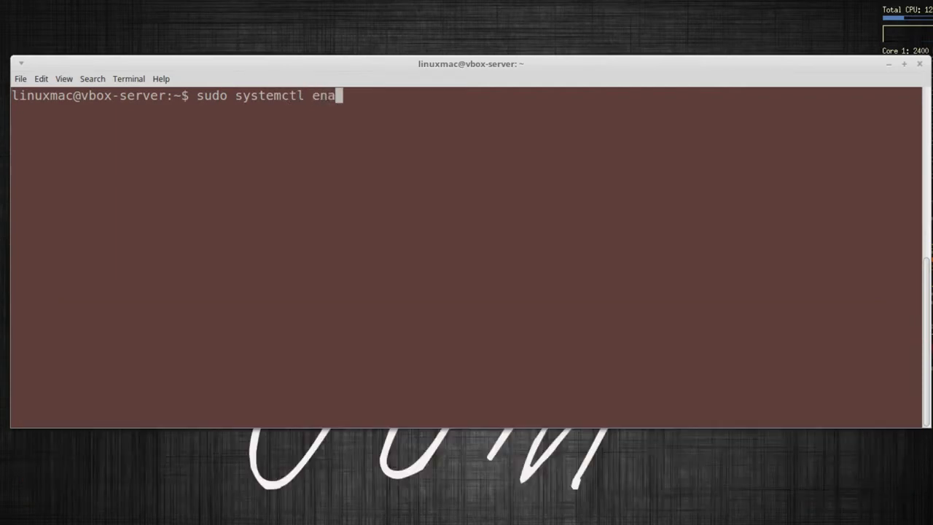
text(ble)
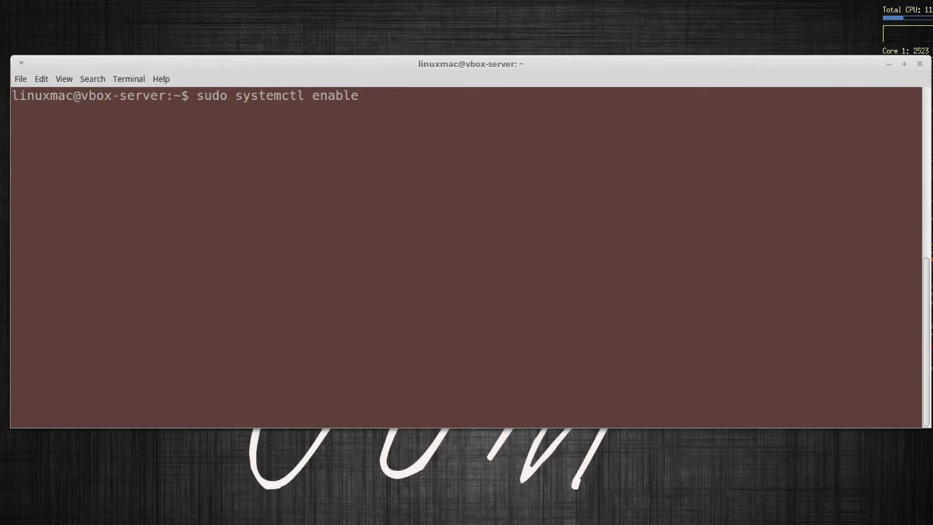
text(docke)
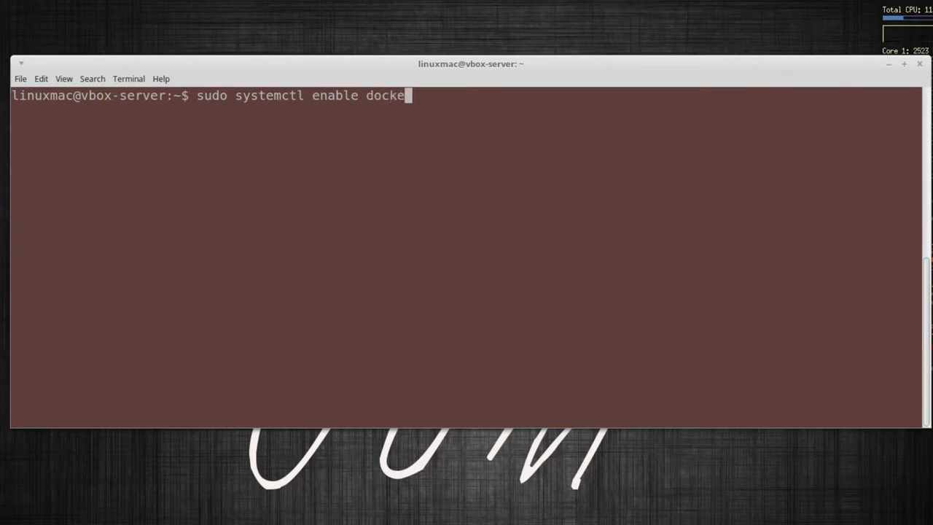
key(Return)
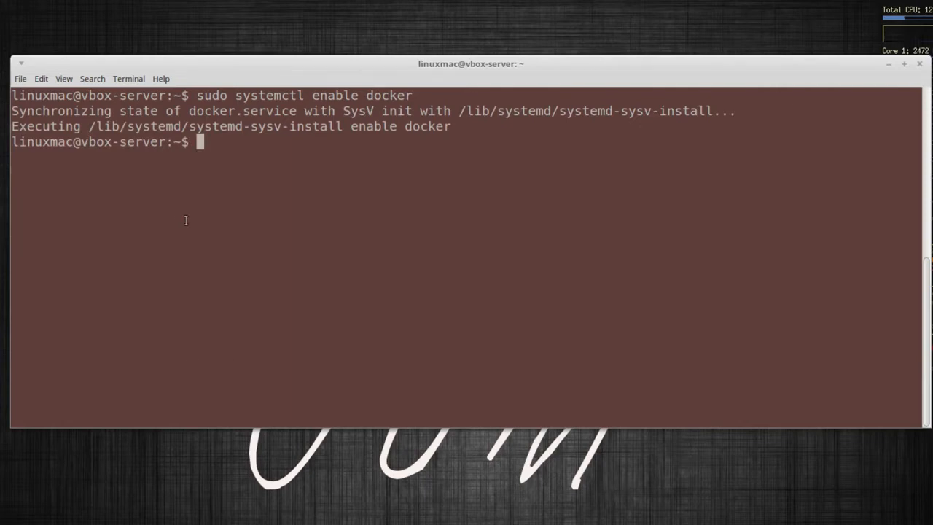
text(clear)
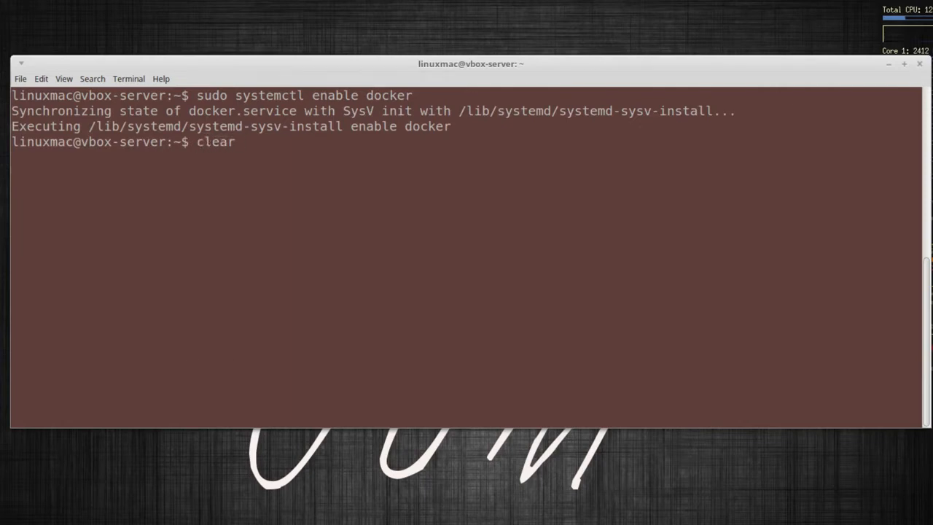
key(Return)
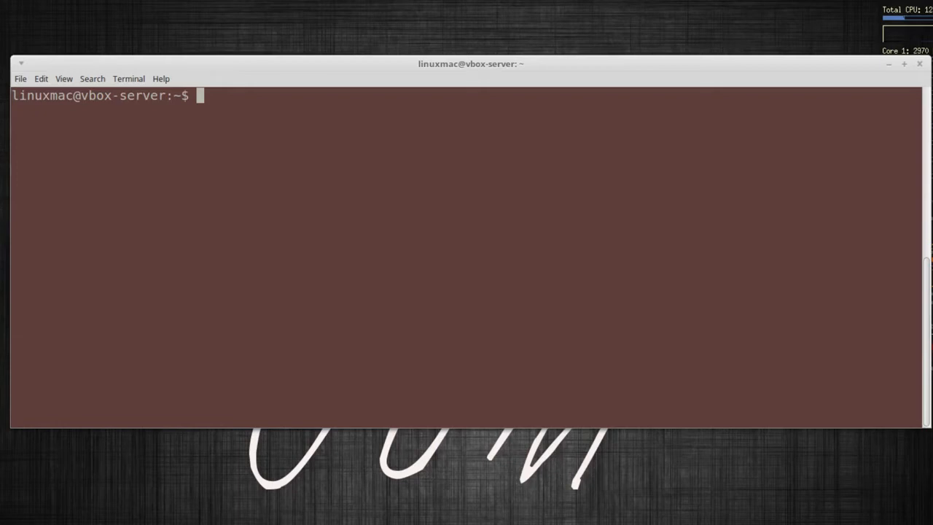
- Create a bridge Docker network named onlyoffice with sudo docker network create --driver bridge
text(sud)
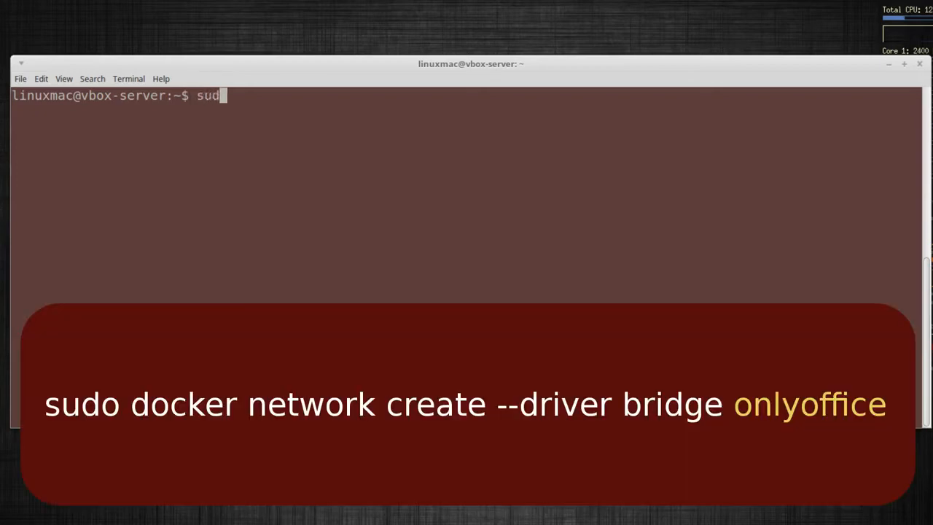
text(o)
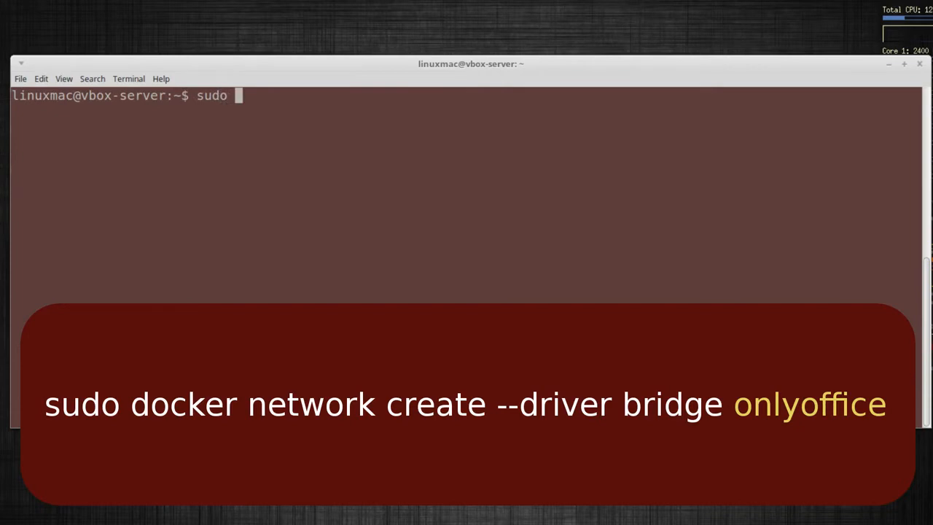
text(docker)
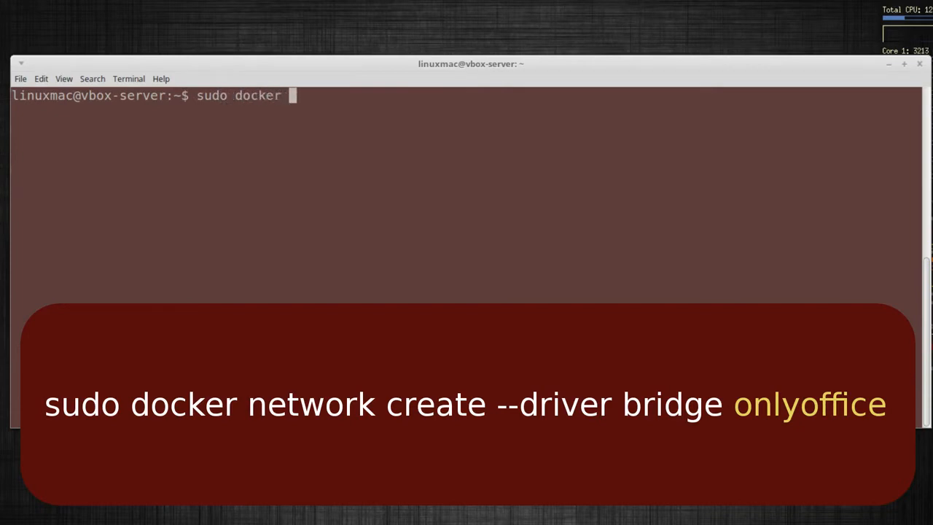
text(network c)
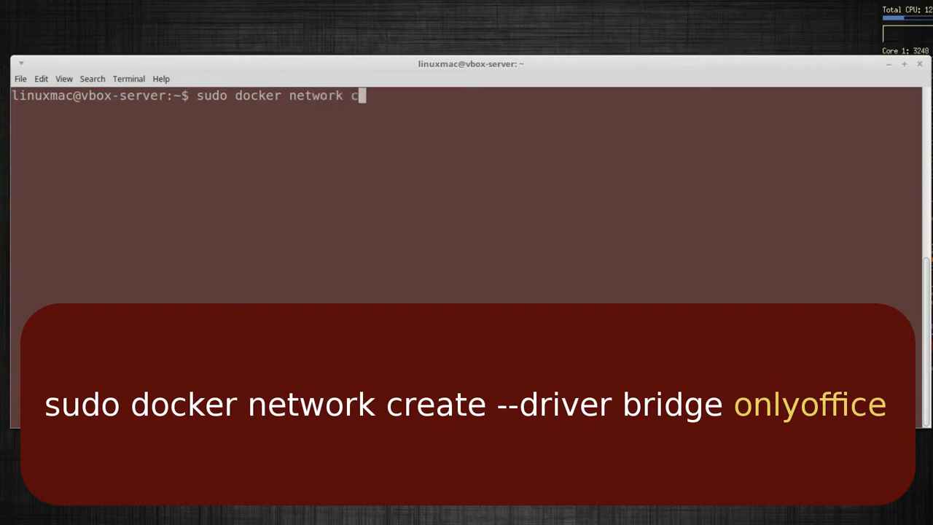
text(r)
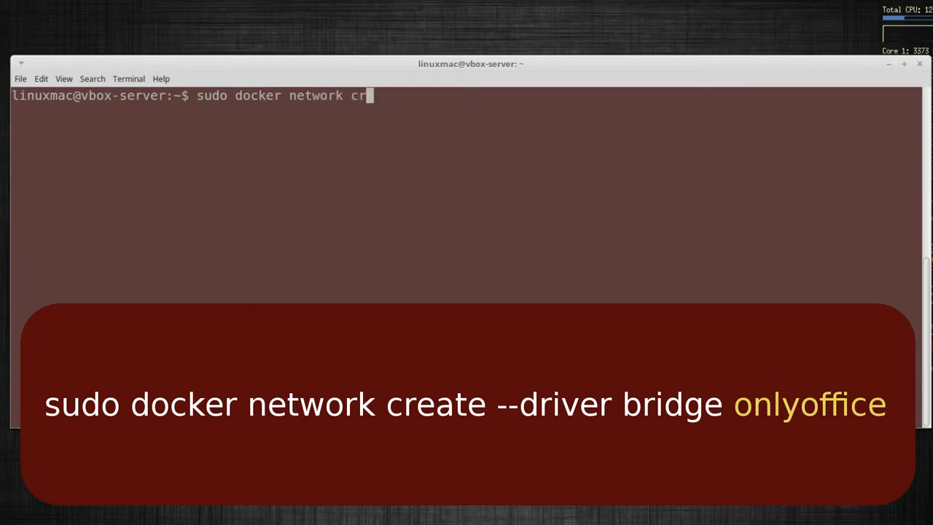
text(eate)
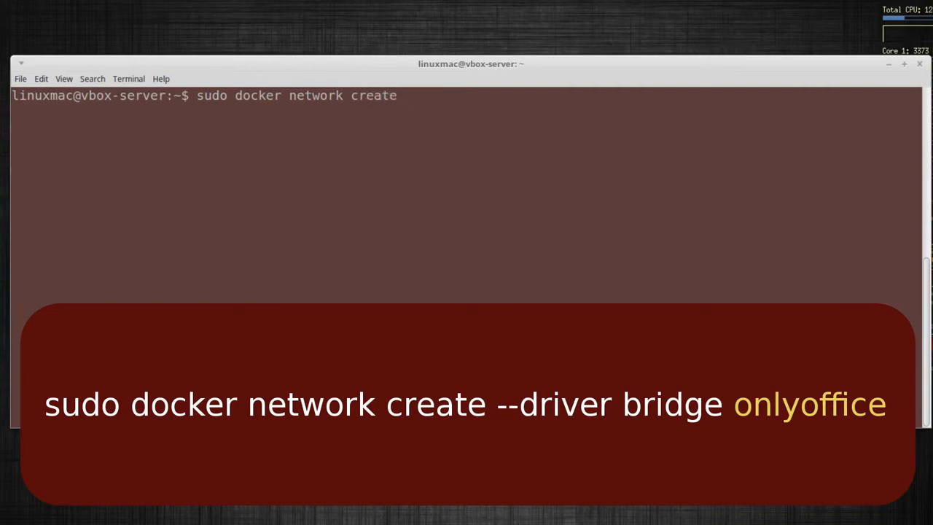
text(--)
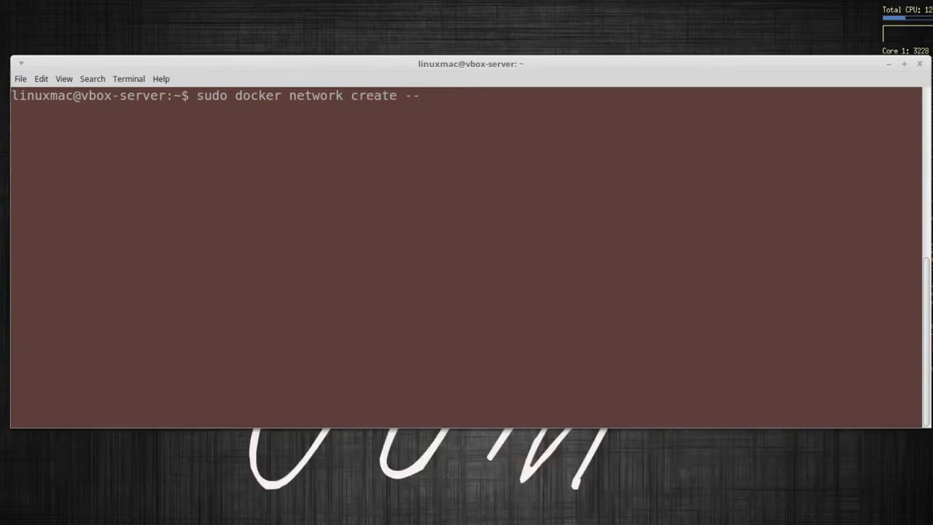
text(driver)
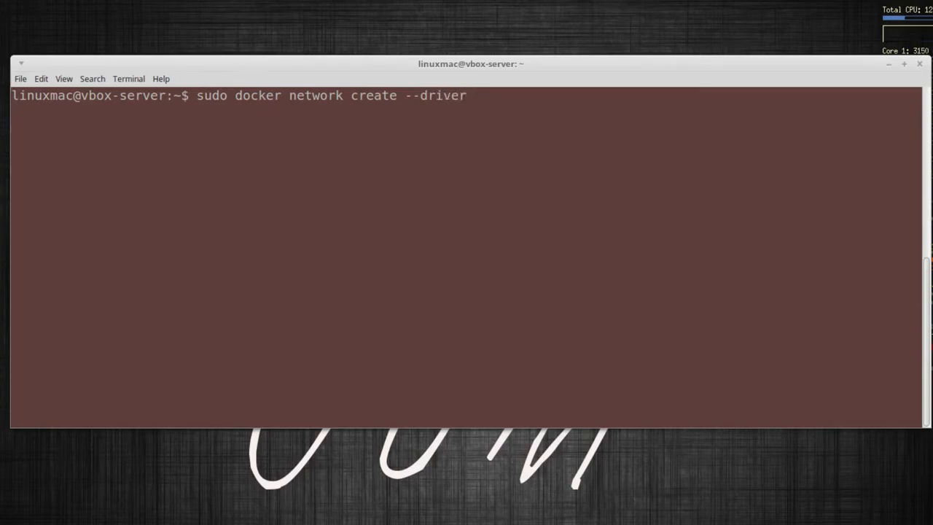
text(brid)
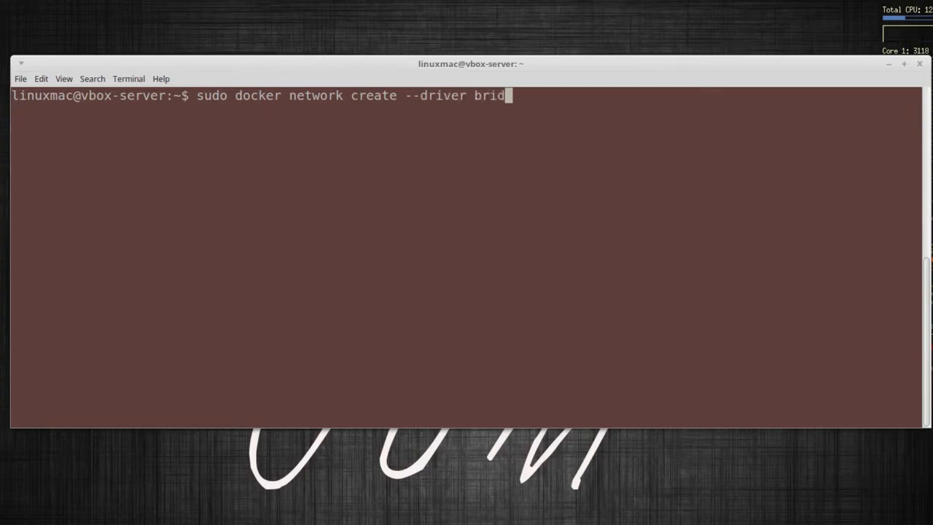
text(ge)
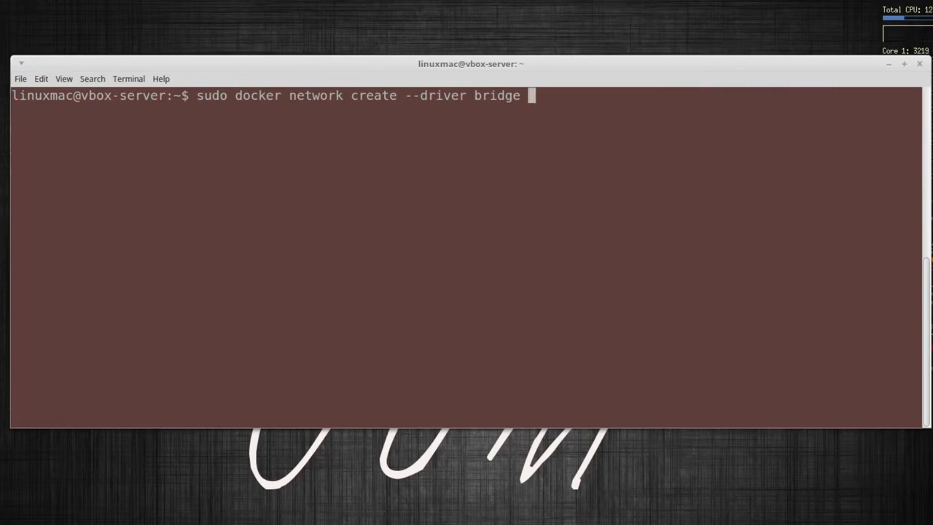
text(onlyo)
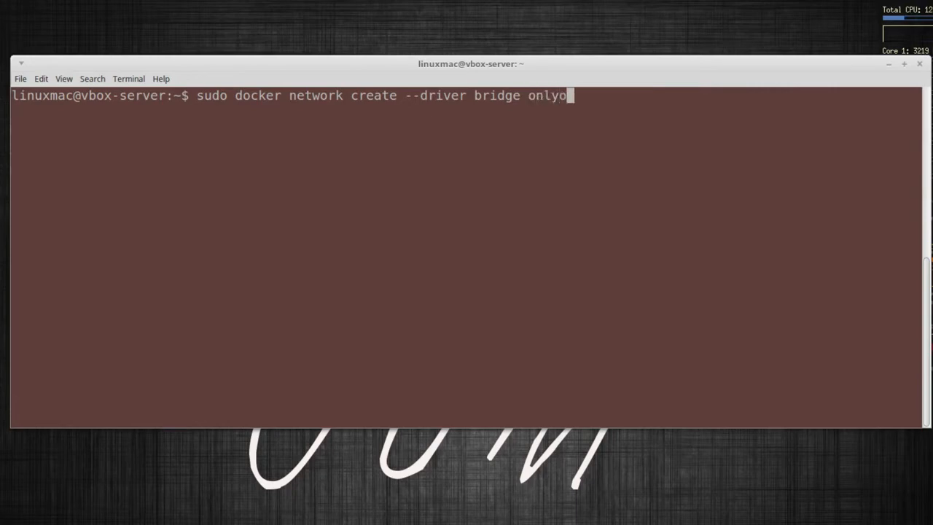
key(Return)
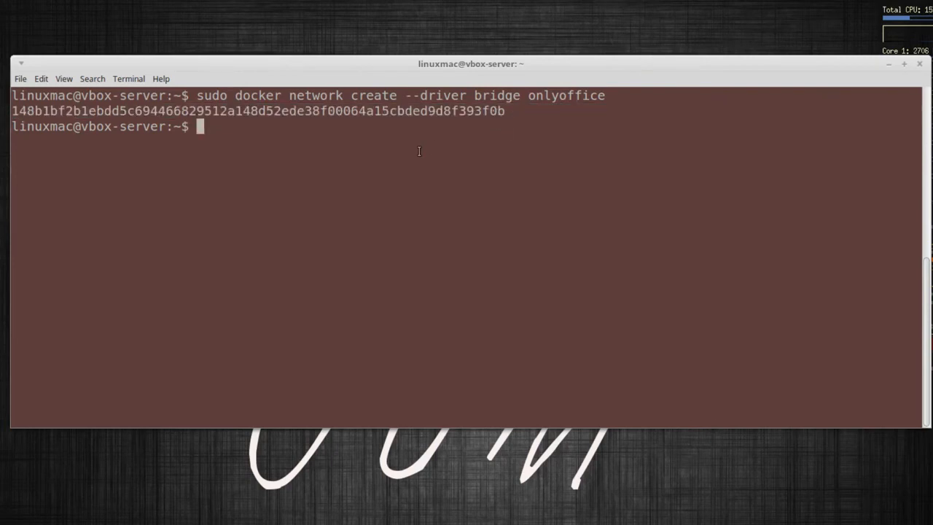
text(clear)
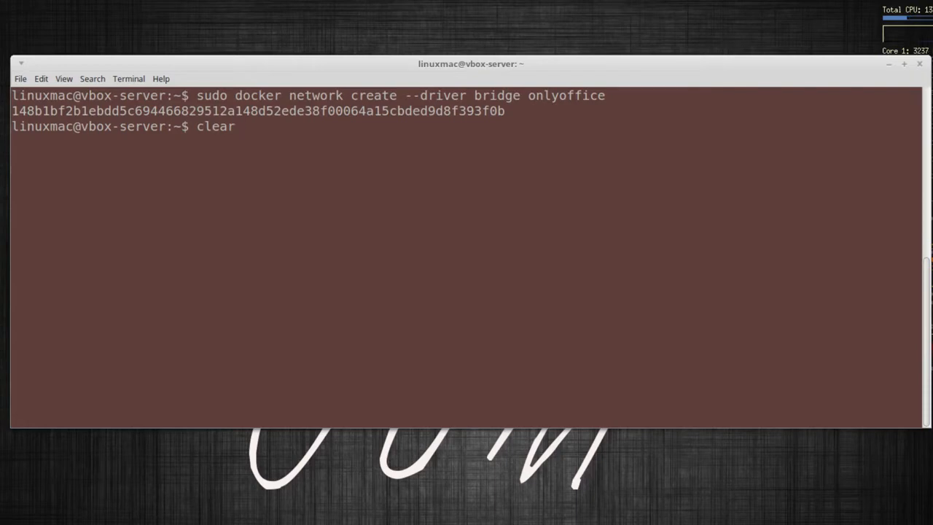
- Begin the docker run for onlyoffice-document-server on the onlyoffice network with its data volume
key(Return)
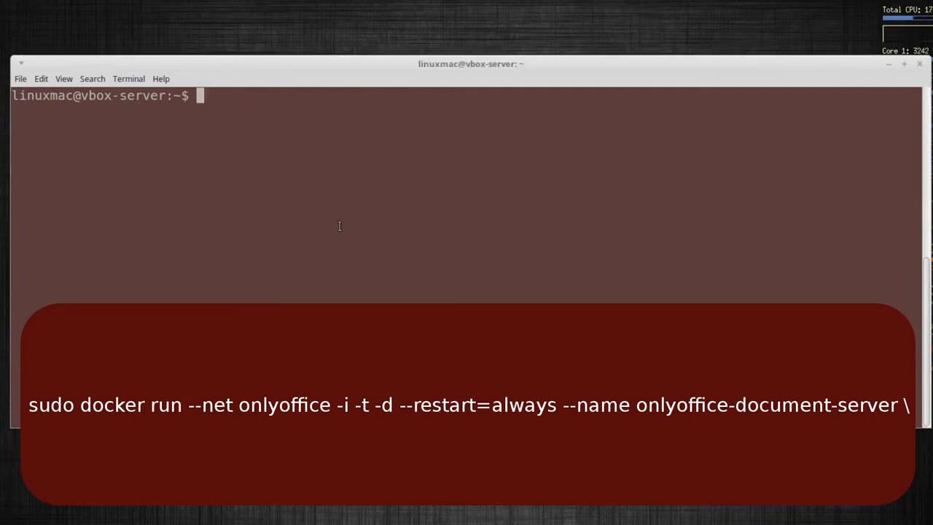
text(sudo docker run --net onlyoffice -i -t -d --restart=always --name onlyoffice-document-server \)
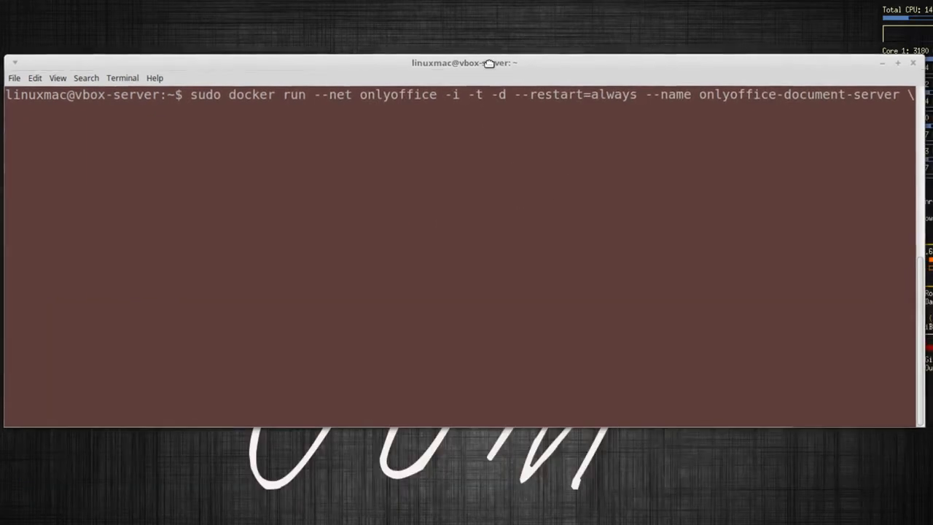
key(Return)
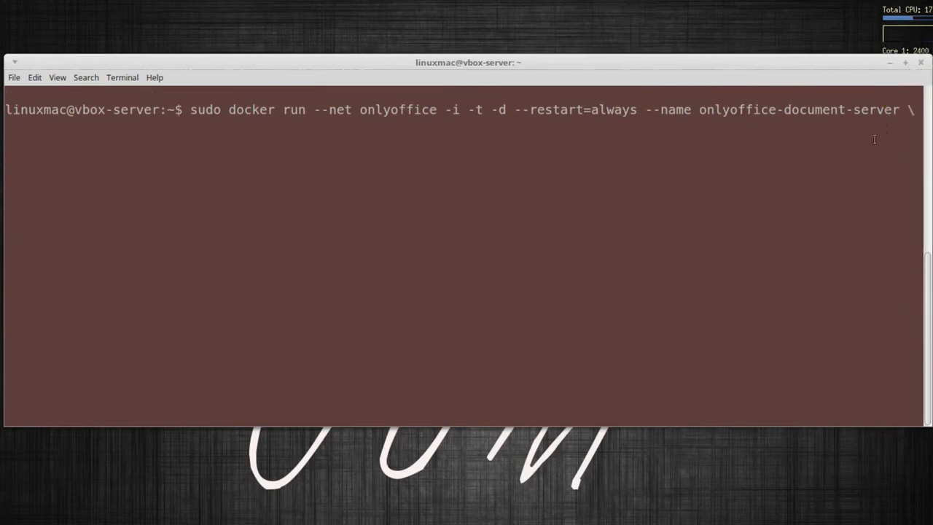
mouse_move(565, 190)
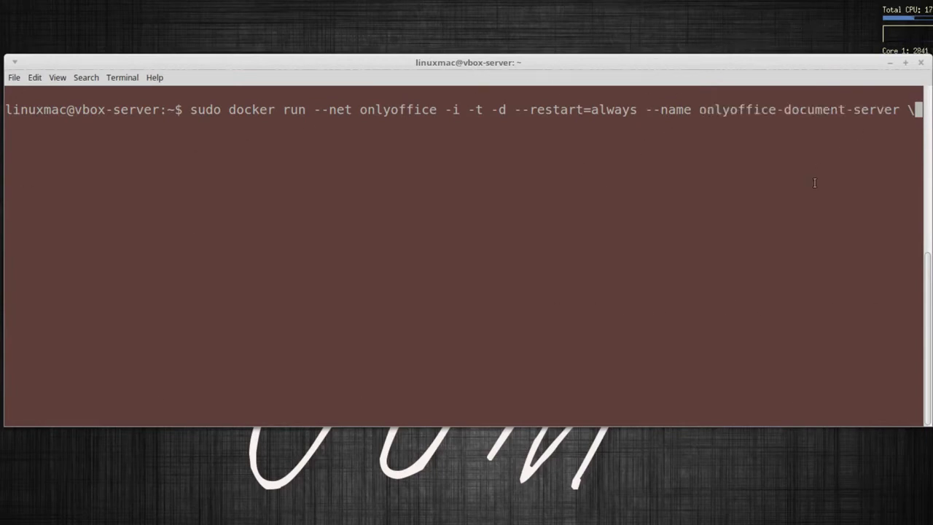
key(Return)
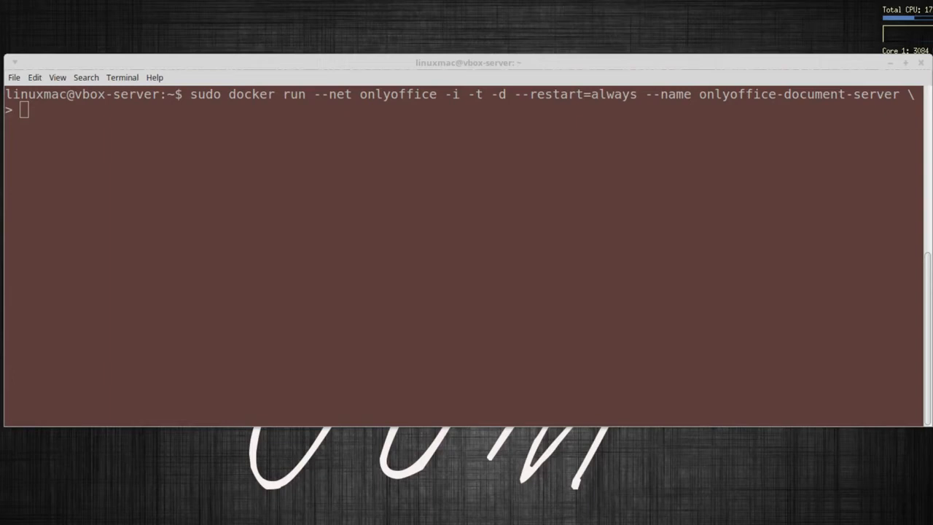
text(-v /app/onlyoffice/DocumentServer/data:/var/www/onlyoffice/Data \)
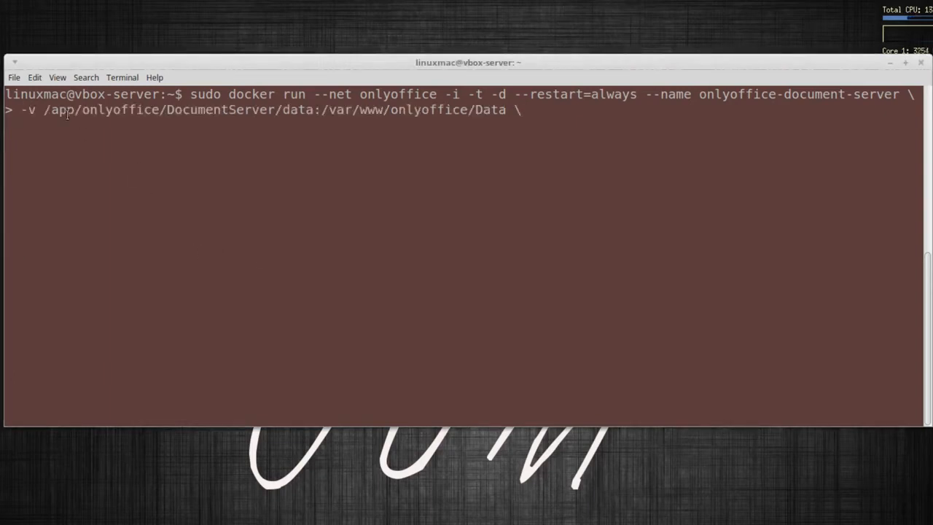
mouse_move(313, 114)
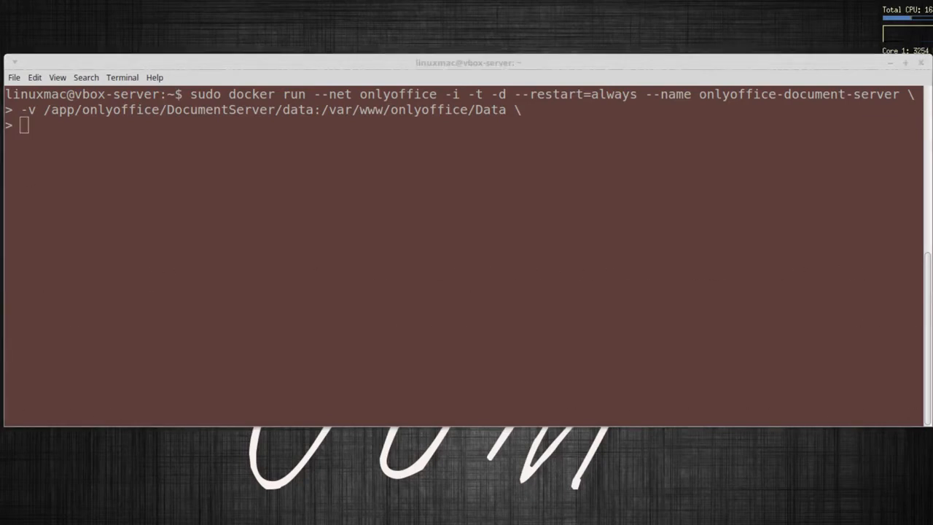
mouse_move(108, 262)
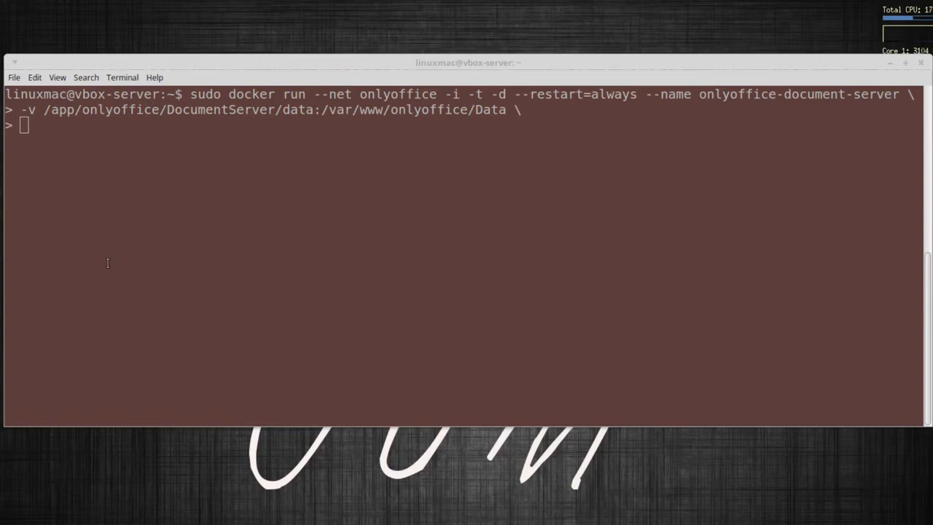
- Add the logs volume and run the onlyoffice/documentserver image so the container starts
text(-v /app/onlyoffice/DocumentServer/logs:/var/log/onlyoffice \)
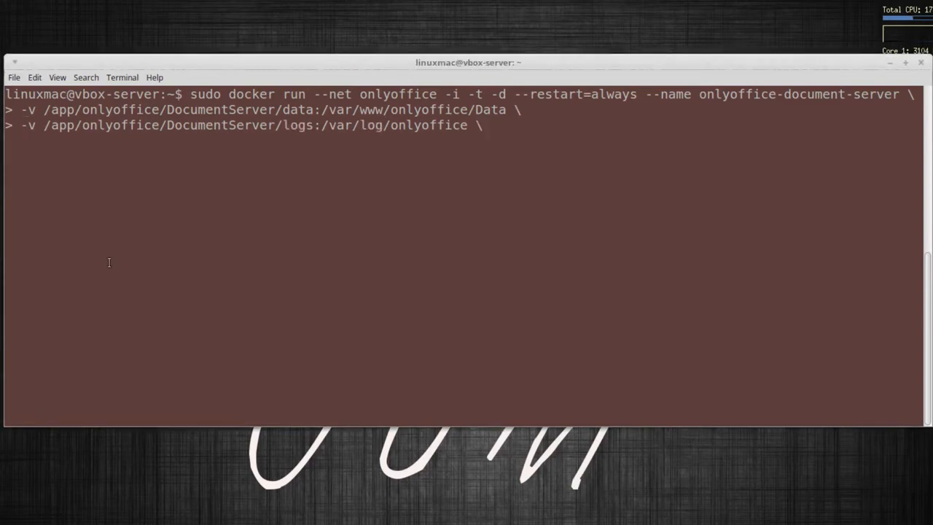
key(Return)
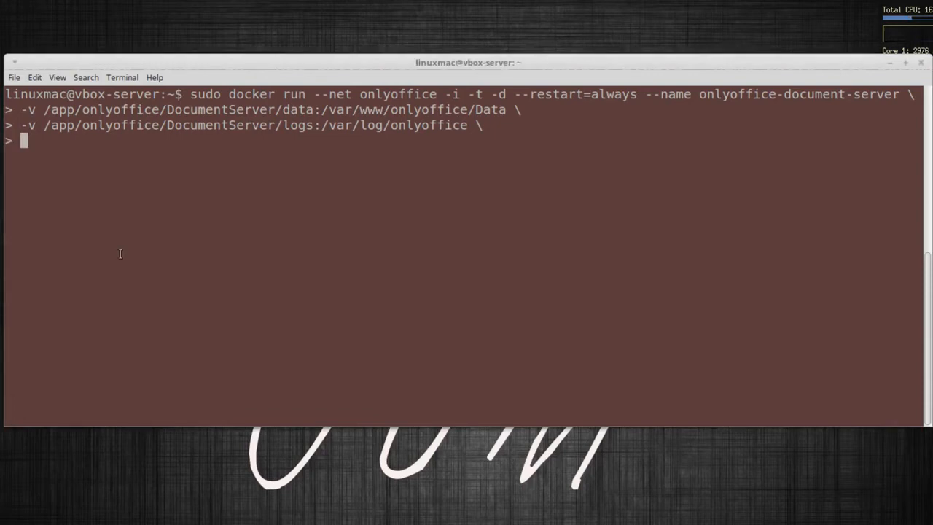
text(onlyoffice/documentserver)
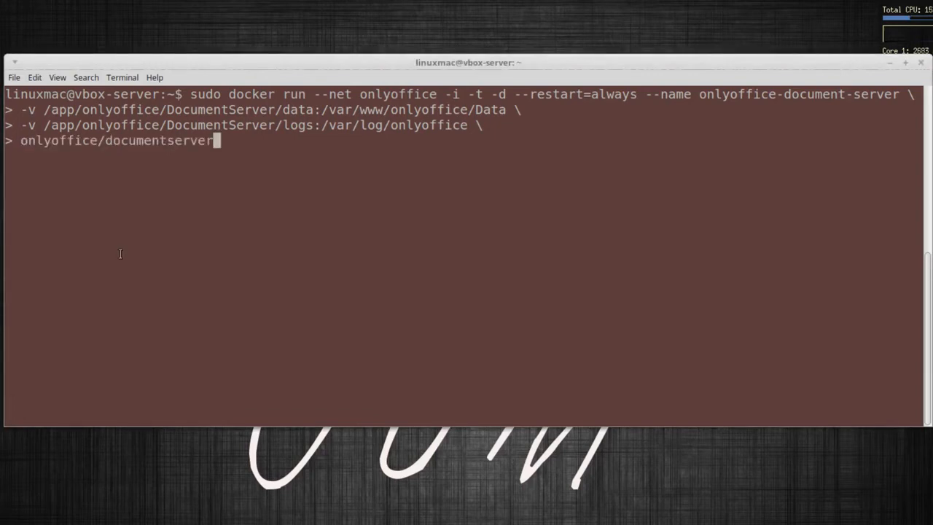
key(Return)
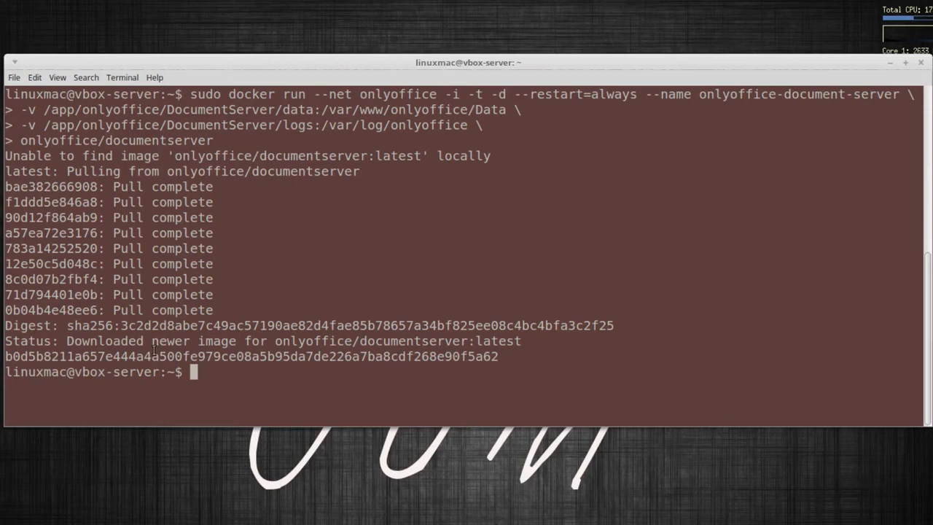
- Clear the screen and begin a privileged docker run for onlyoffice-mail-server on the onlyoffice network
text(clear)
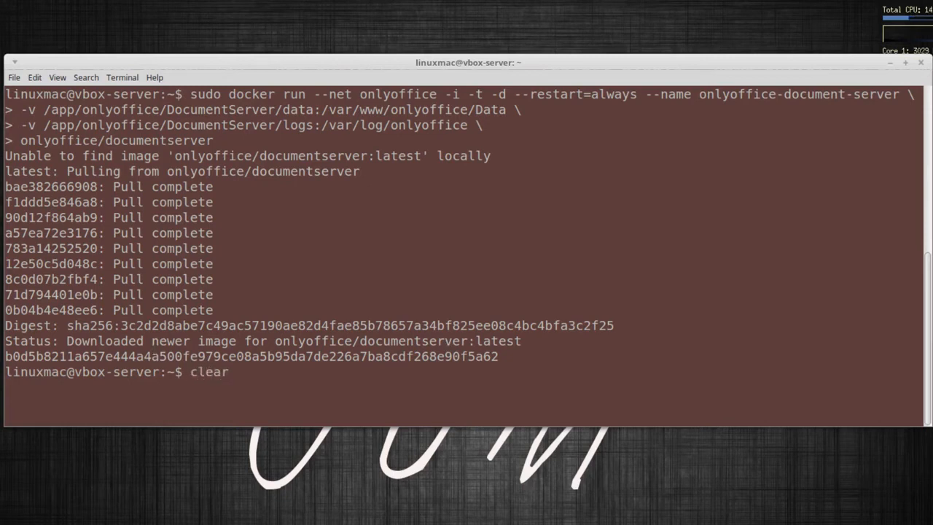
key(Return)
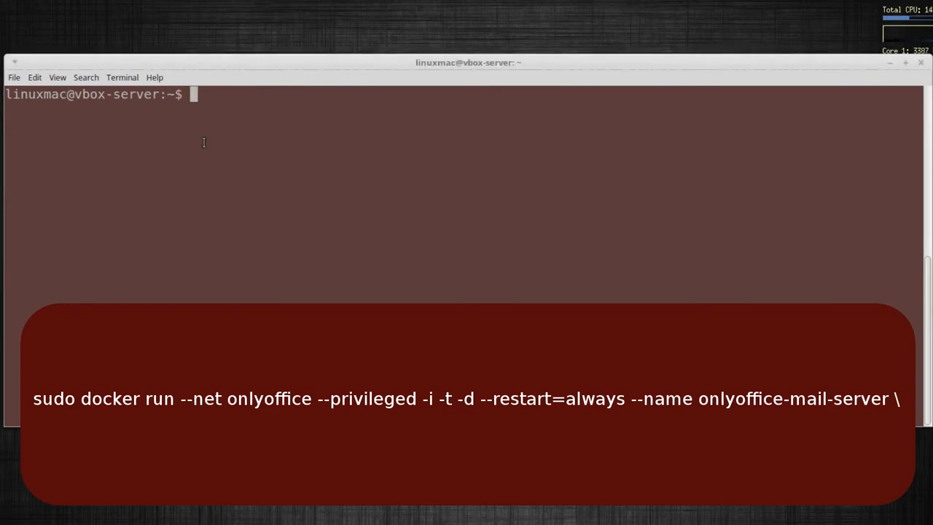
text(sudo docker run --net onlyoffice --privileged -i -t -d --restart=always --name onlyoffice-mail-server \)
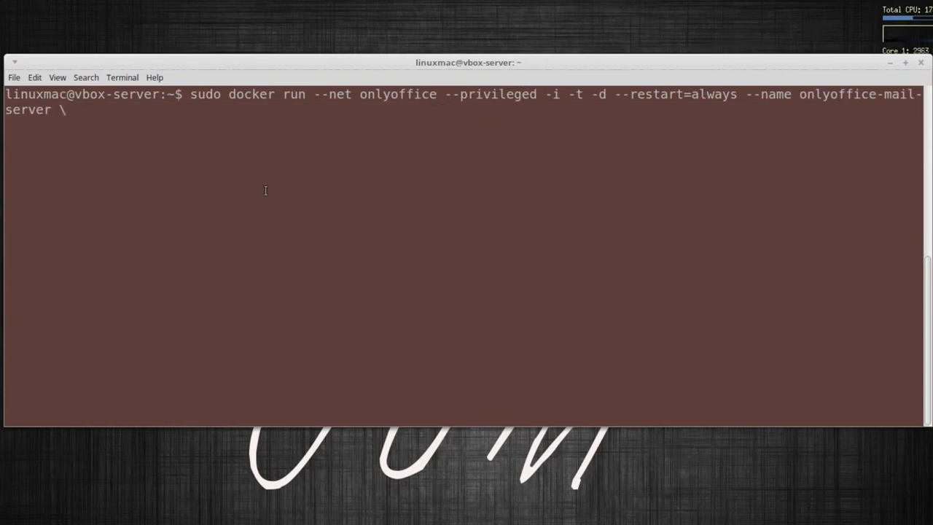
key(Return)
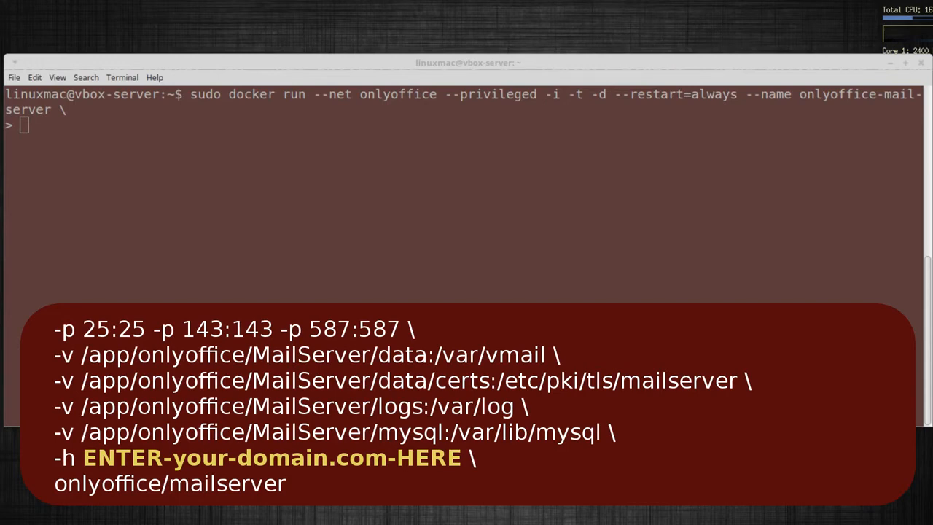
- Map mail ports 25, 143 and 587 and mount the MailServer data volume at /var/vmail
text(-p 25:25 -p 143:143 -p 587:587 \)
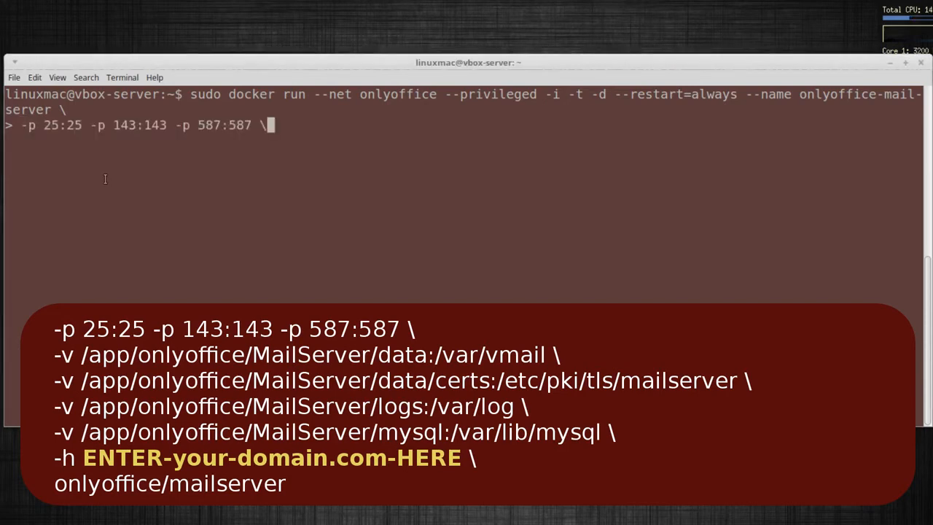
mouse_move(64, 137)
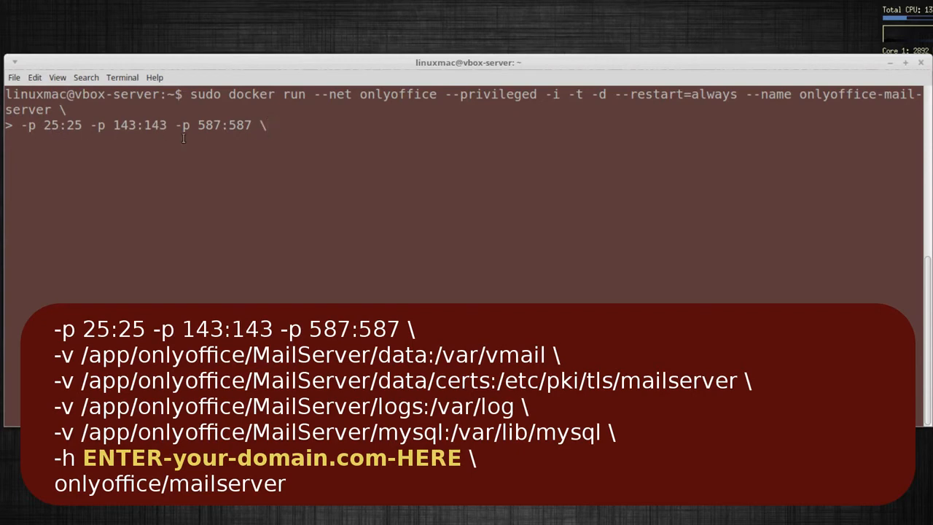
key(Return)
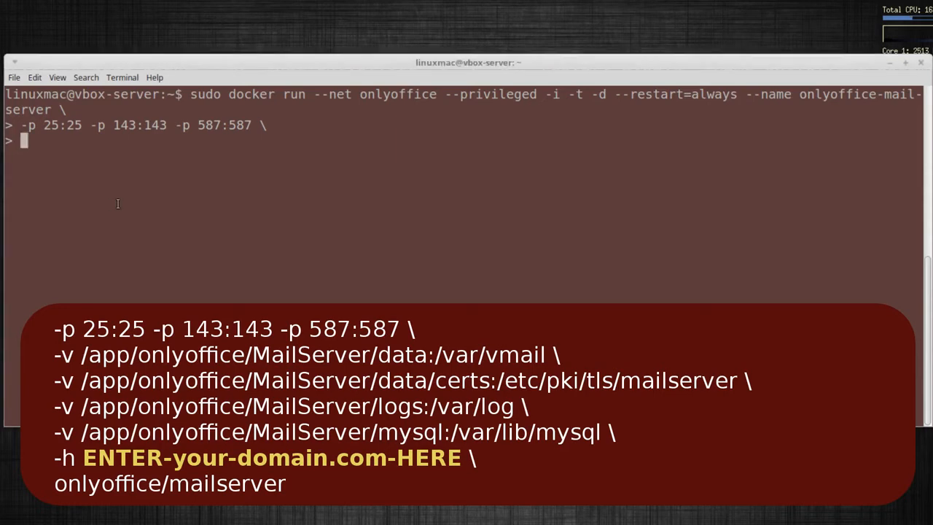
text(-v /app/onlyoffice/MailServer/data:/var/vmail \)
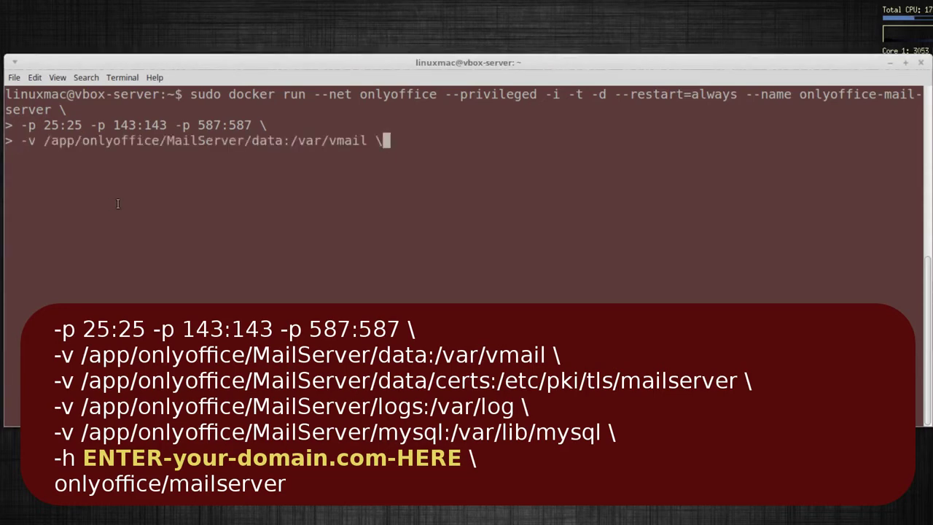
key(Return)
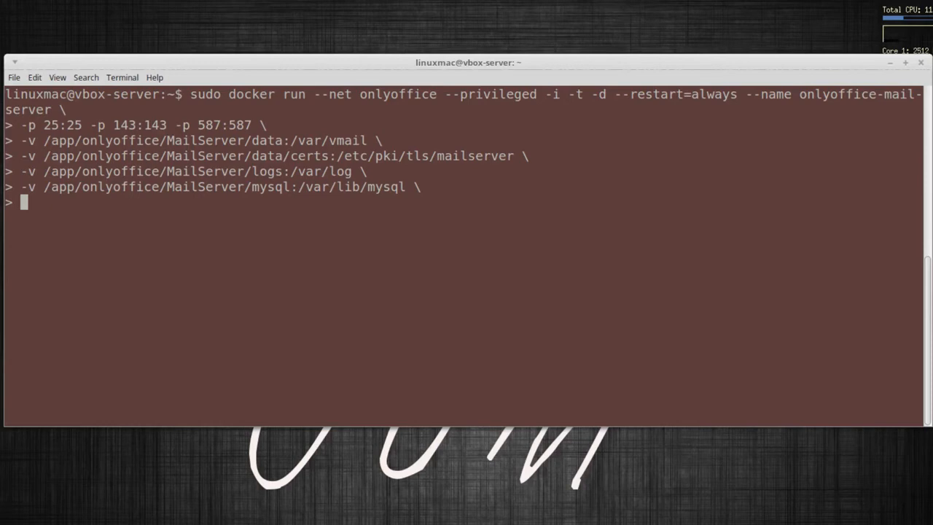
- Give the mail server container the hostname onlyoffice.local.net
text(-)
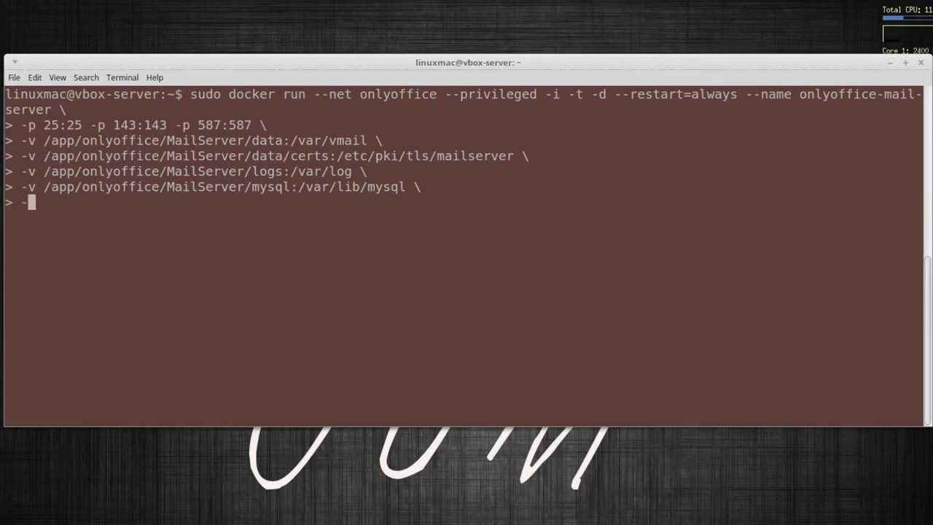
text(-h)
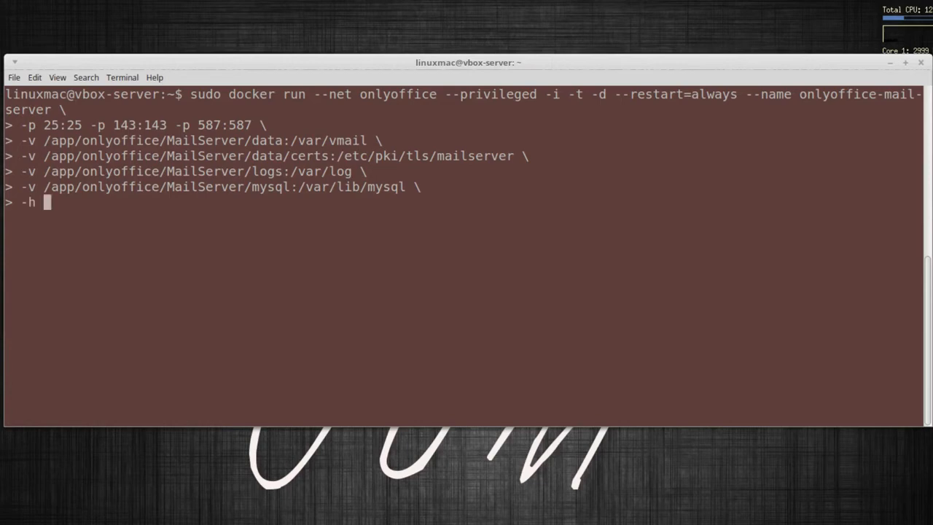
text(onl)
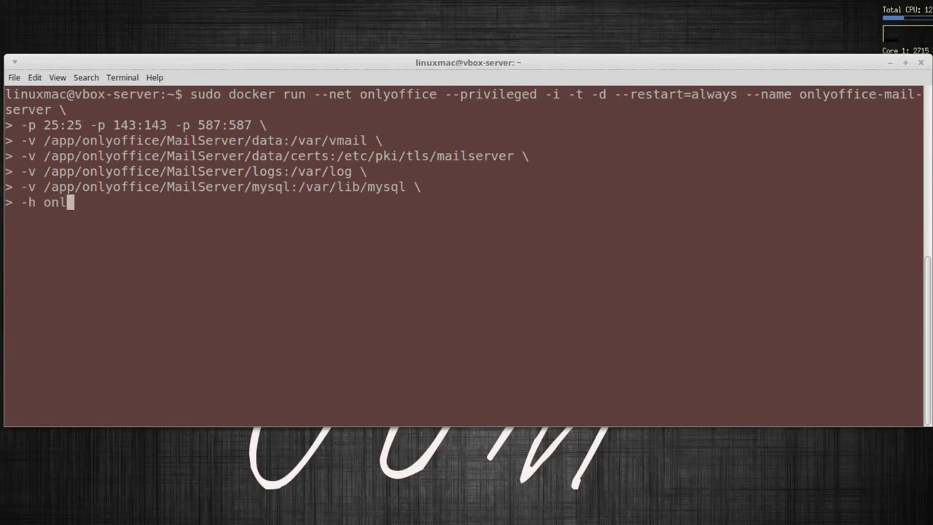
text(yoffi)
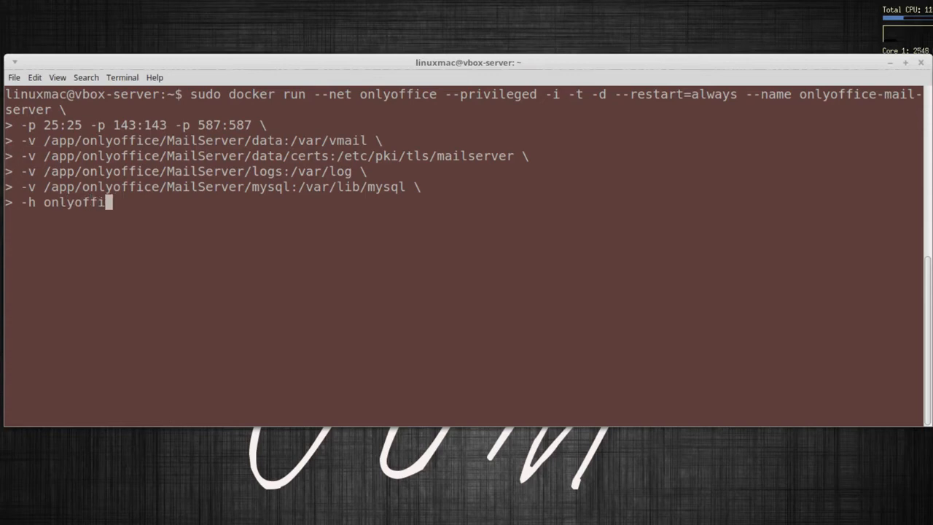
text(ce.)
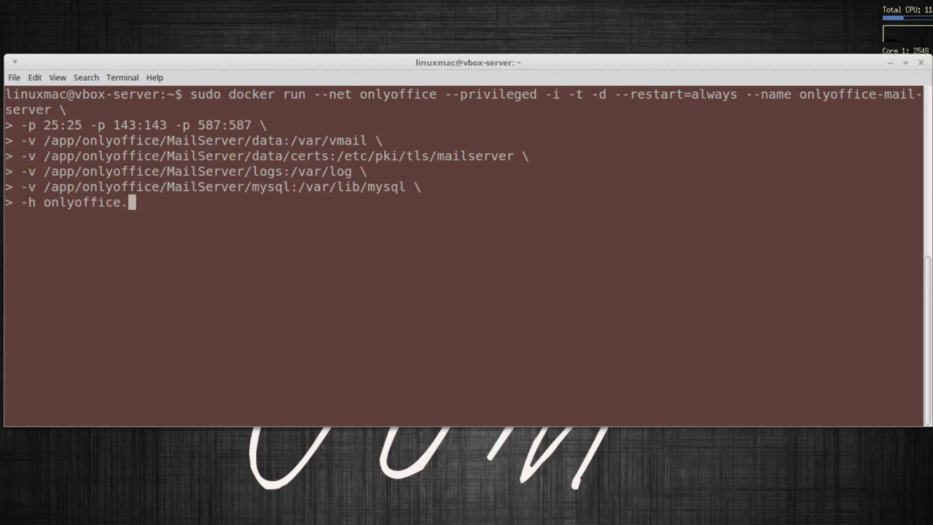
text(local.)
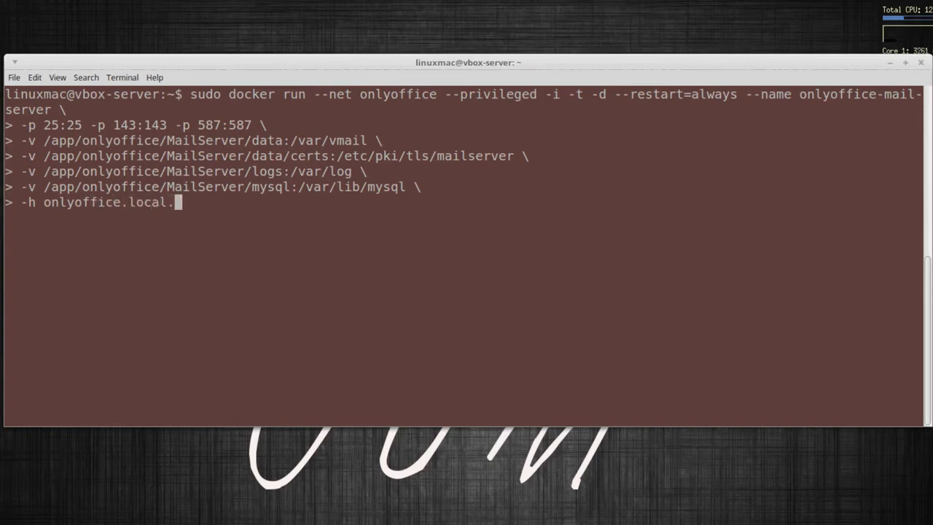
text(net \)
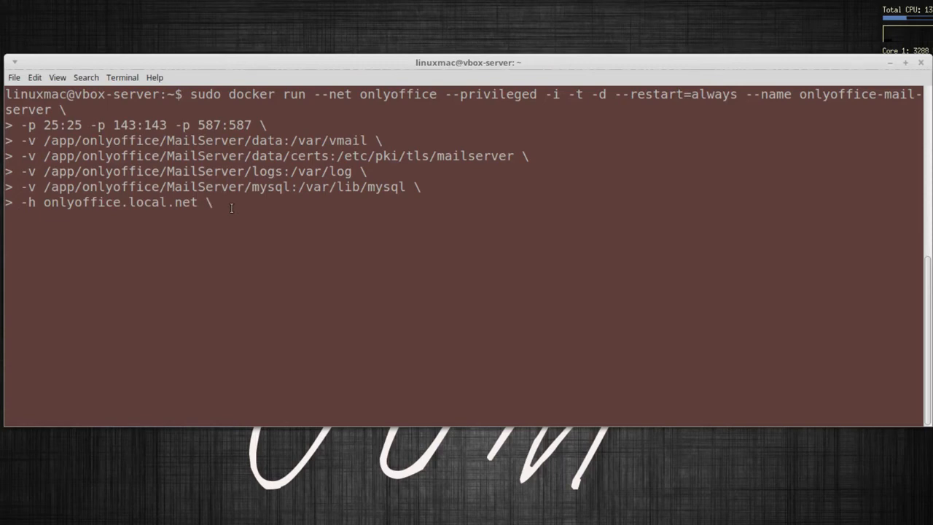
key(Return)
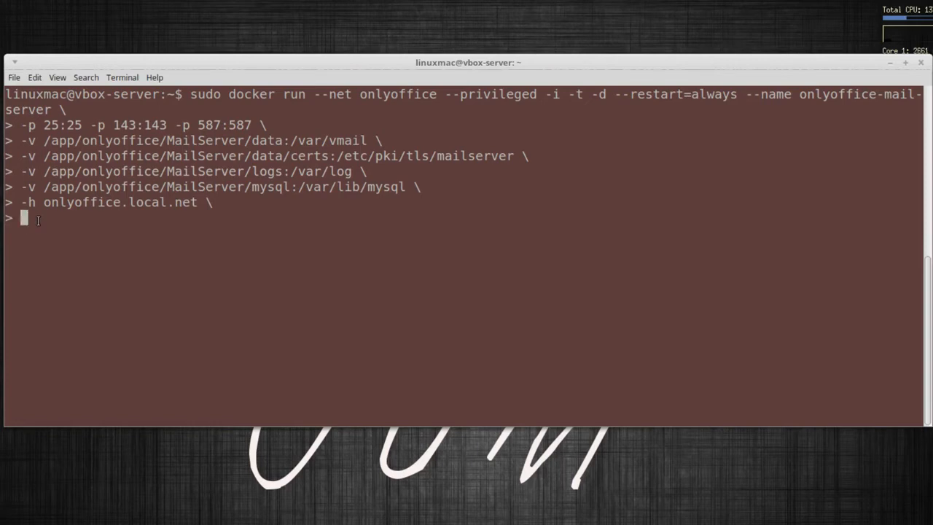
- Run the command with the onlyoffice/mailserver image so the mail server container starts
text(only)
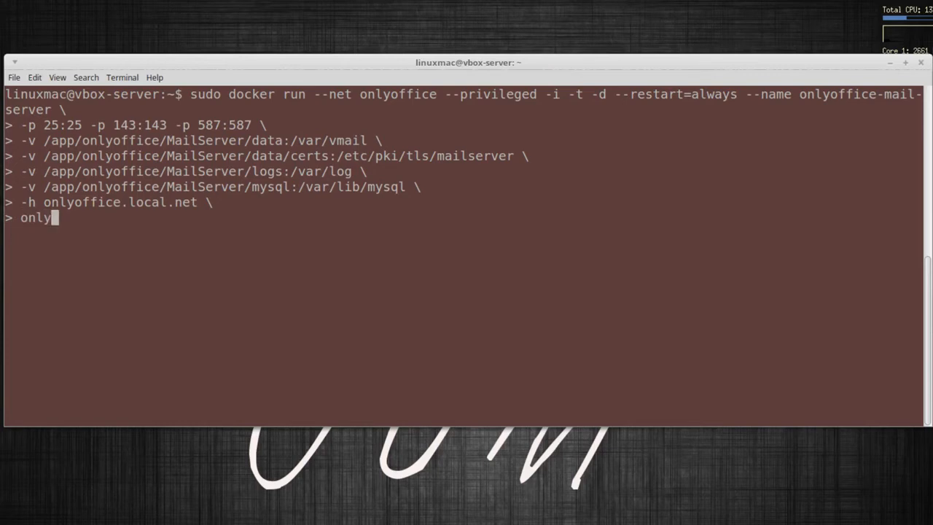
text(office)
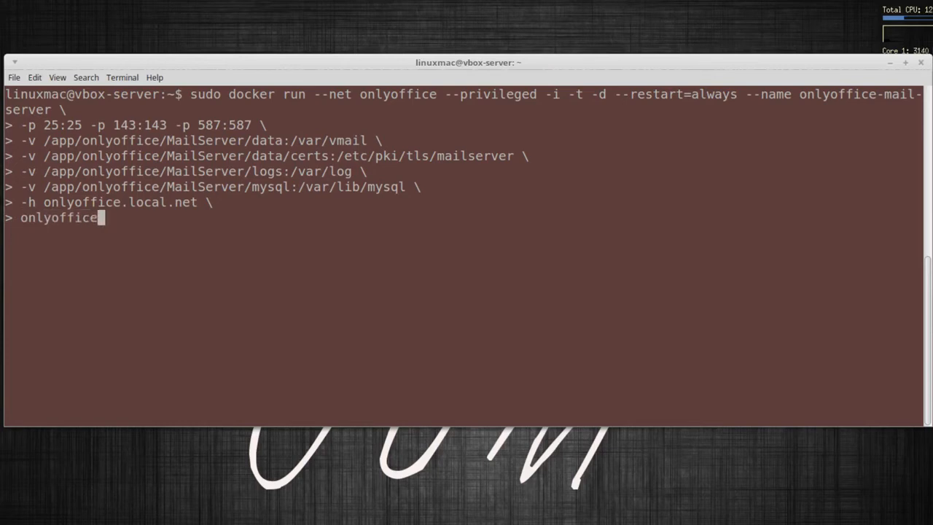
text(/)
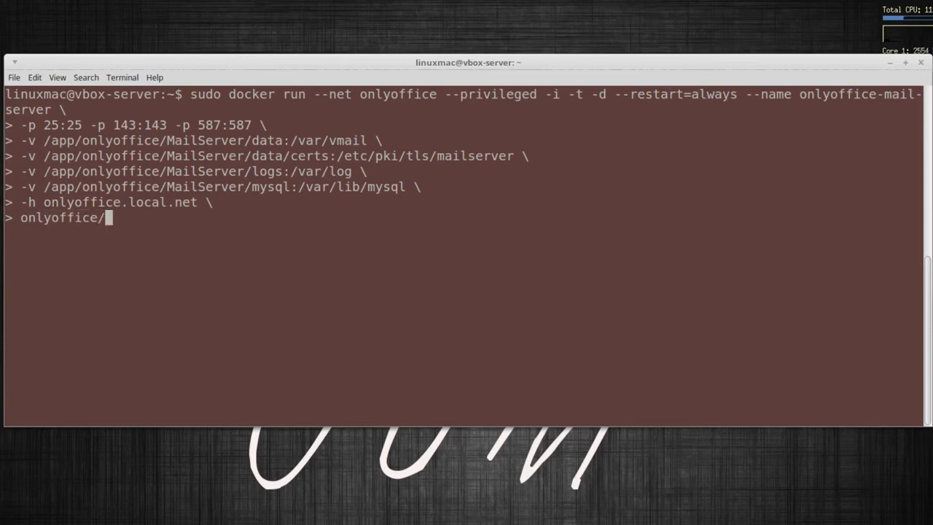
text(mail)
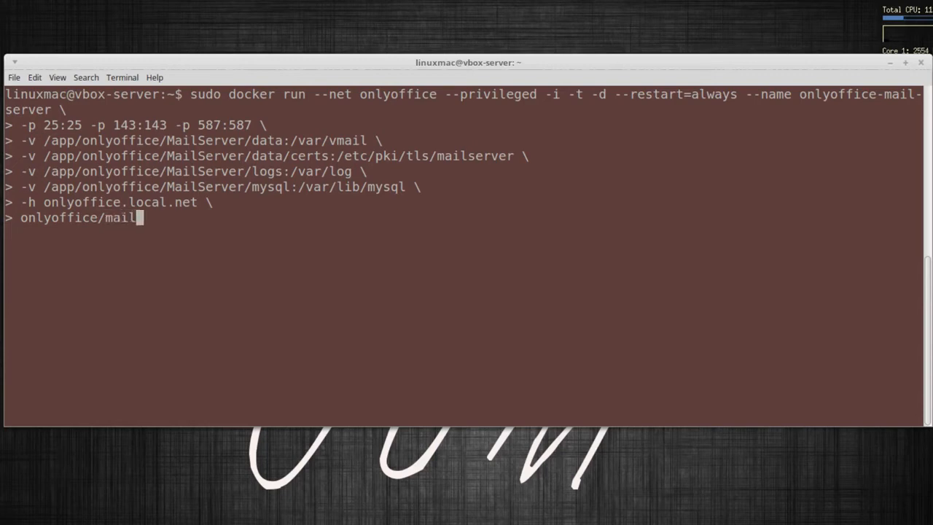
text(server)
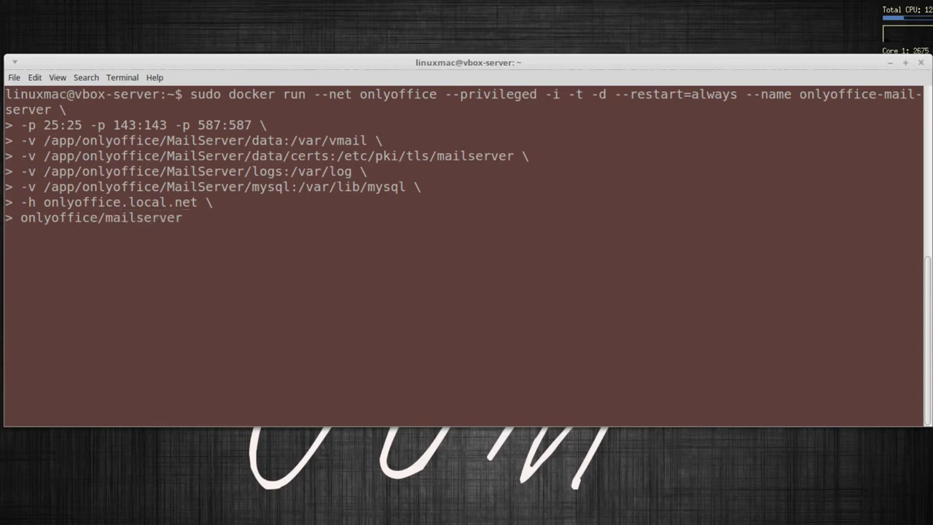
key(Return)
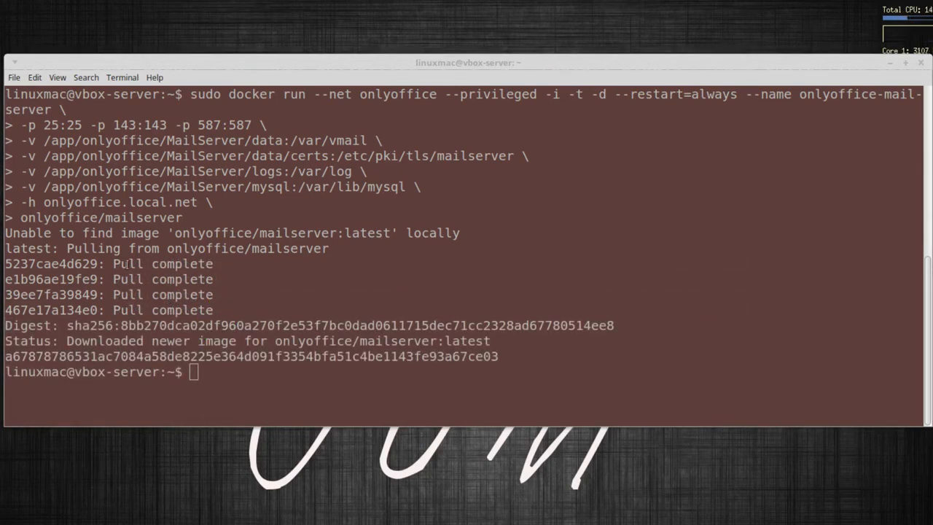
text(cl)
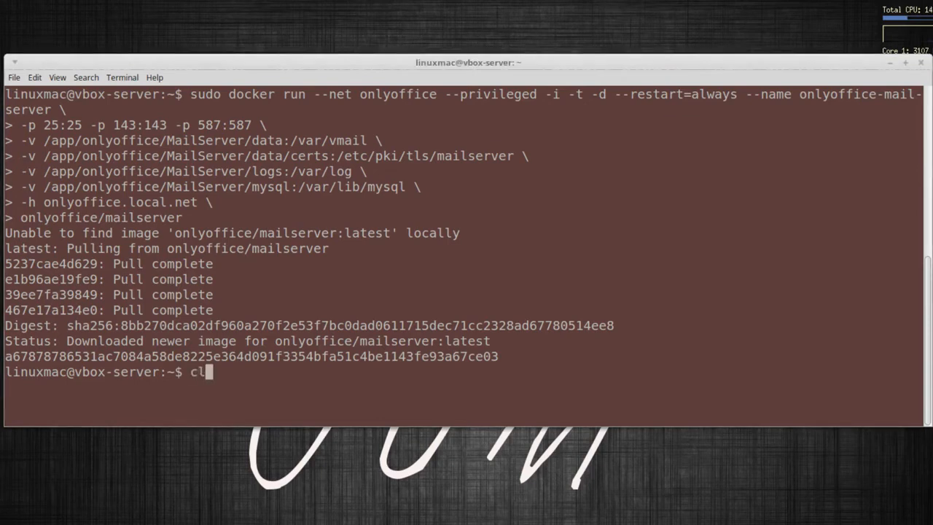
- Clear the screen and begin the onlyoffice-community-server docker run mapping ports 80, 5222 and 443
key(Return)
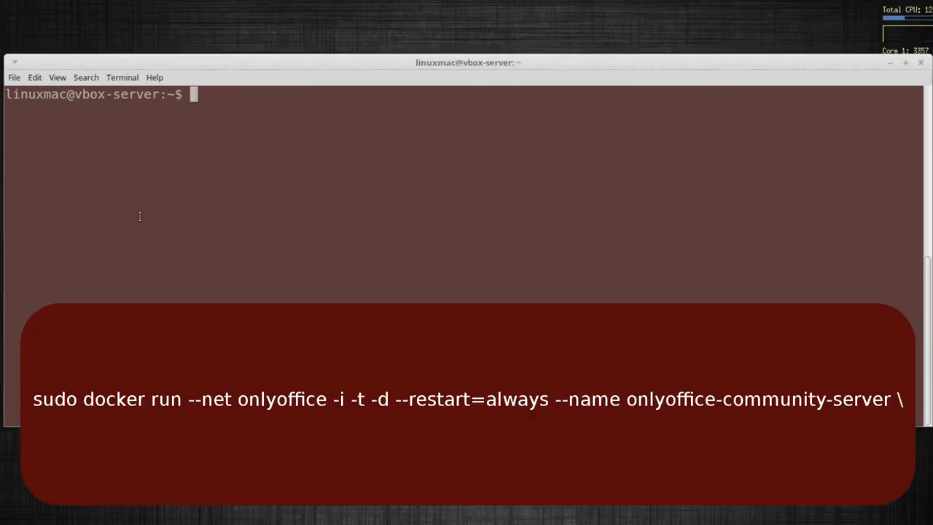
text(sudo docker run --net onlyoffice -i -t -d --restart=always --name onlyoffice-community-server \)
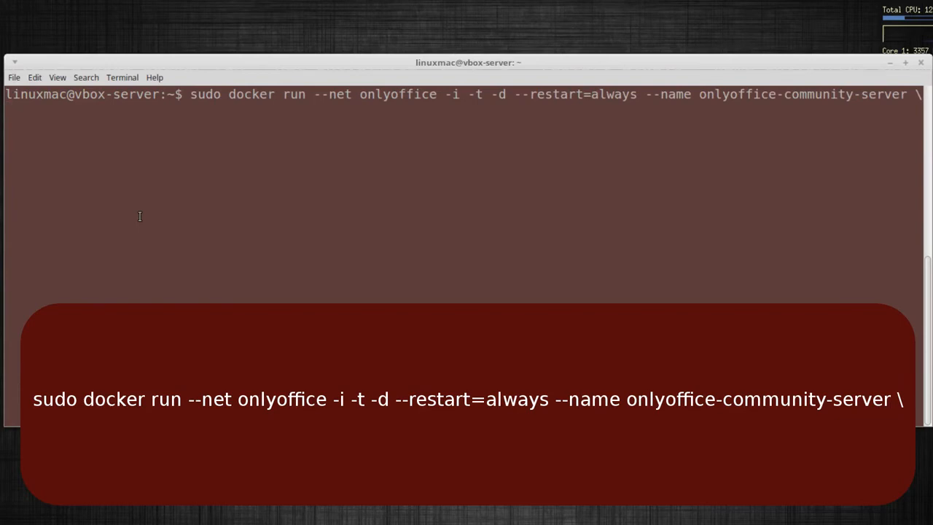
key(Return)
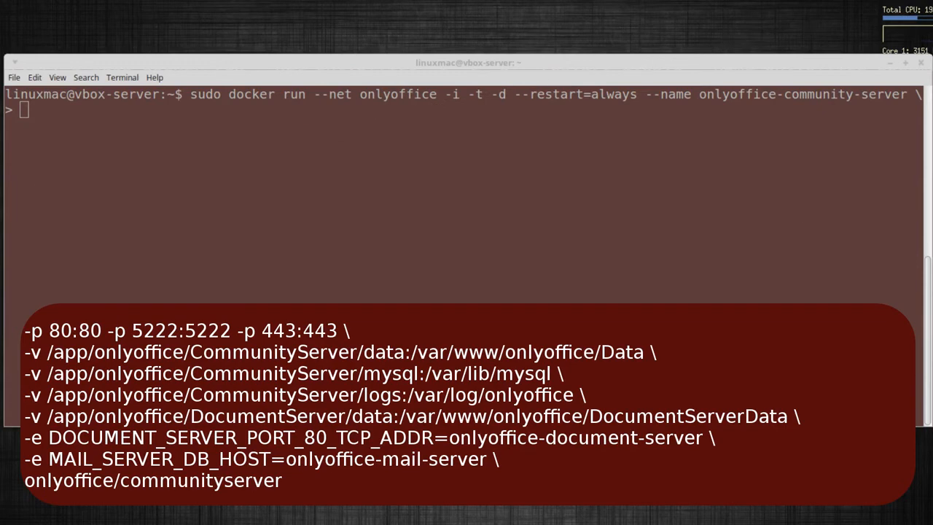
text(-p 80:80 -p 5222:5222 -p 443:443 \)
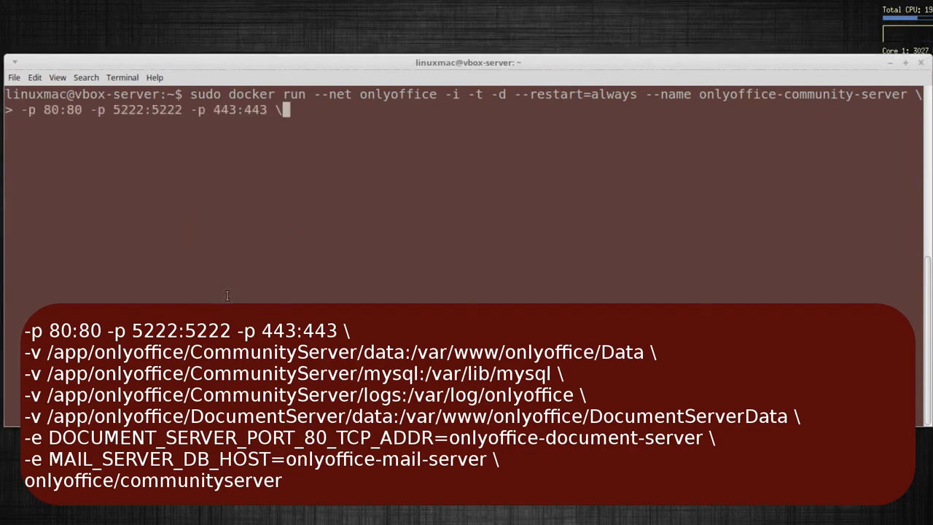
key(Return)
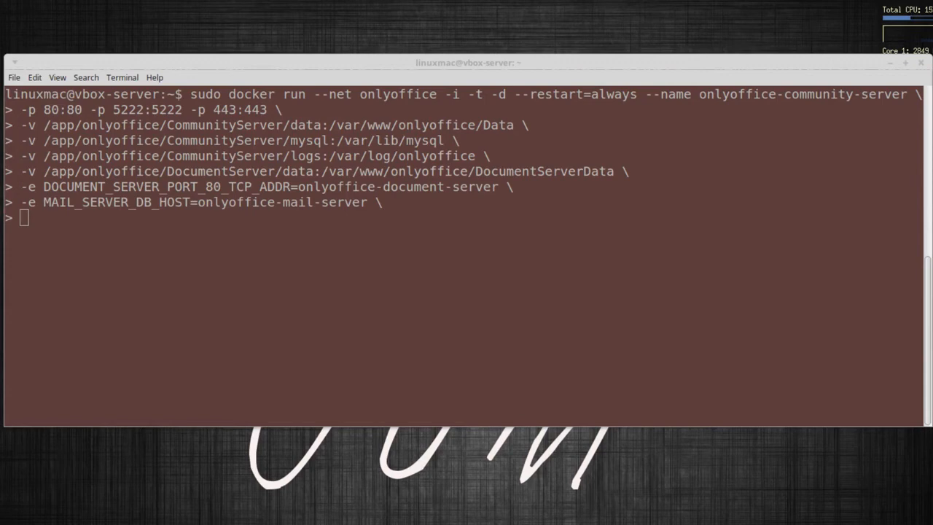
- Run the command with the onlyoffice/communityserver image so the community server container starts
text(onlyoffice/communityserver)
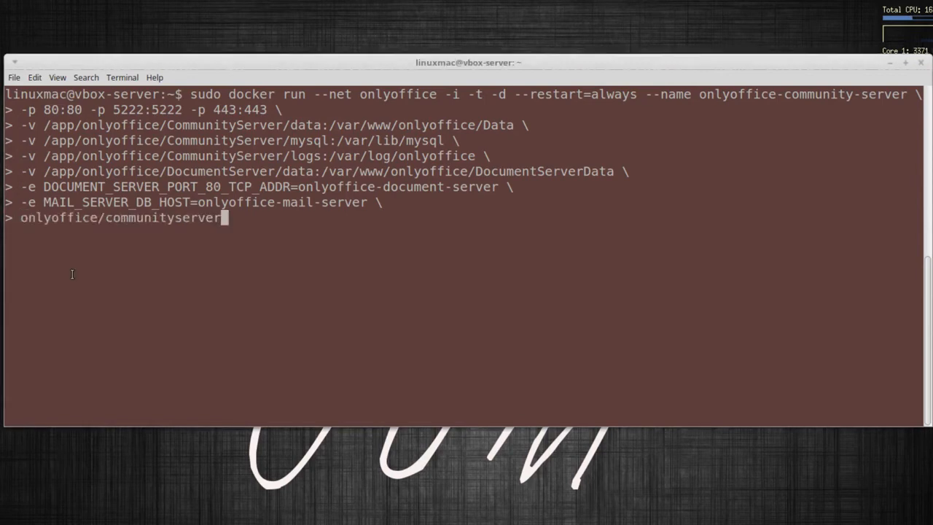
mouse_move(228, 233)
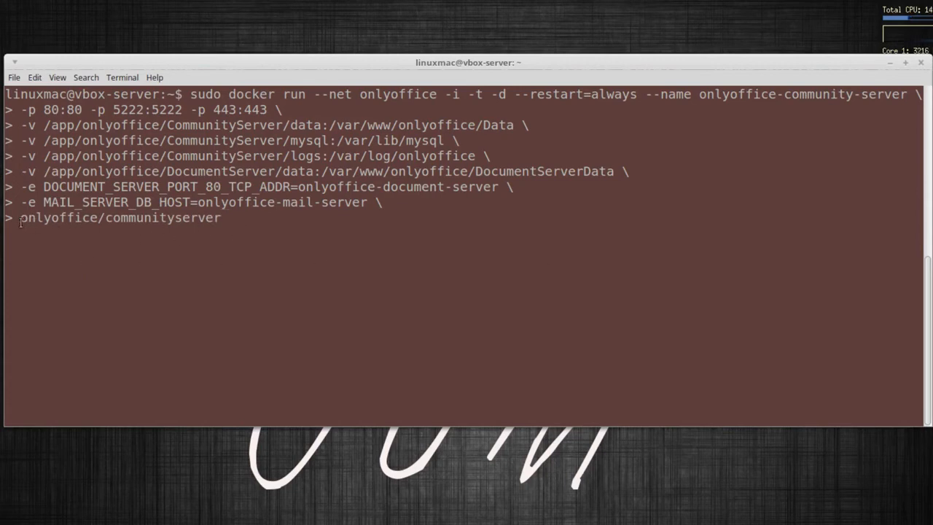
double_click(139, 217)
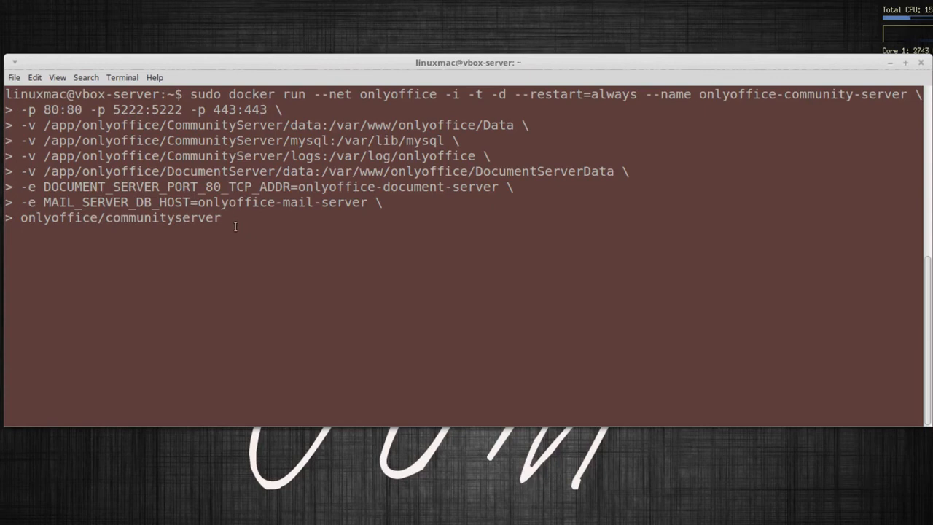
key(Return)
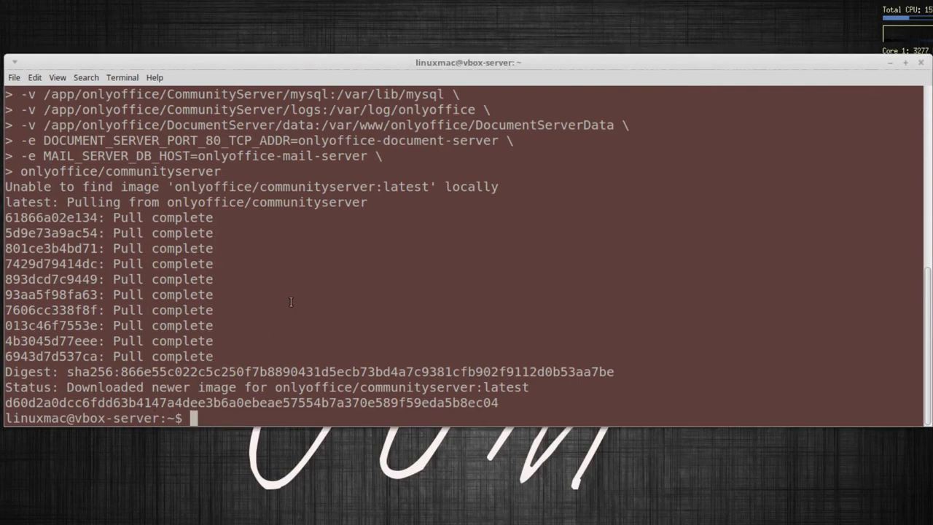
text(clear)
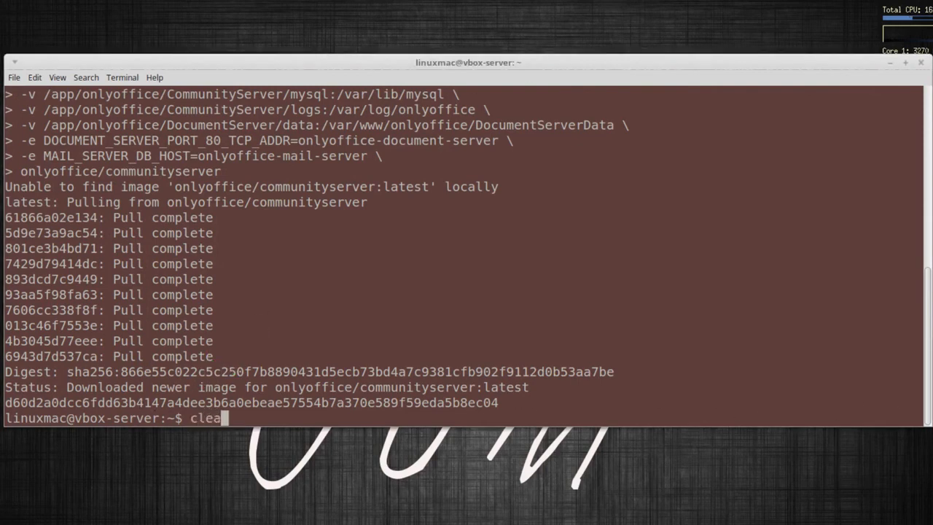
- Clear the screen and allocate an 8G /swapfile with sudo fallocate
key(Return)
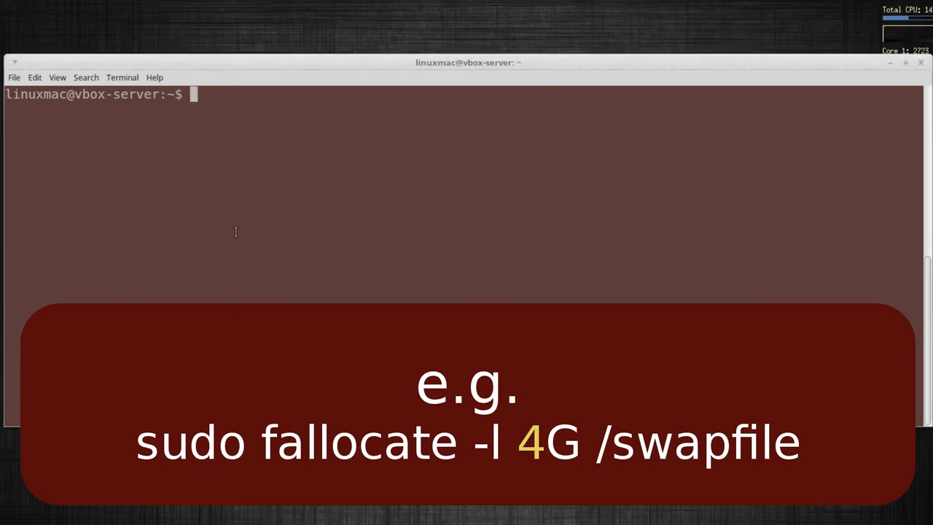
text(sudo fallocate -l 4G /swapfile)
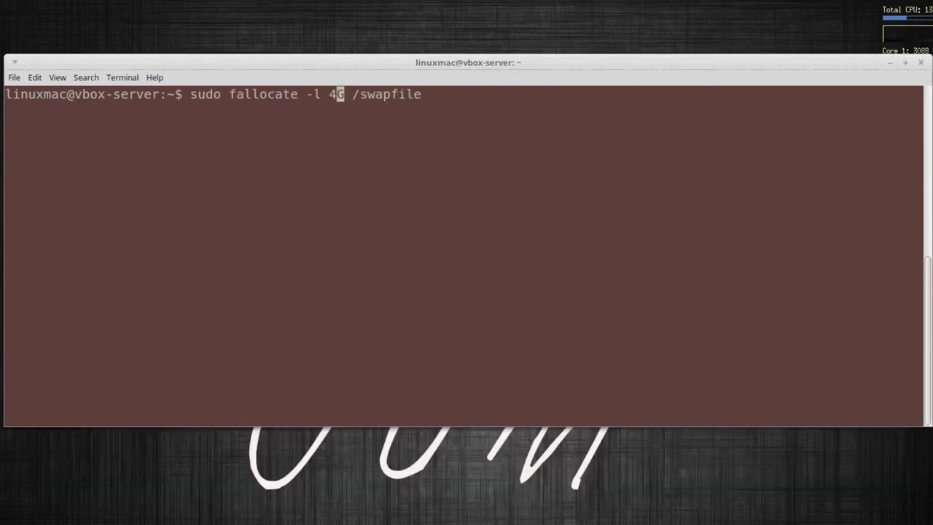
key(BackSpace)
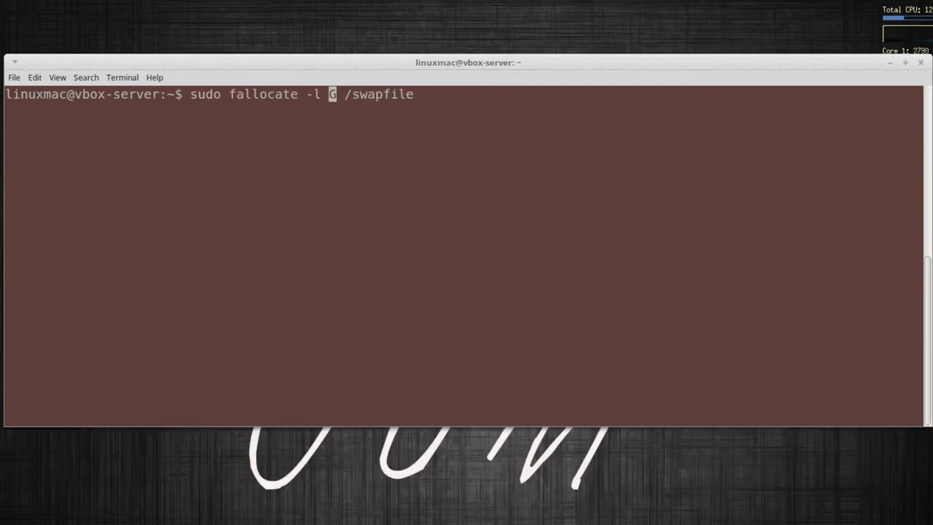
text(8G)
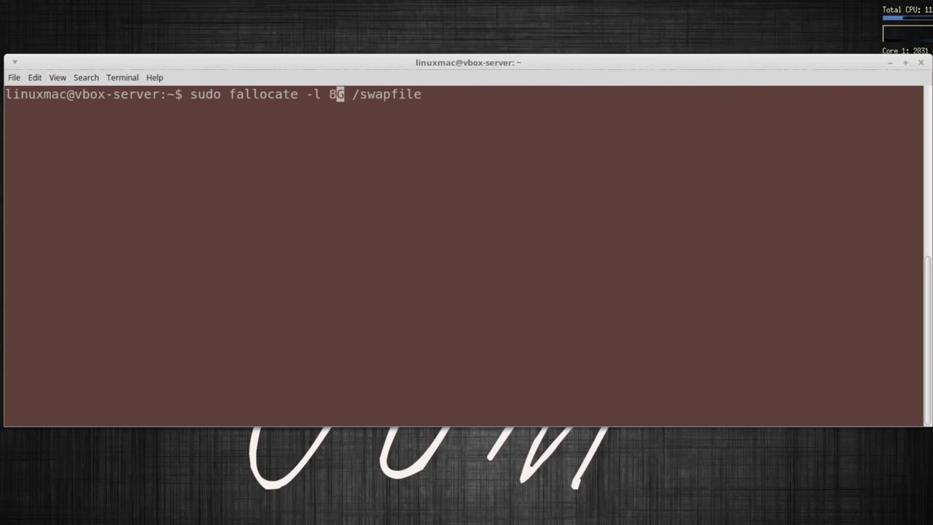
key(Return)
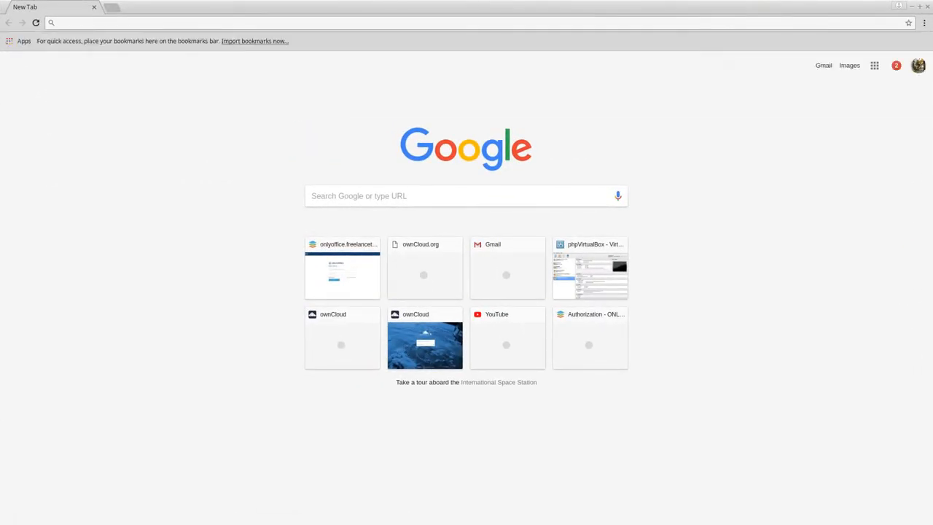
- Browse to the server's 192.168.x IP address to reach the ONLYOFFICE portal welcome page
text(192.168.)
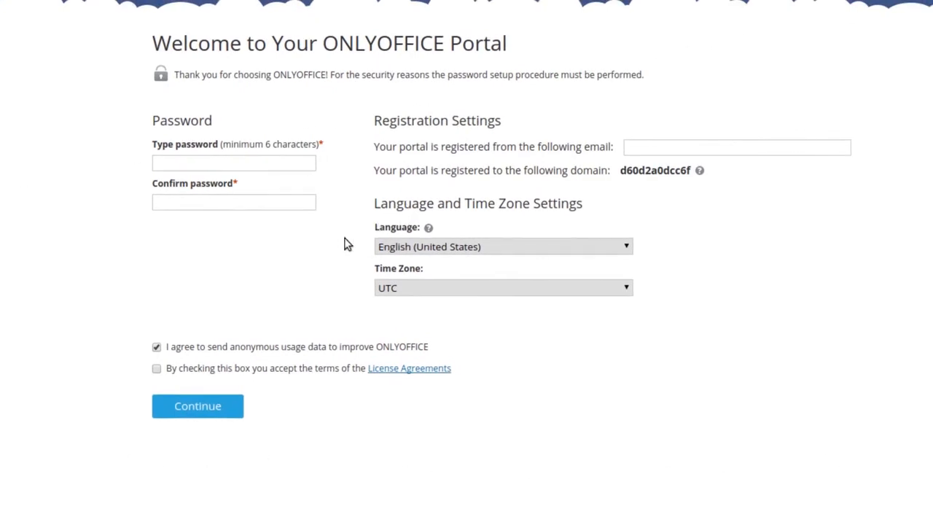
- Enter the new portal password and continue to the ONLYOFFICE modules home page
click(233, 164)
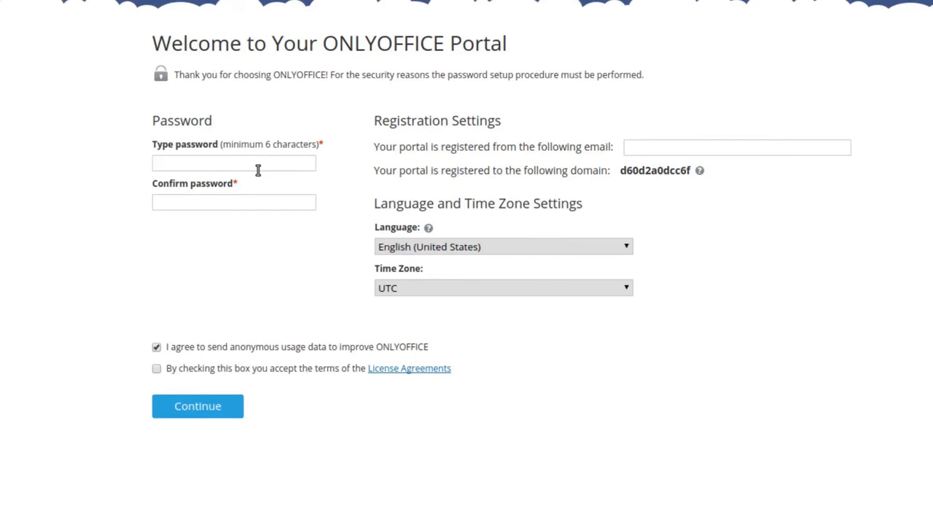
mouse_move(242, 143)
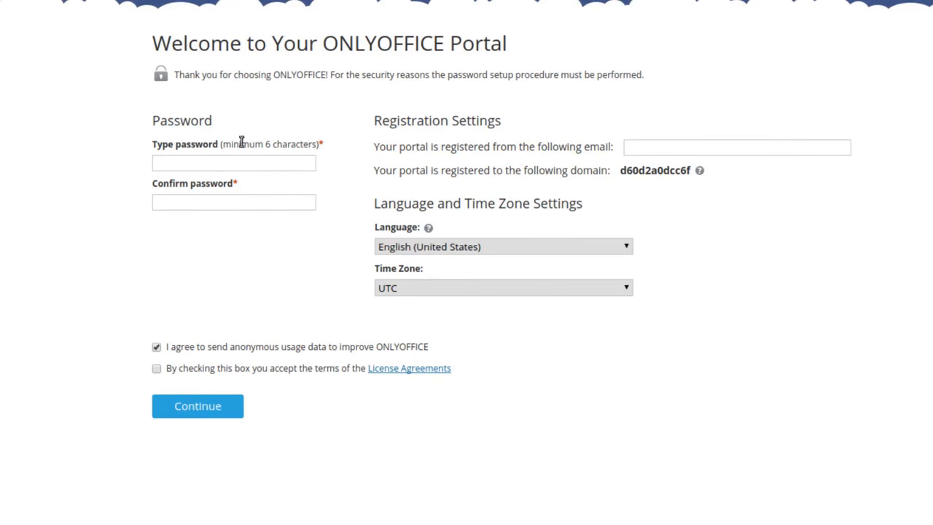
click(233, 163)
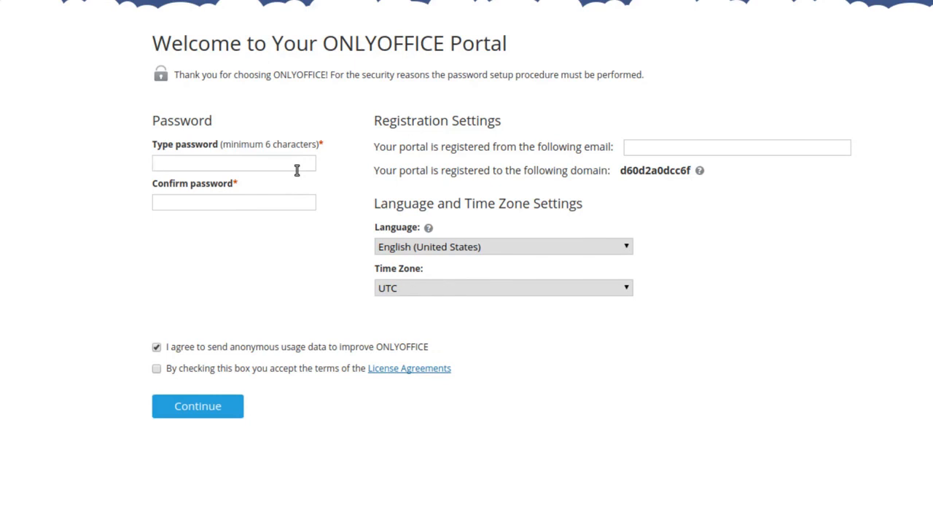
click(234, 163)
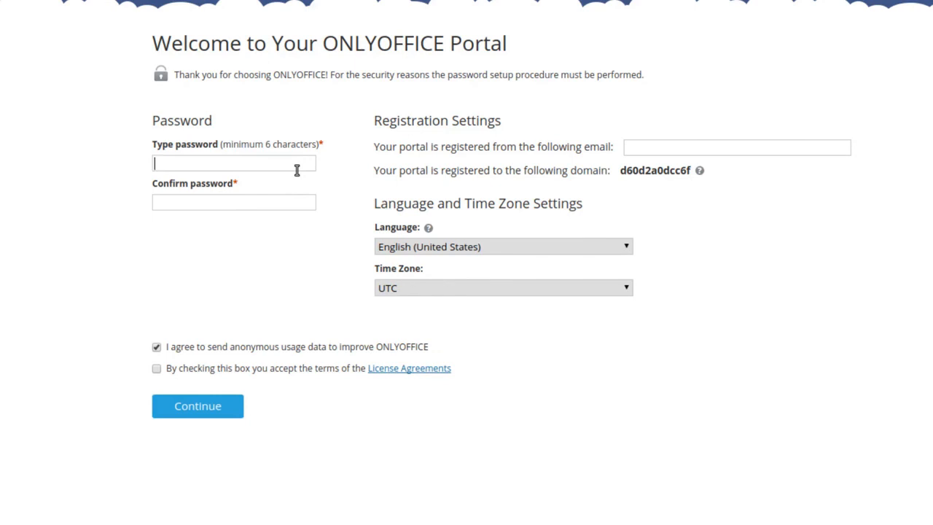
text(•••)
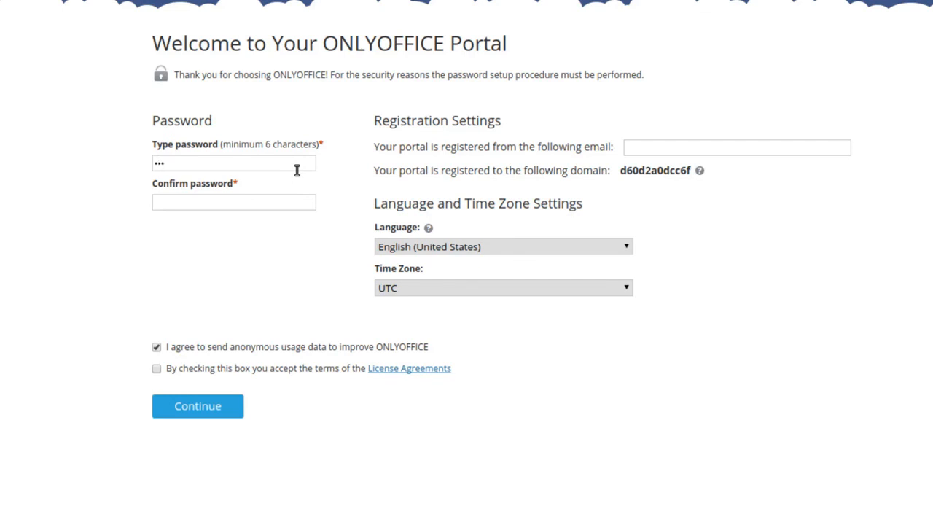
click(199, 405)
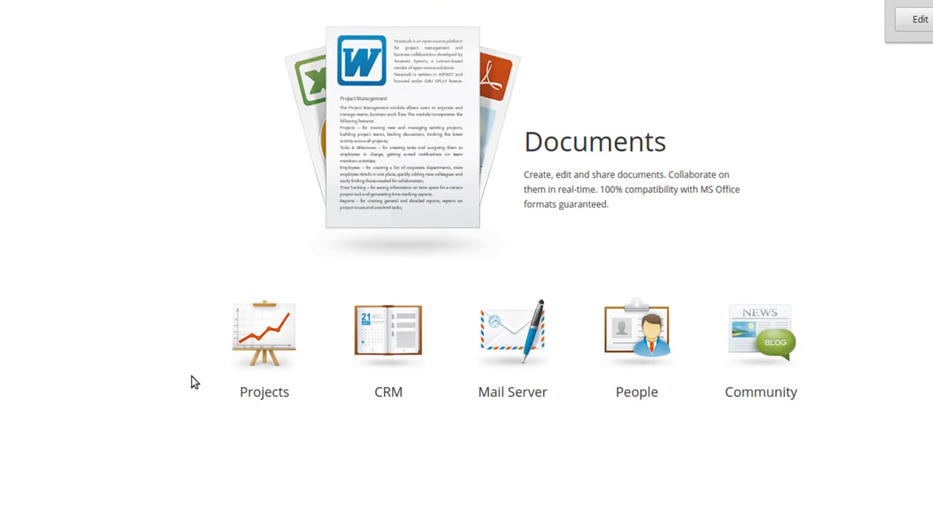
- Choose Documents from the portal modules menu to open the Documents module
scroll(down, 3)
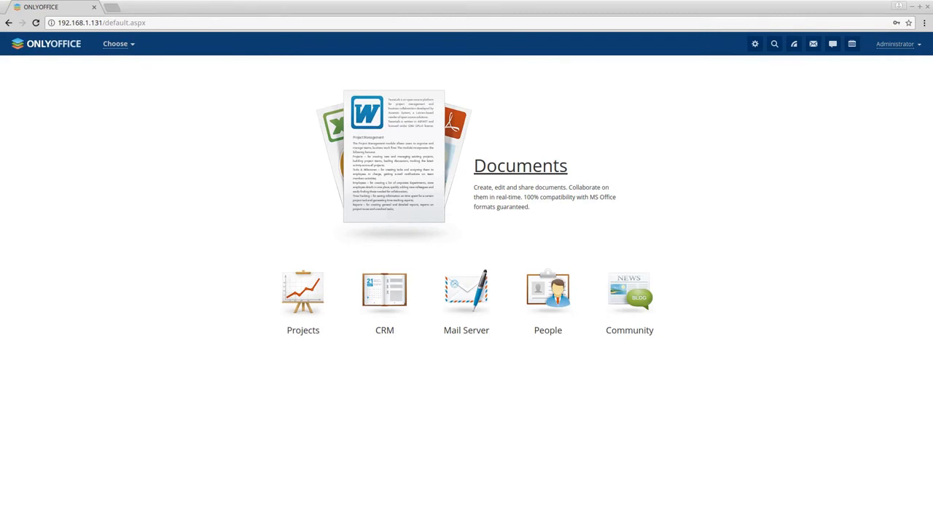
mouse_move(519, 165)
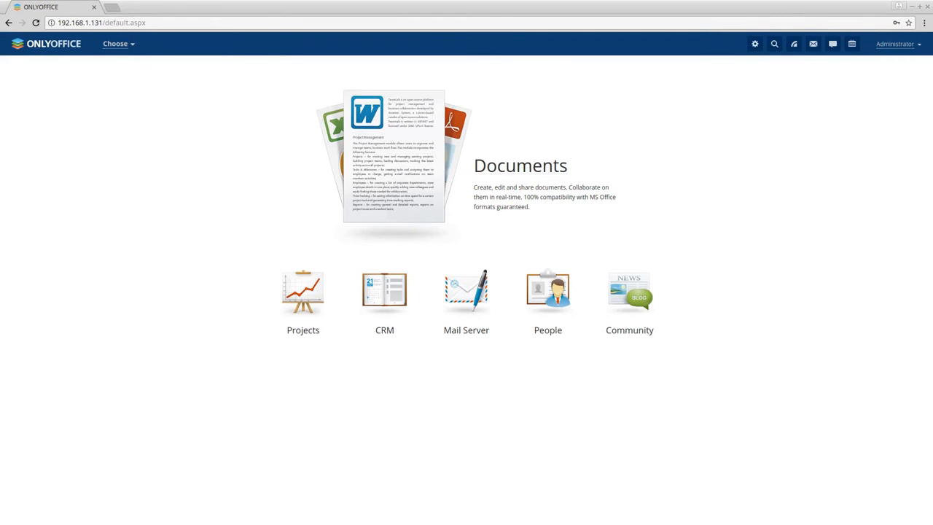
click(117, 44)
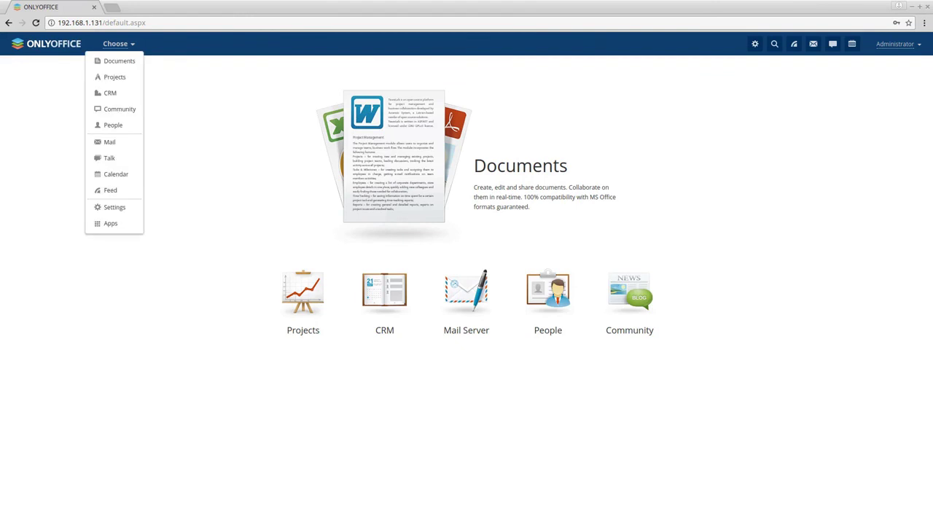
click(119, 62)
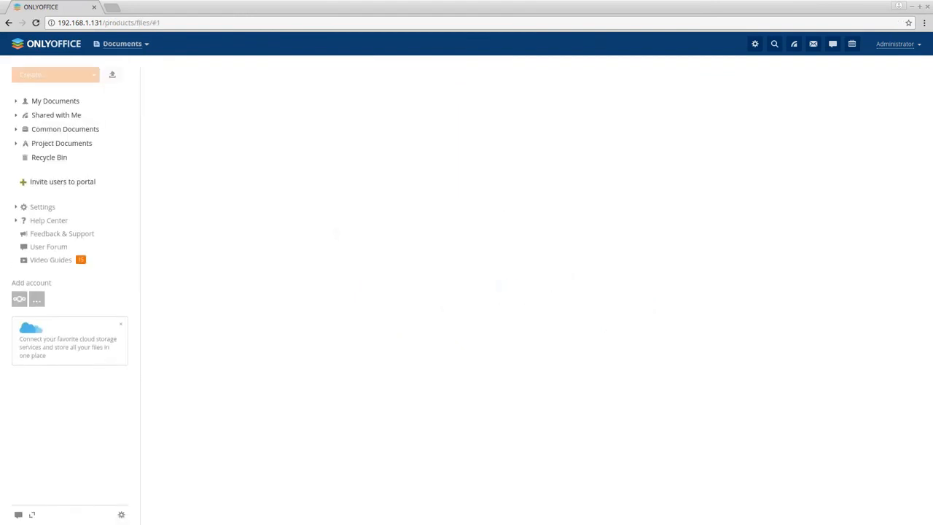
- Open My Documents to list the sample document, presentation and spreadsheet
click(55, 100)
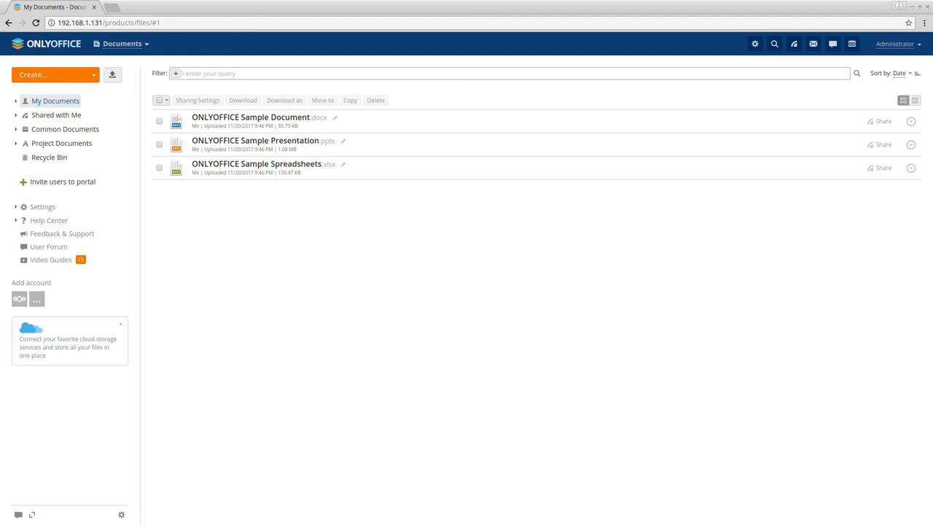
mouse_move(18, 299)
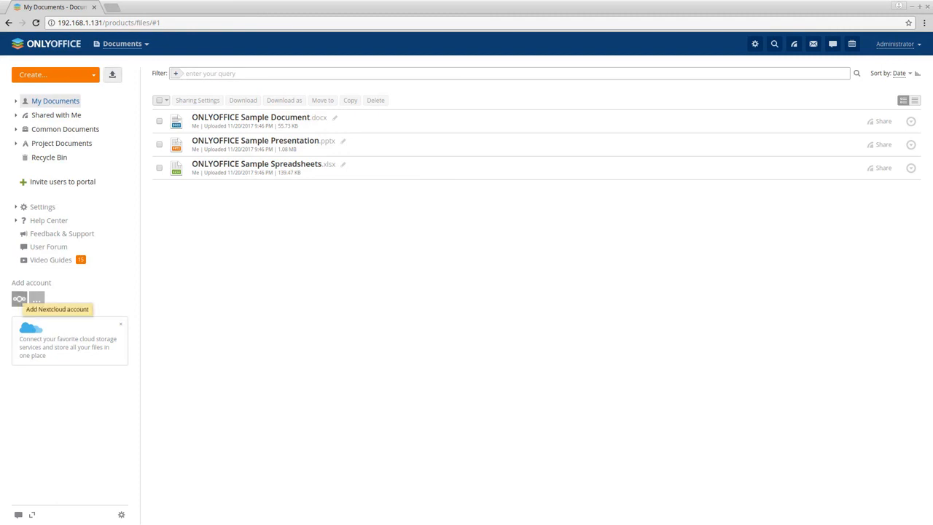